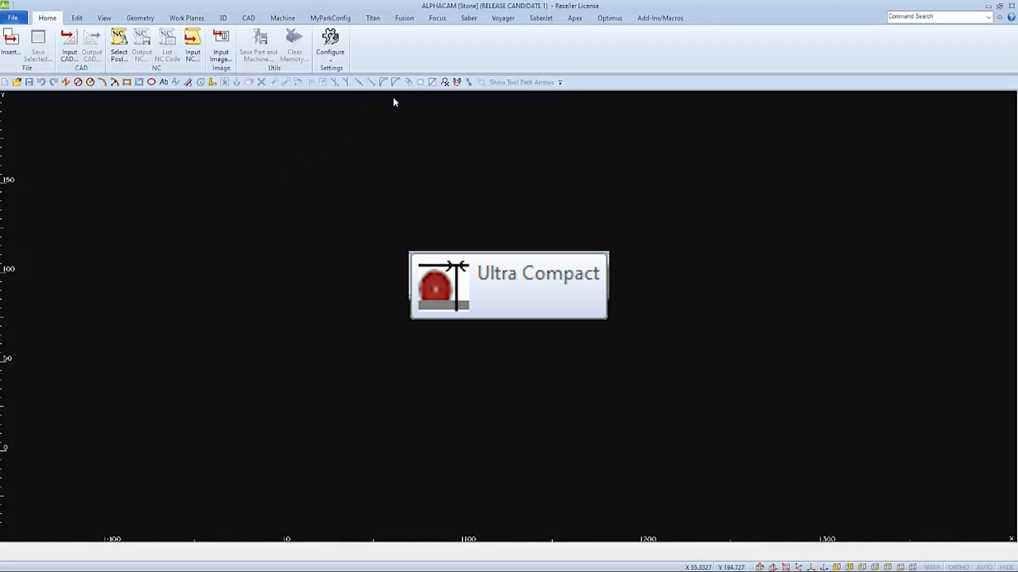
- Open the Voyager tab's Ultra Compact operation options, review them, and close the dialog
click(503, 18)
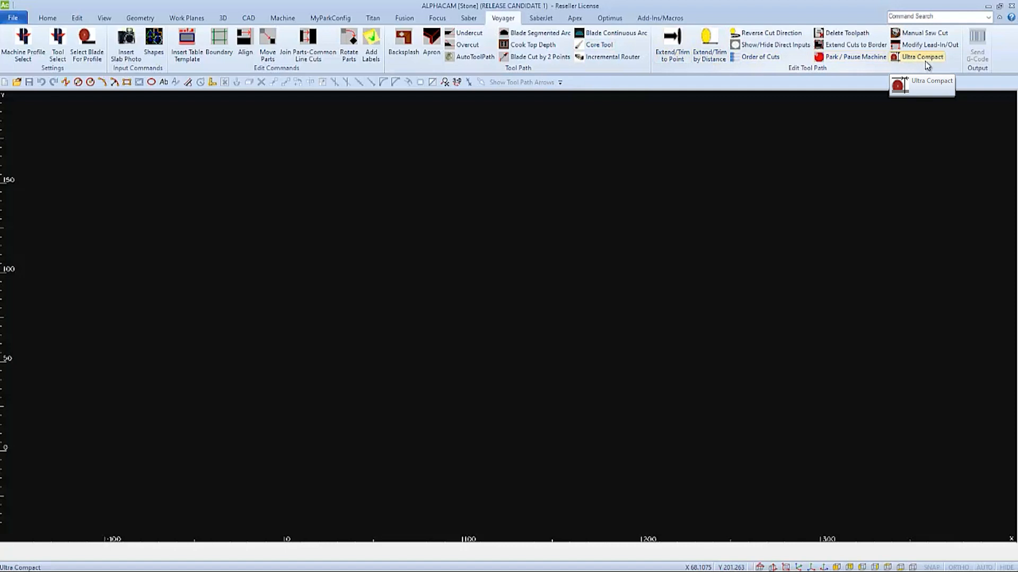
click(922, 57)
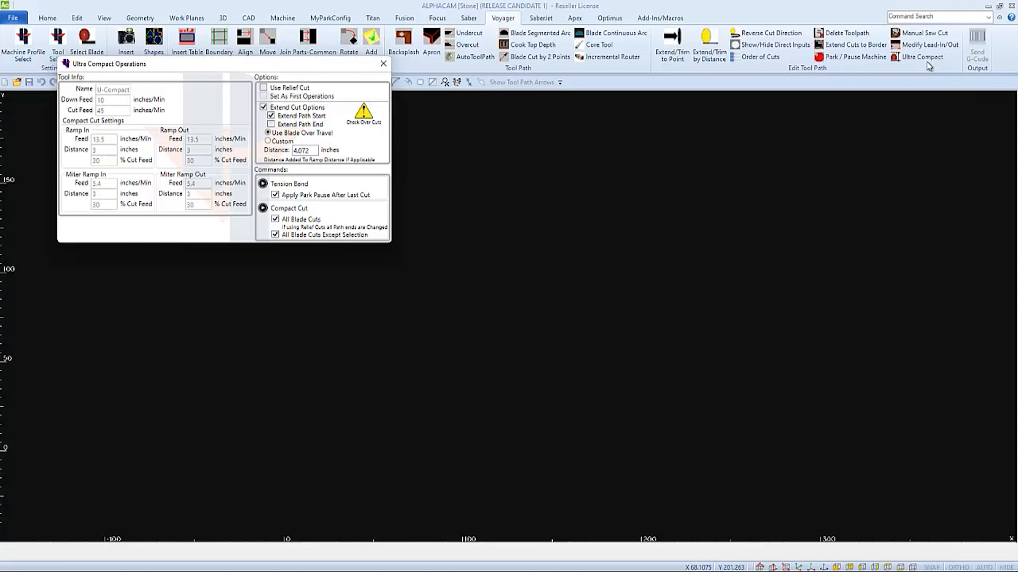
click(383, 63)
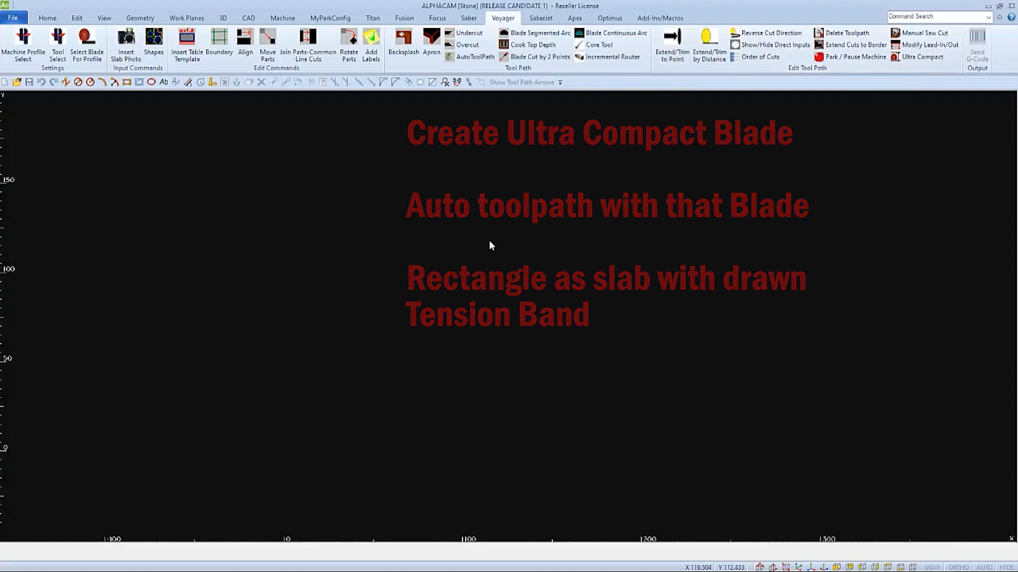
- Add a new blade to the tool list with tool type Ultra Compact
click(57, 46)
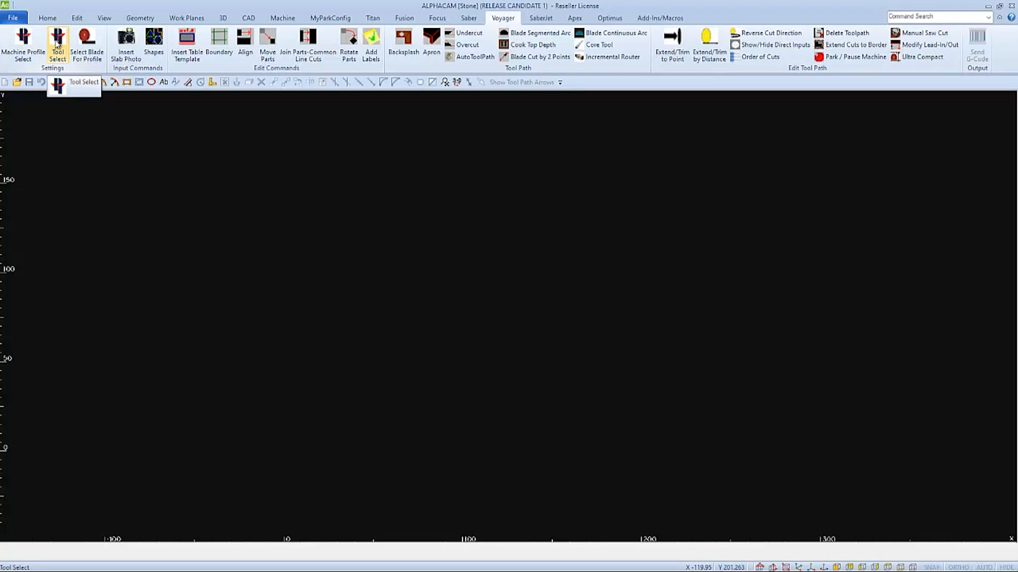
click(57, 41)
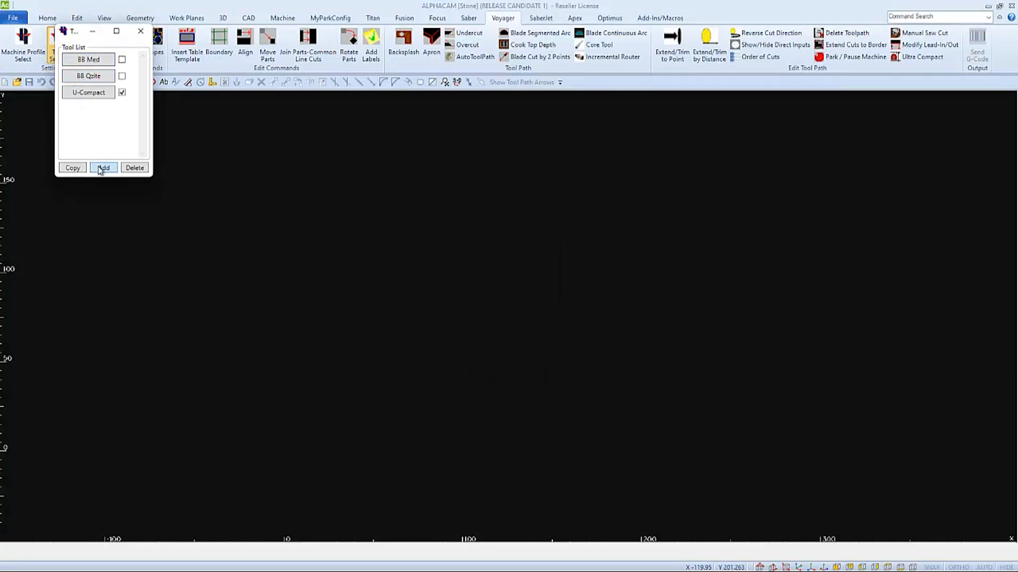
click(103, 168)
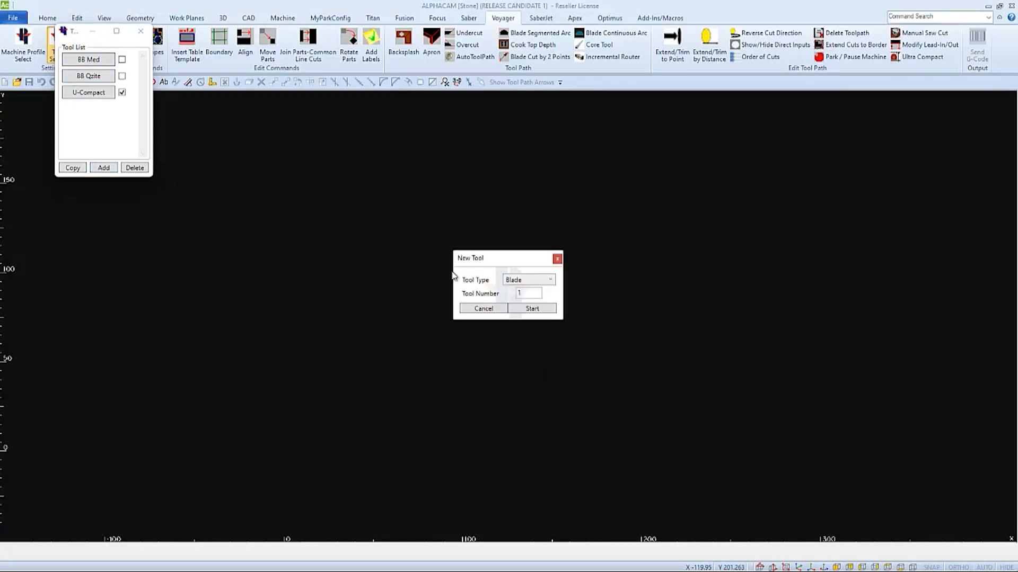
click(549, 280)
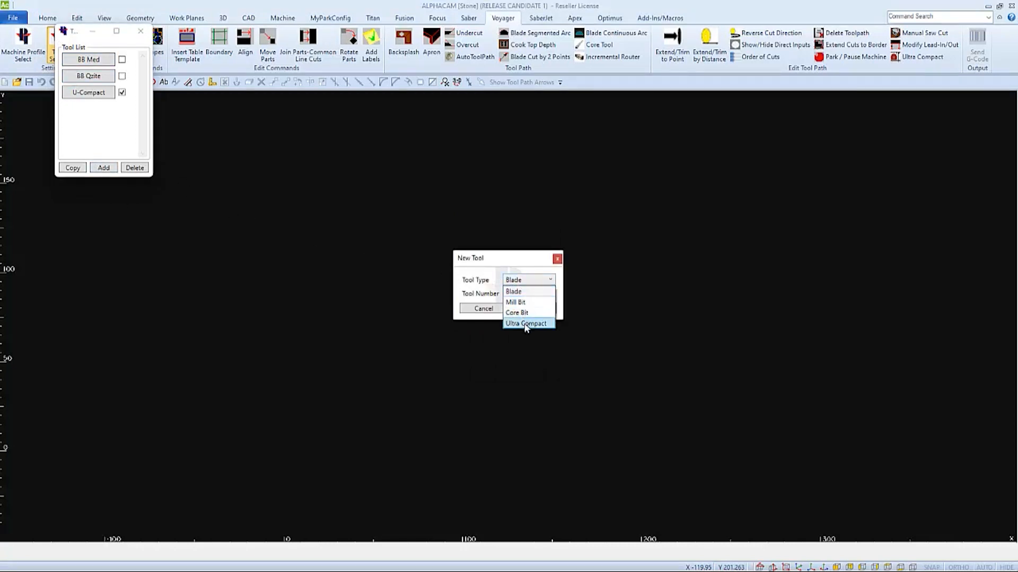
click(526, 324)
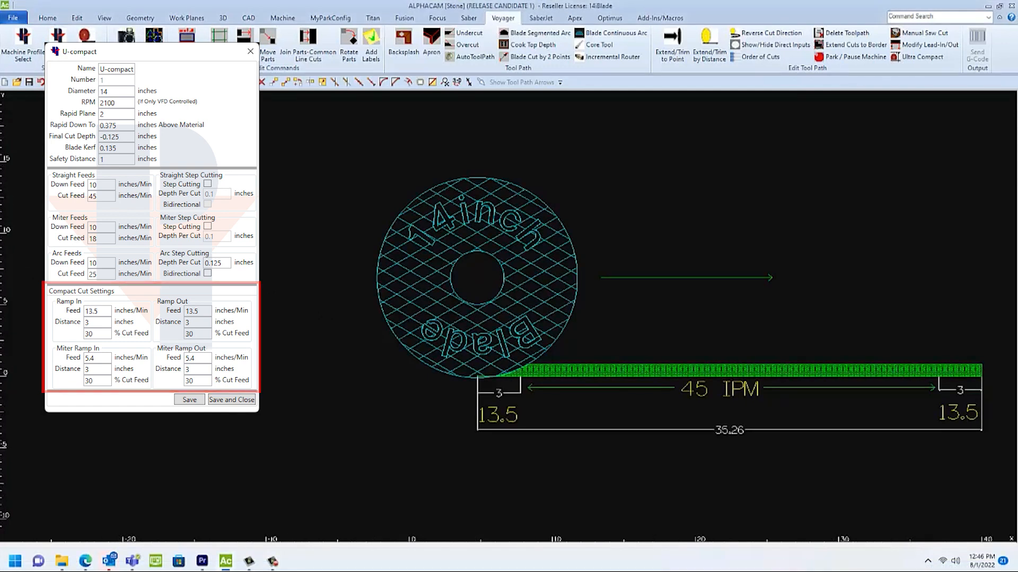
- Save and close the U-compact blade editor, returning to the Tool List
click(98, 322)
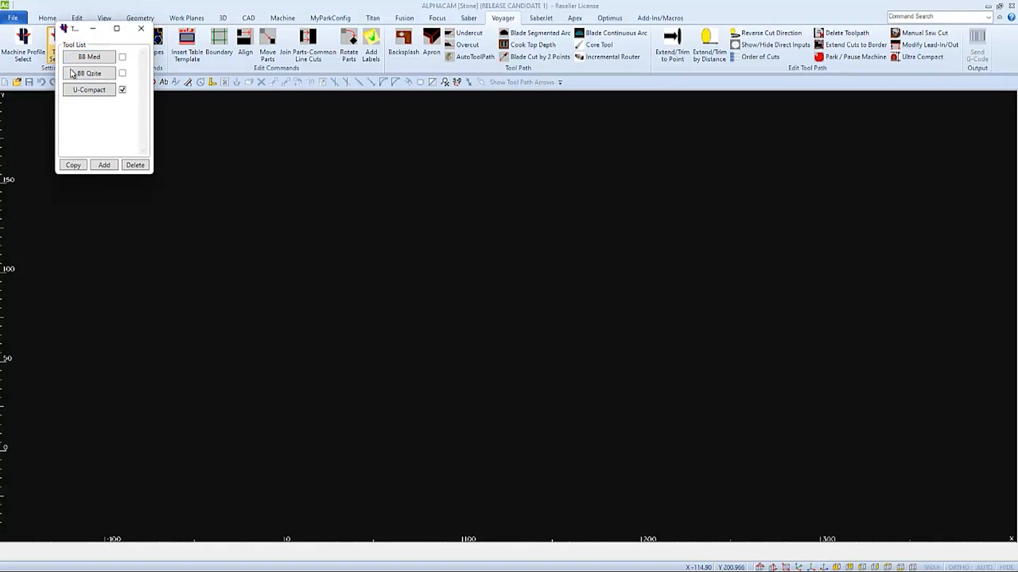
- Make U-Compact the active blade, close the Tool List, and return to the Job Layout 2 drawing
click(89, 89)
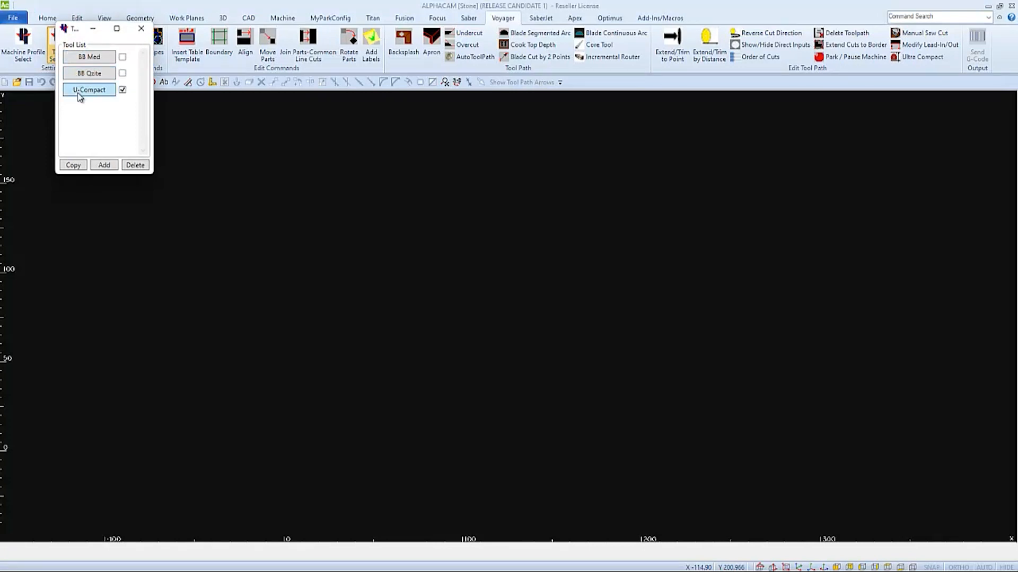
mouse_move(101, 101)
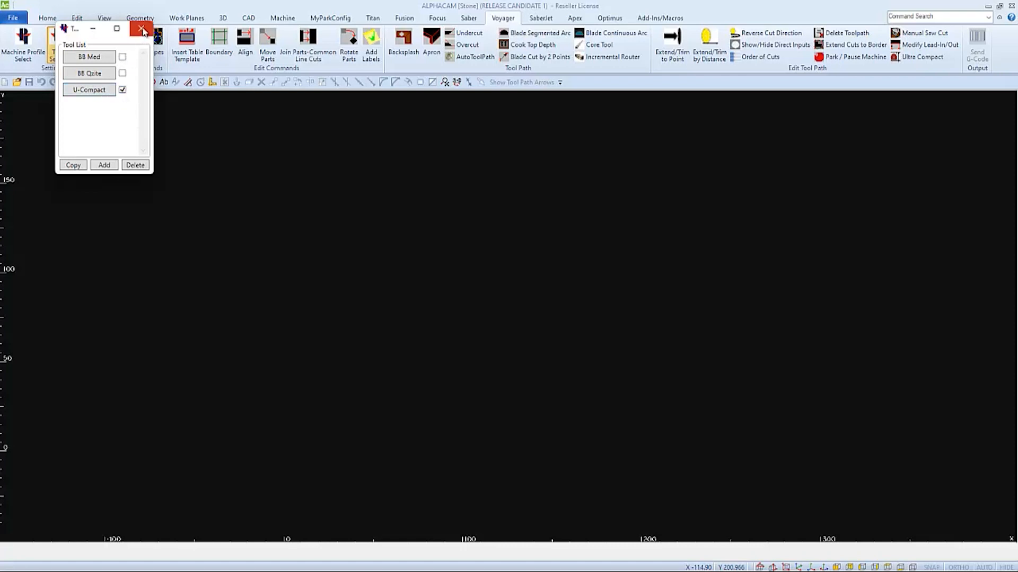
click(143, 29)
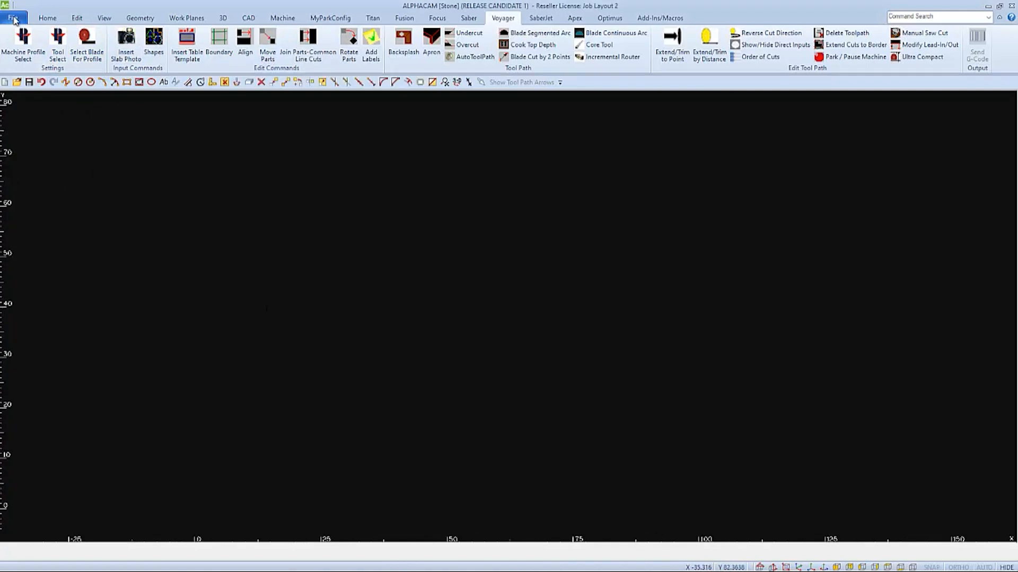
click(12, 18)
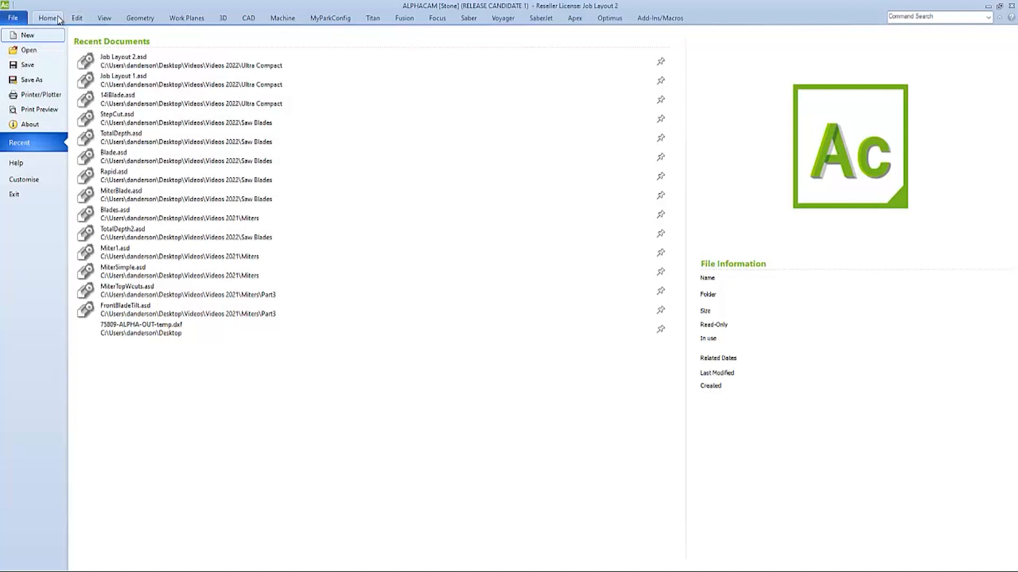
click(47, 17)
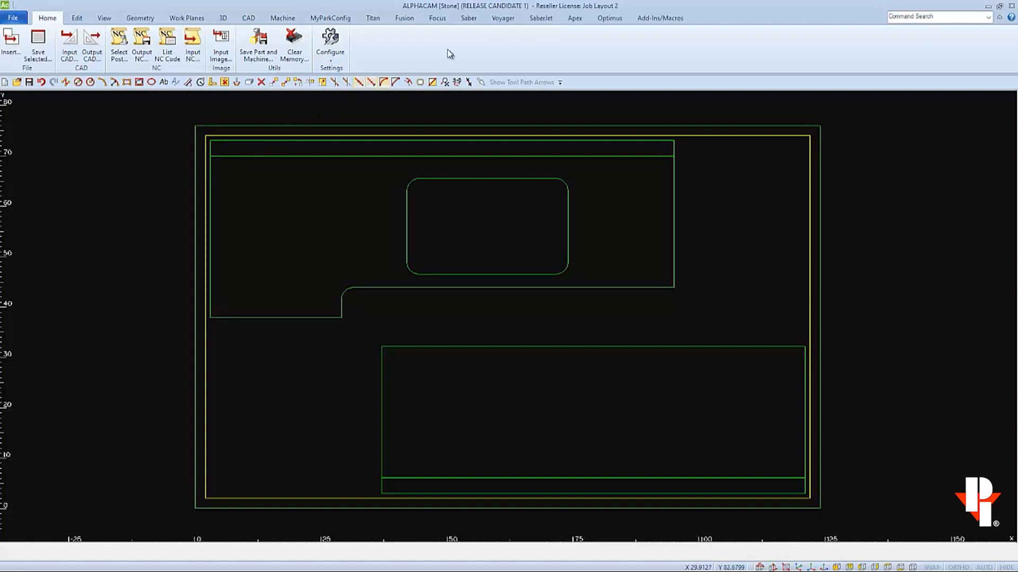
- Run AutoToolPath on all slab parts, then start Extend Cuts to Border
click(502, 18)
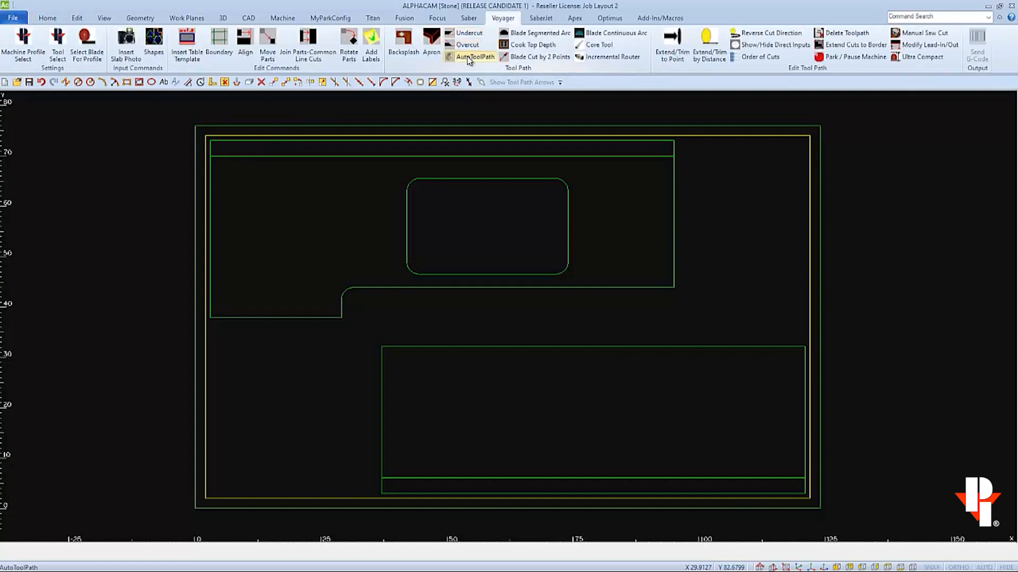
click(473, 56)
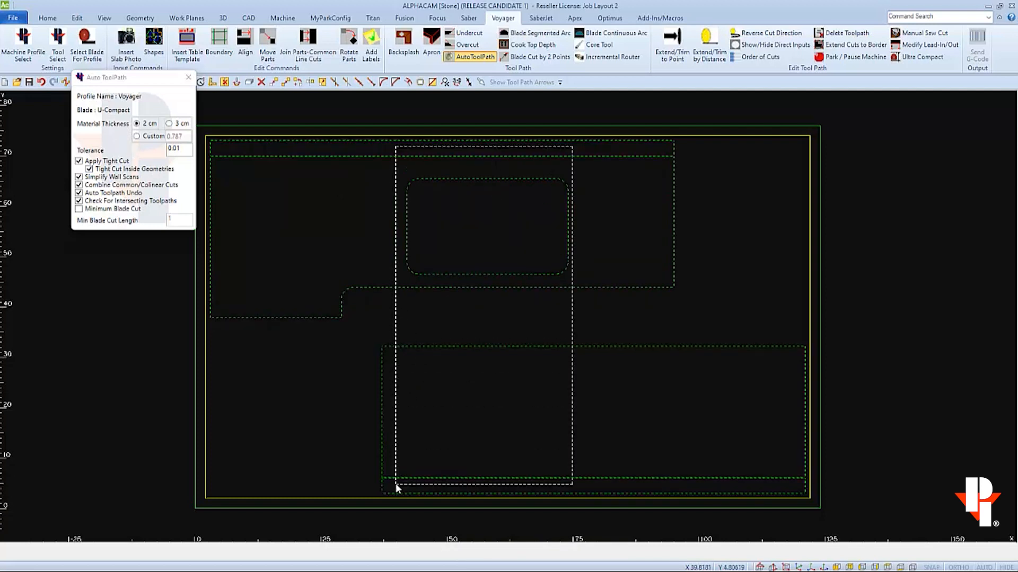
click(475, 57)
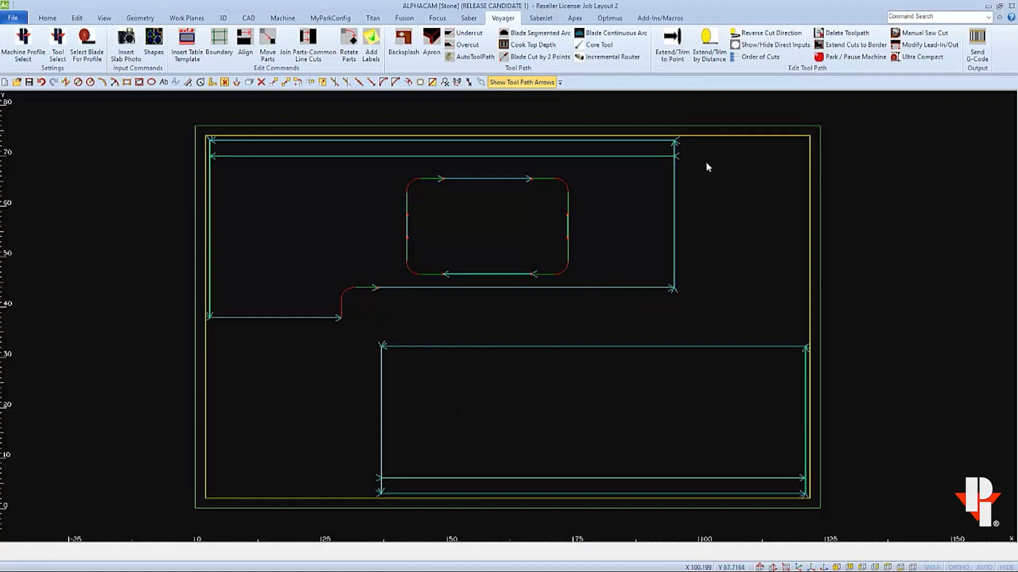
click(856, 44)
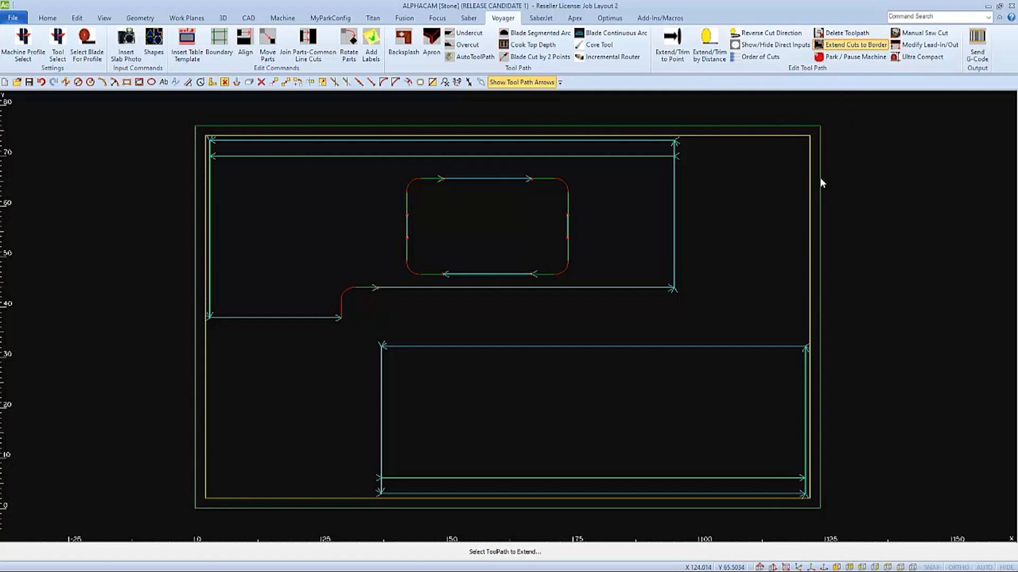
mouse_move(677, 179)
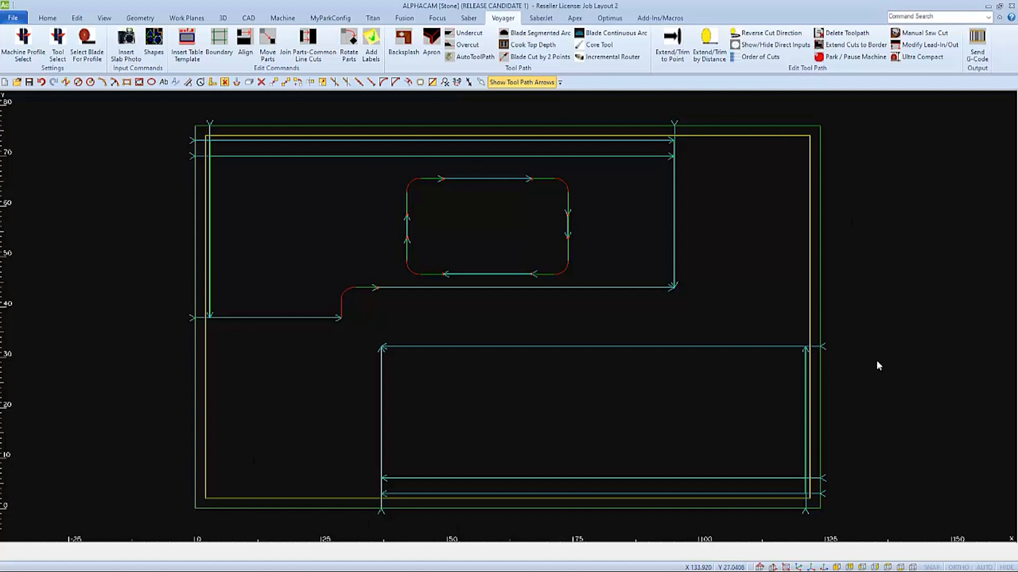
mouse_move(884, 349)
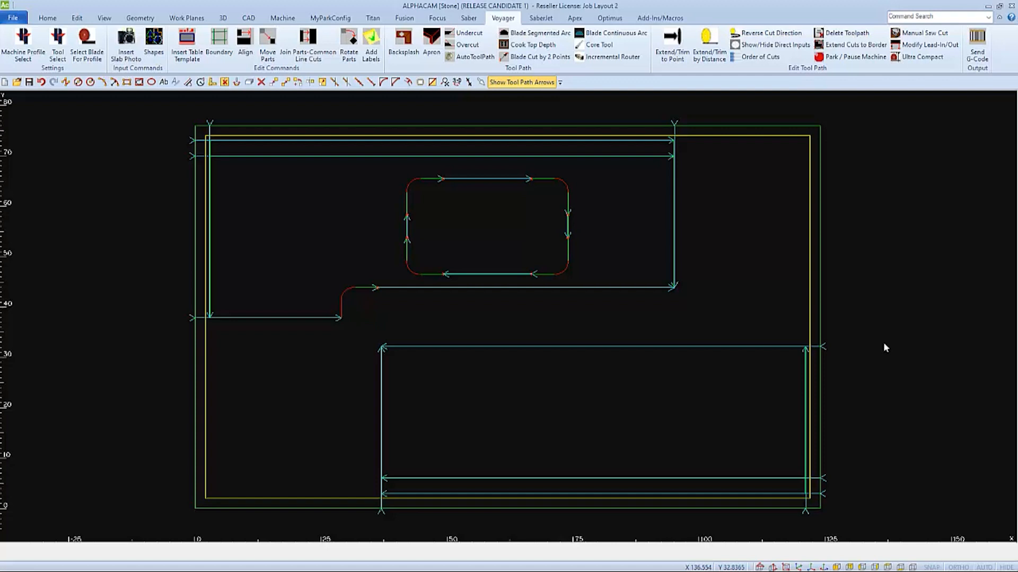
mouse_move(881, 336)
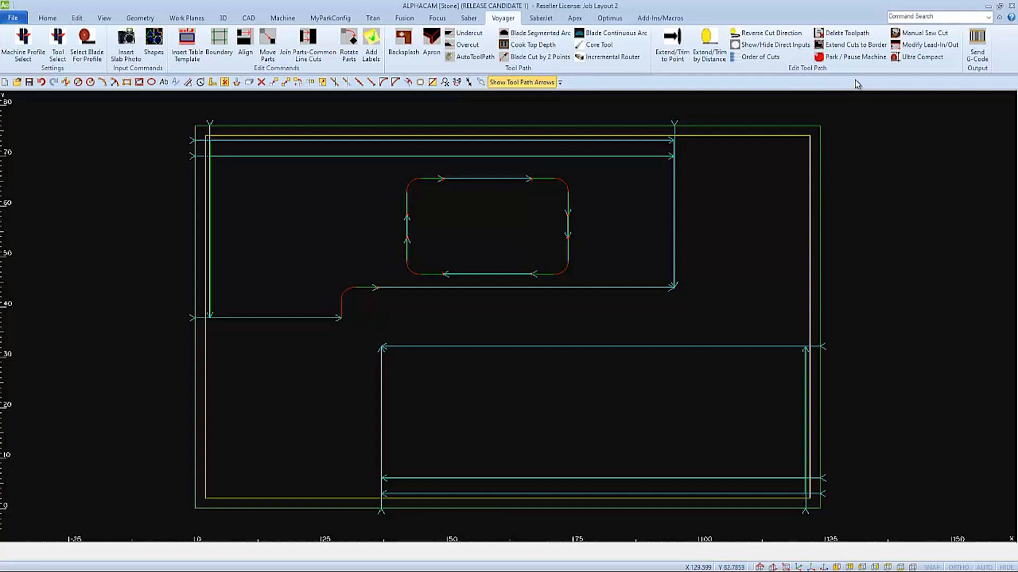
mouse_move(922, 58)
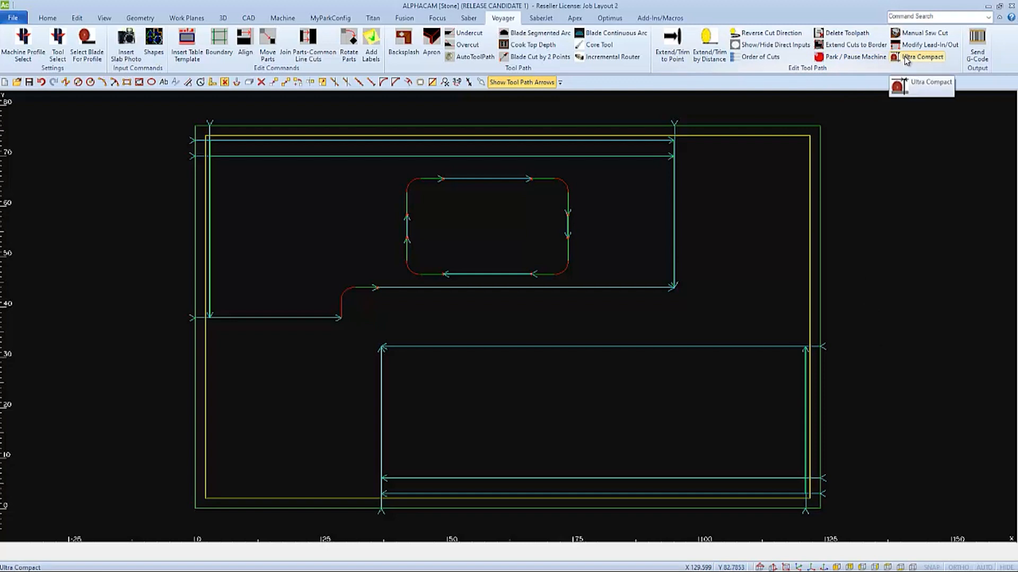
- Apply Ultra Compact with Tension Band, Compact Cut and Extend Path Start enabled
click(921, 57)
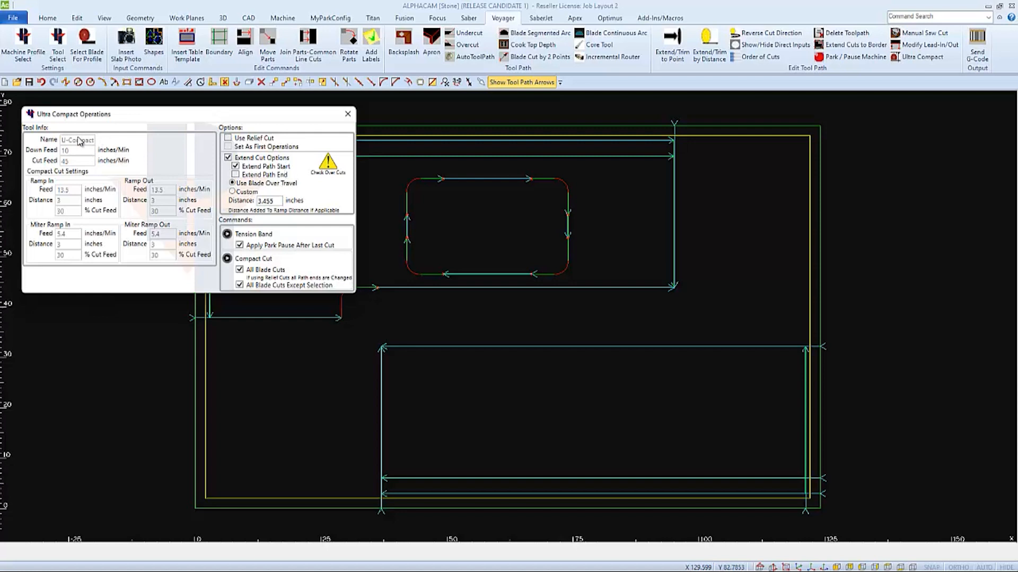
mouse_move(116, 144)
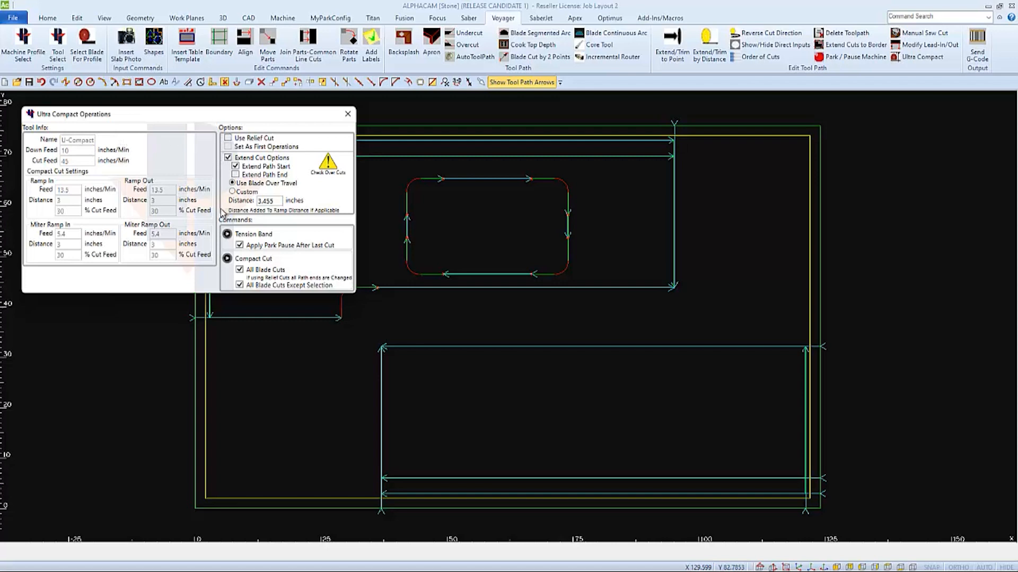
mouse_move(358, 133)
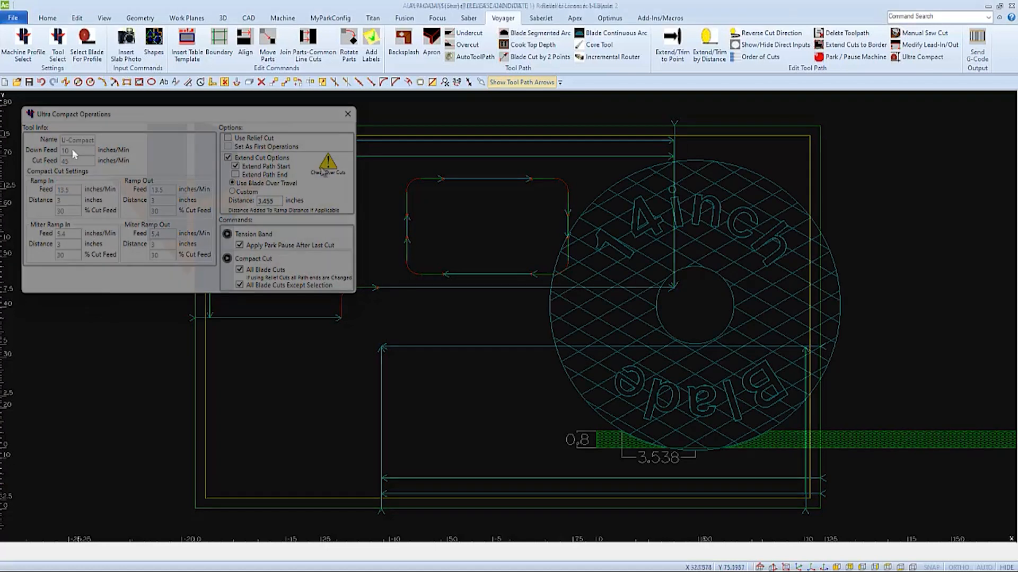
click(347, 113)
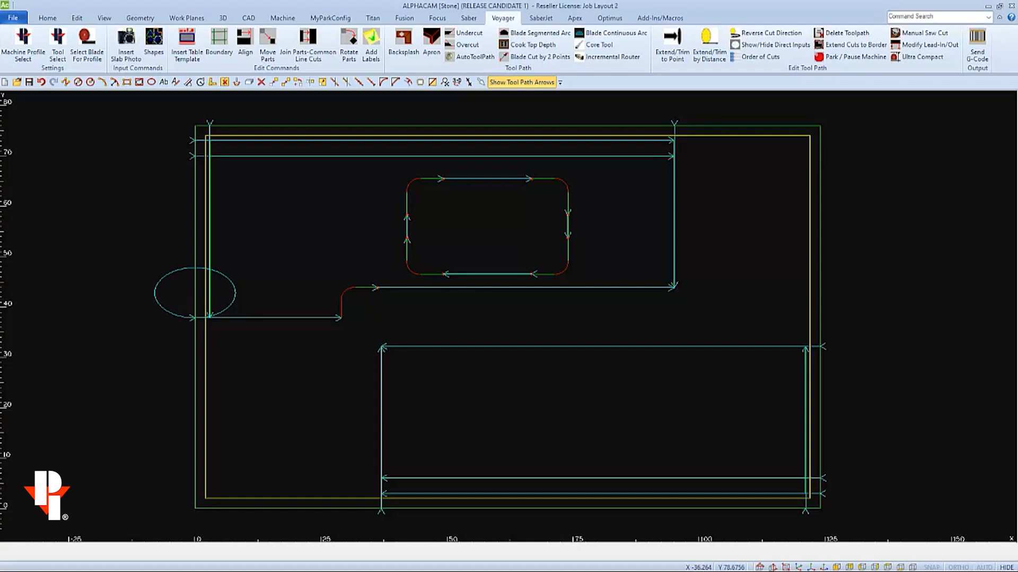
- Start Offset with Line / Arc and confirm a distance of 4
click(193, 294)
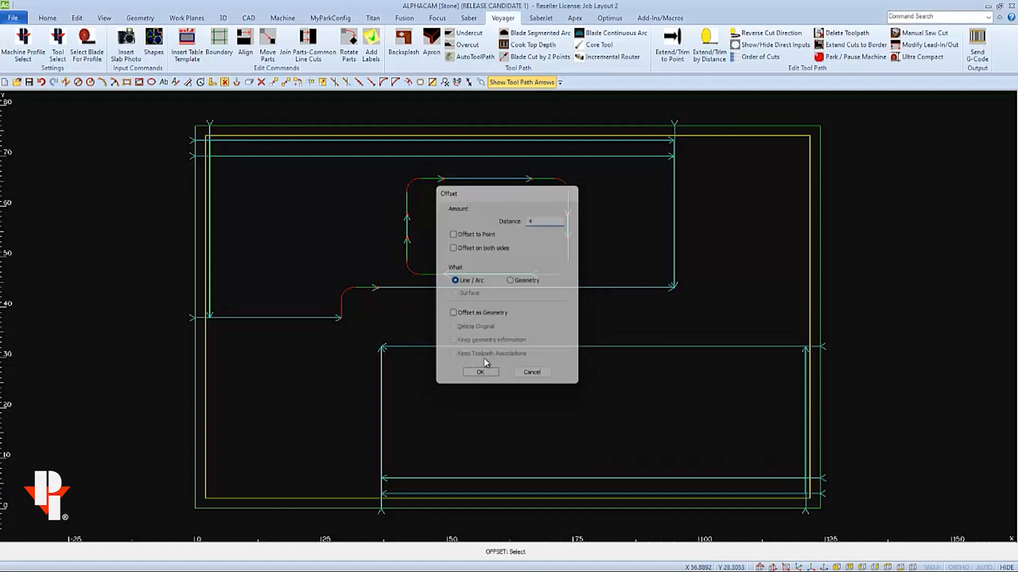
click(480, 372)
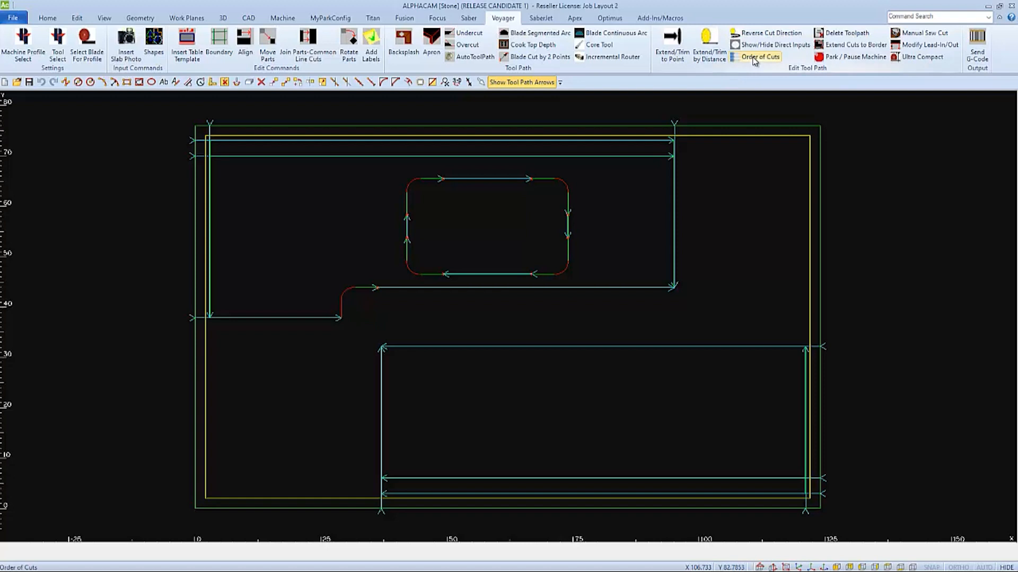
- Select both finish pass operations in the Operations tree and open Ultra Compact settings
click(758, 57)
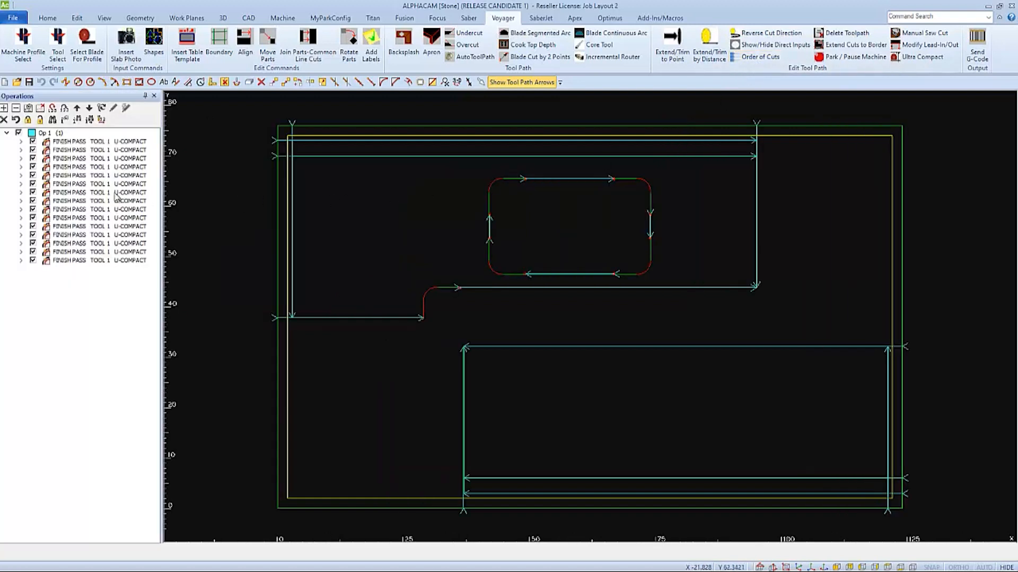
click(97, 141)
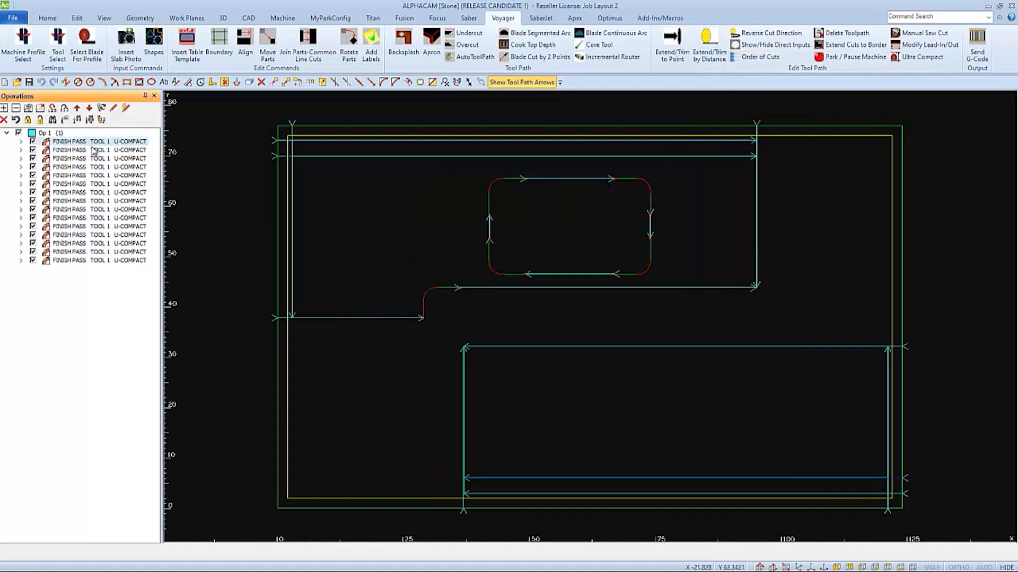
click(97, 150)
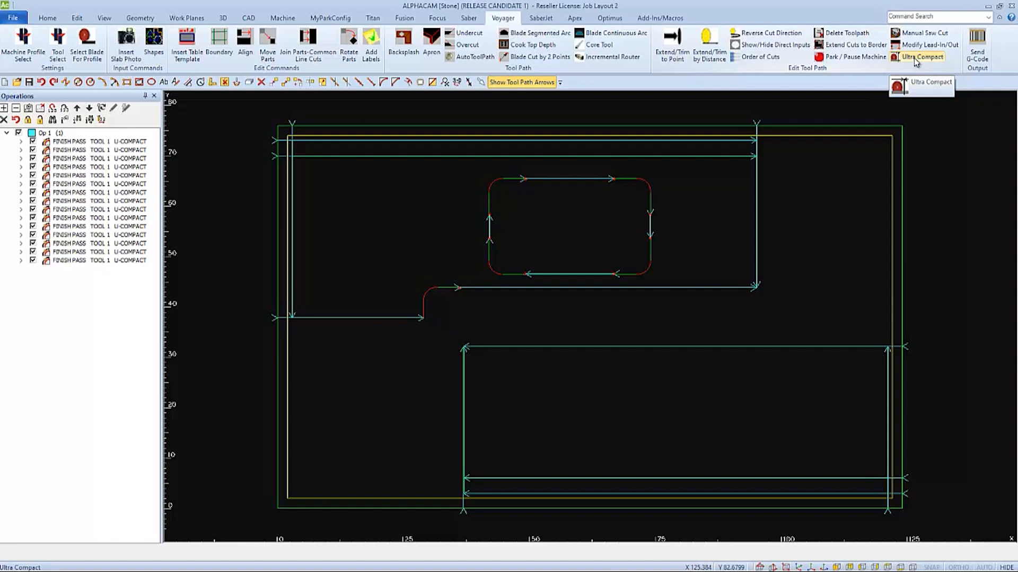
mouse_move(921, 58)
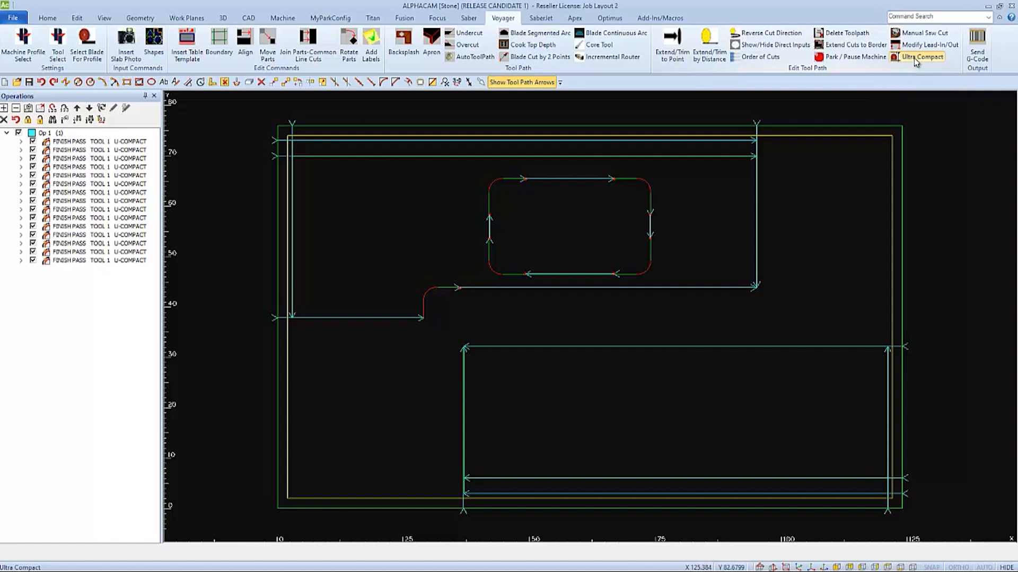
click(922, 58)
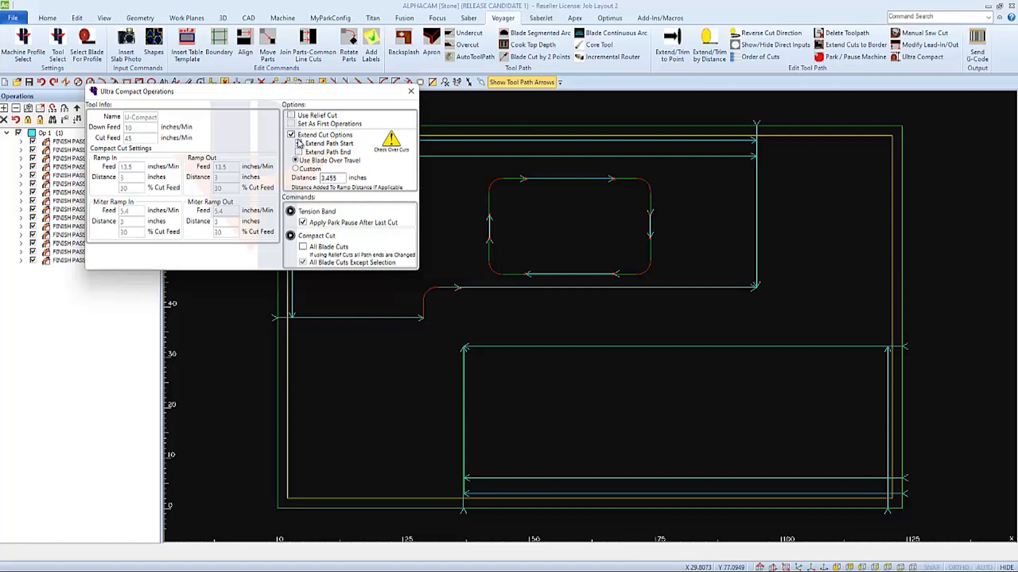
- Tick Extend Path Start and use a custom 2-inch extension distance
click(291, 144)
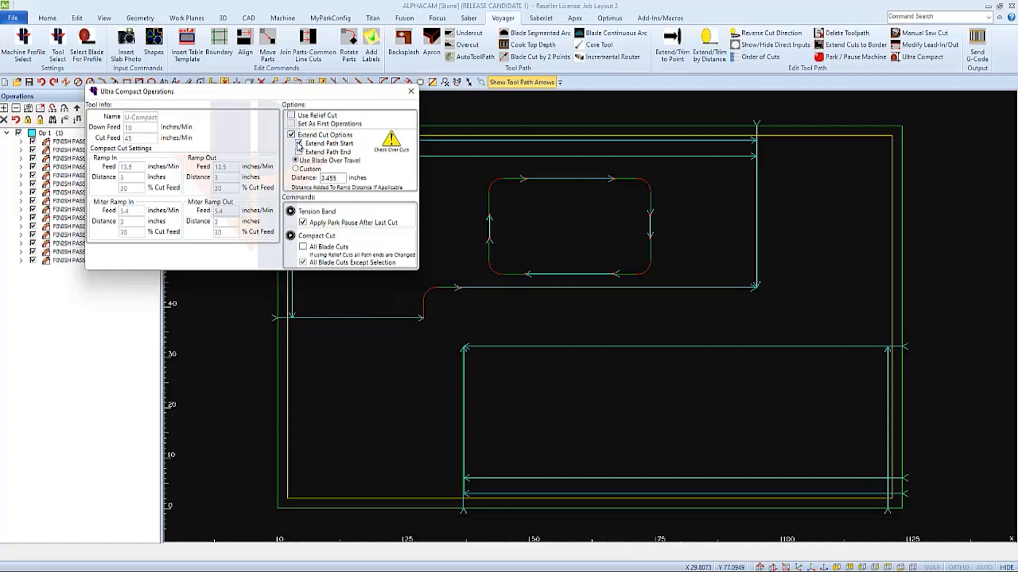
click(299, 144)
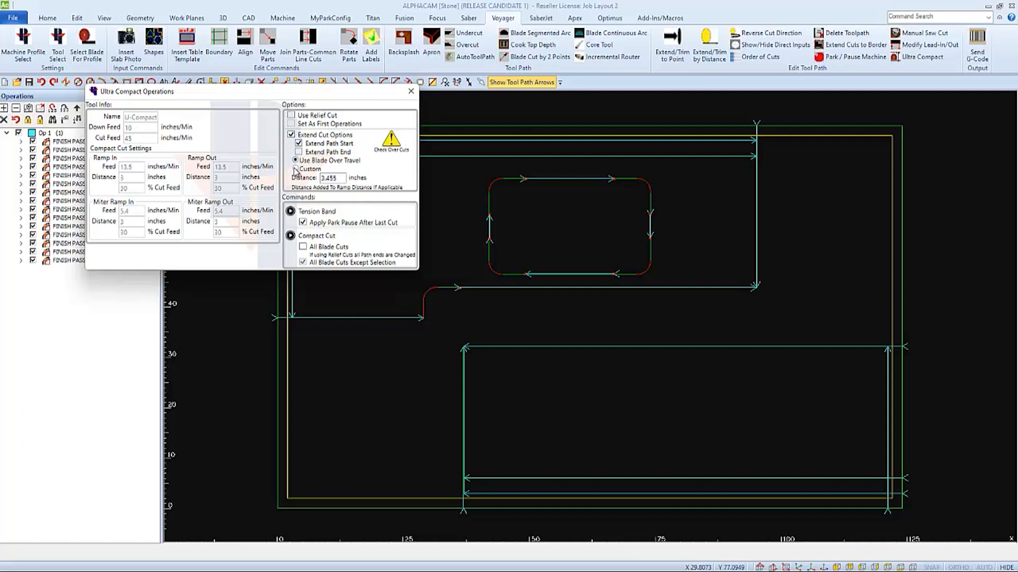
click(295, 168)
text(2)
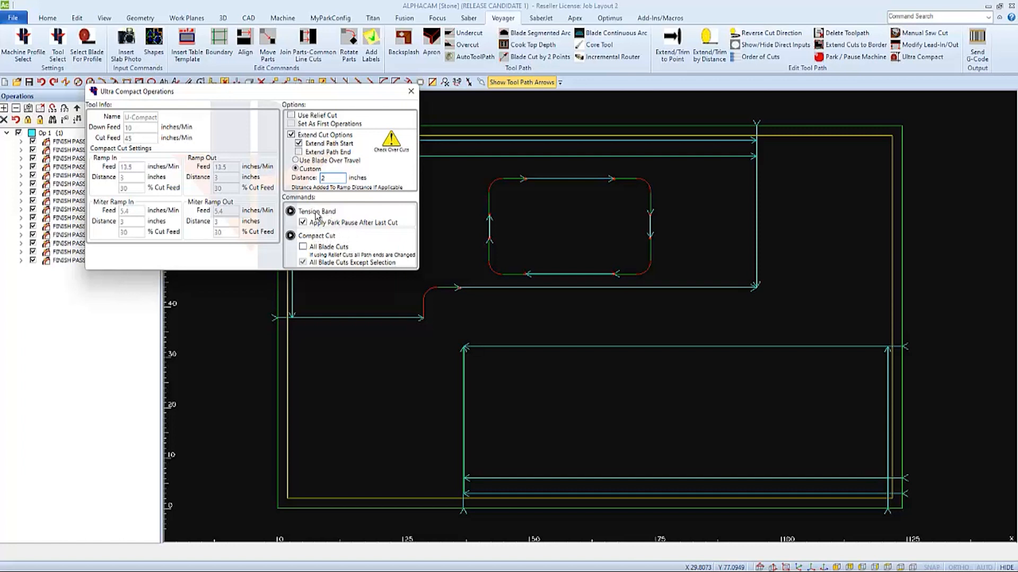
mouse_move(342, 215)
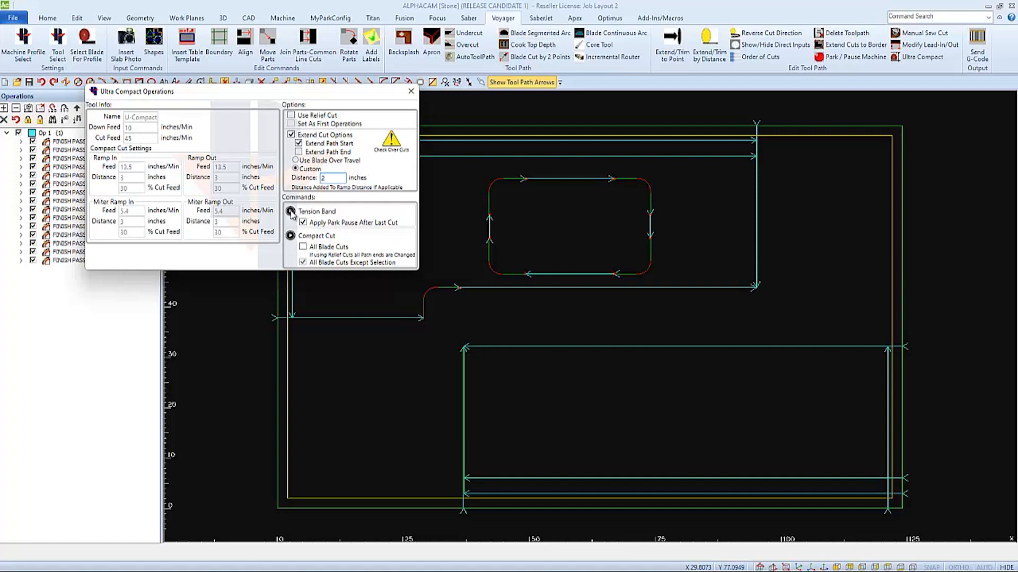
- Launch the Tension Band command from the Ultra Compact options
click(291, 211)
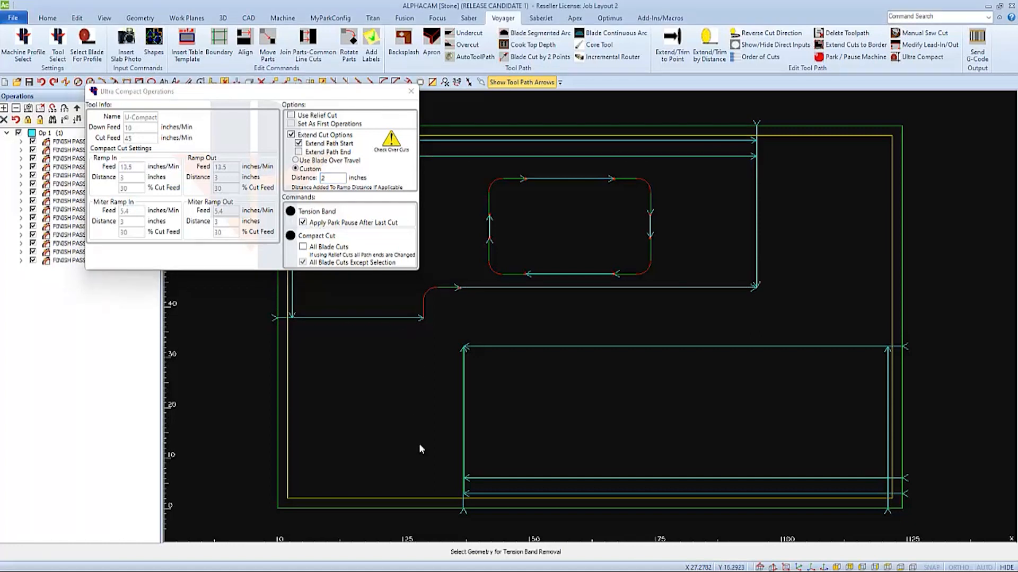
mouse_move(569, 559)
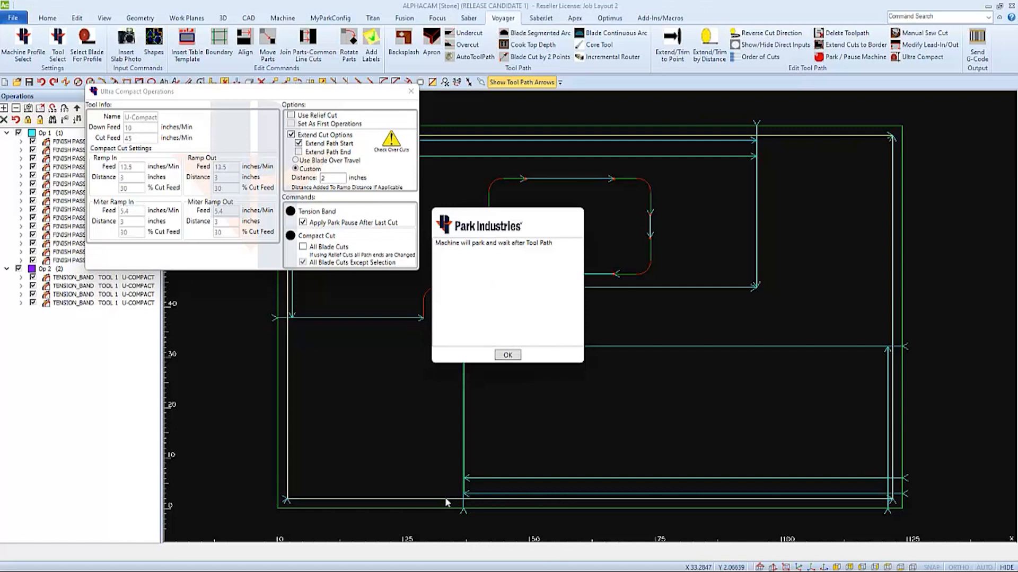
mouse_move(493, 388)
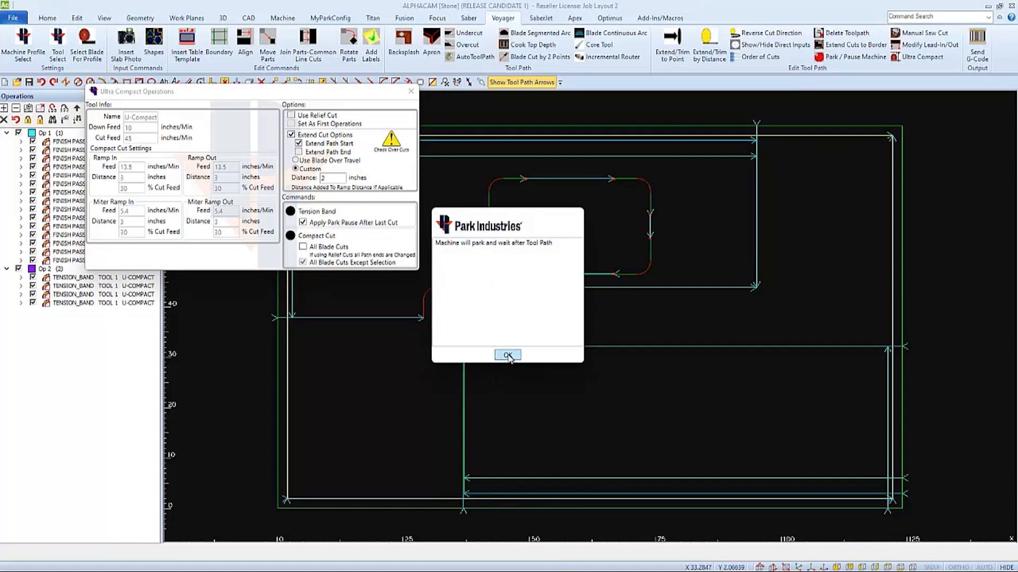
- Acknowledge the Park Industries notice so the tension band cuts and park pause run first
click(508, 355)
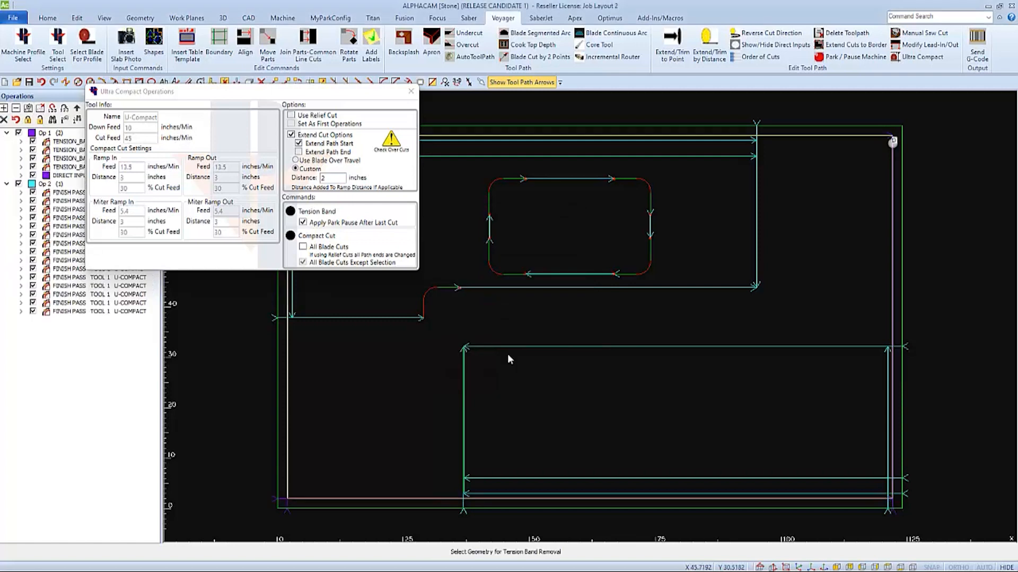
mouse_move(920, 140)
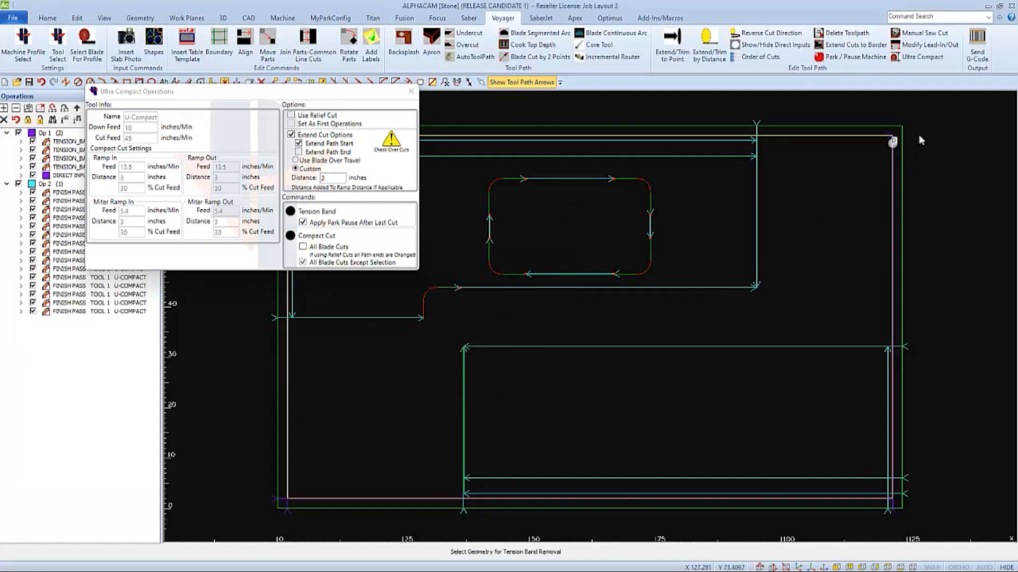
mouse_move(795, 93)
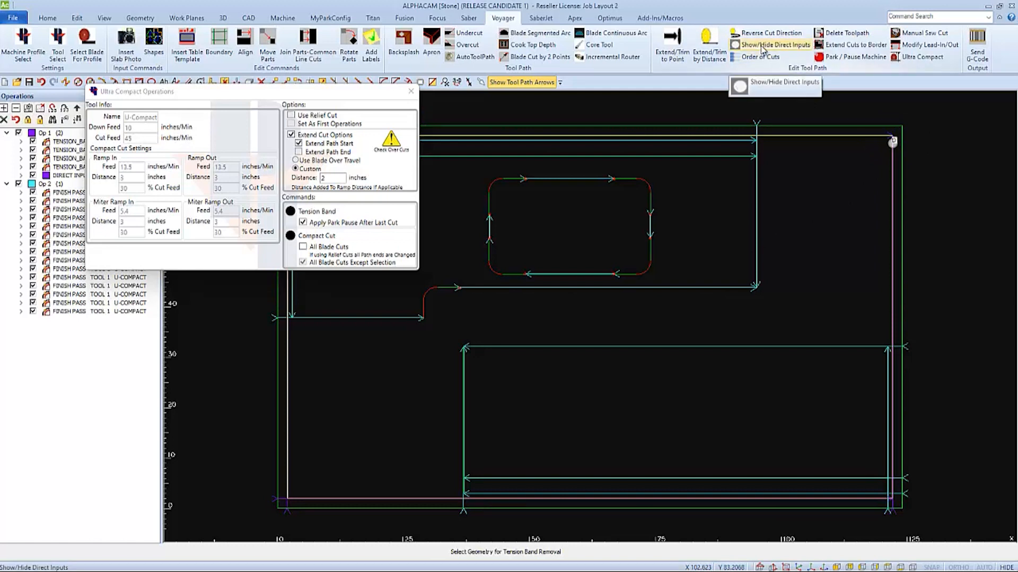
mouse_move(771, 116)
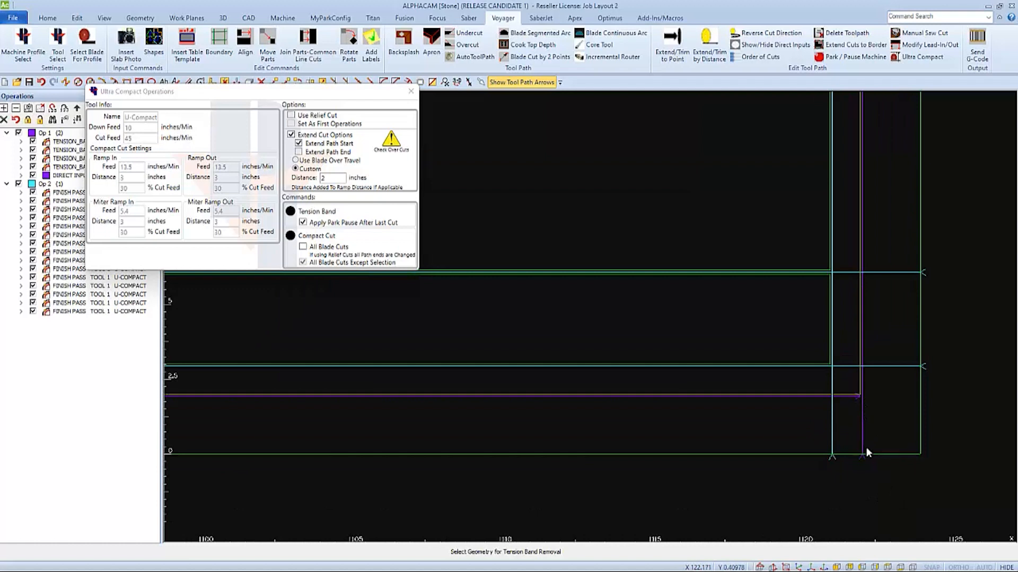
mouse_move(868, 402)
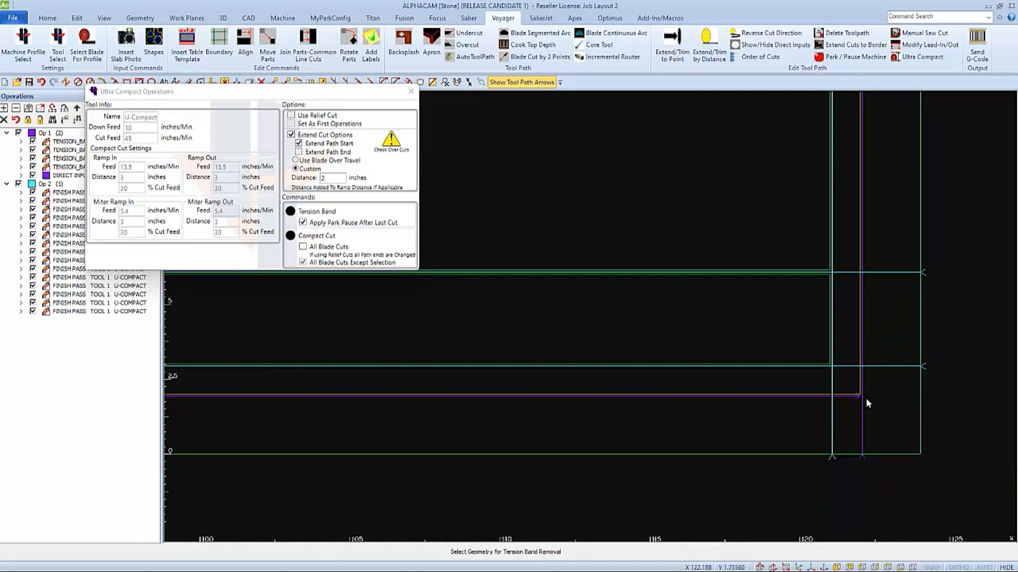
mouse_move(865, 398)
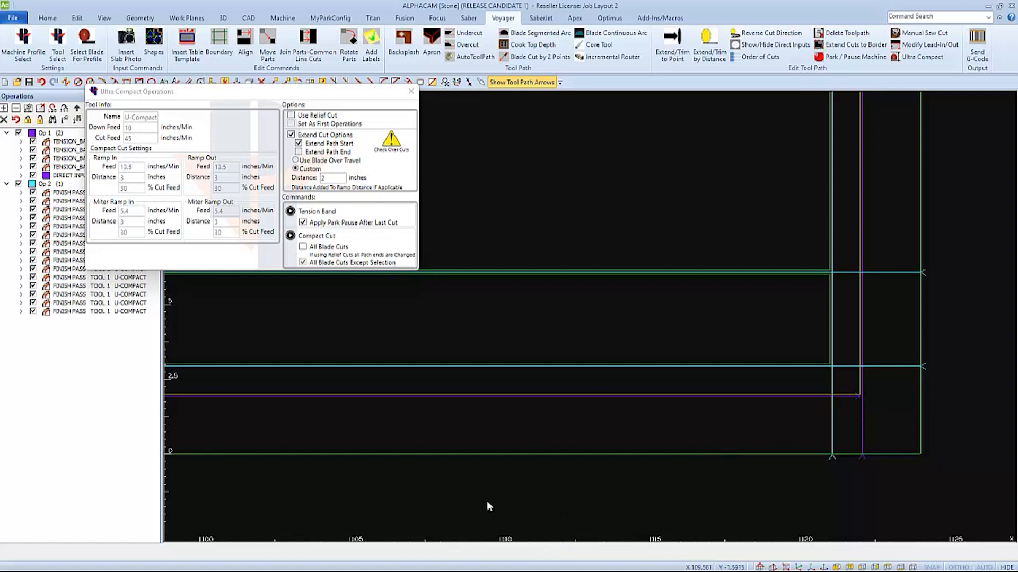
mouse_move(429, 364)
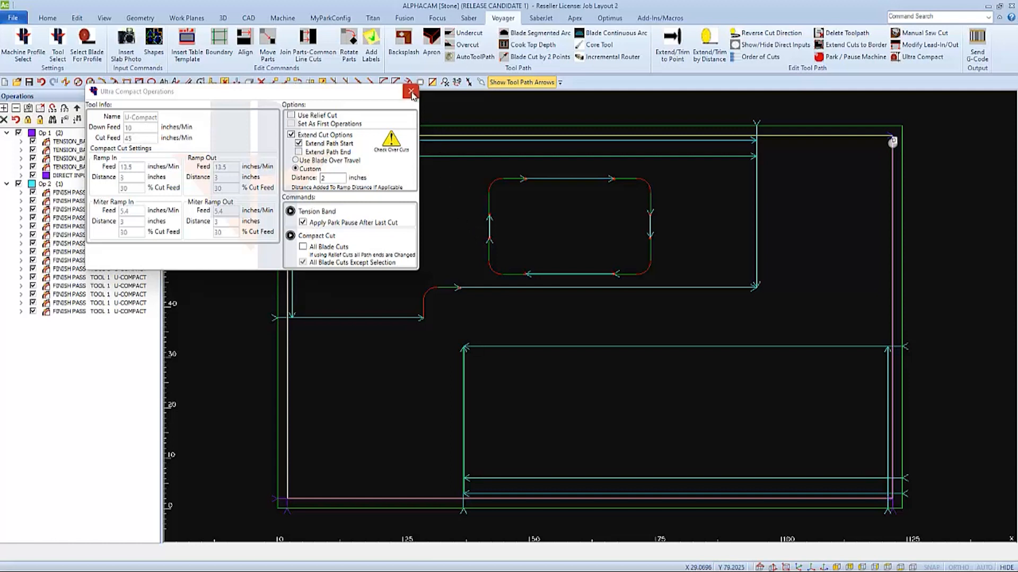
click(410, 91)
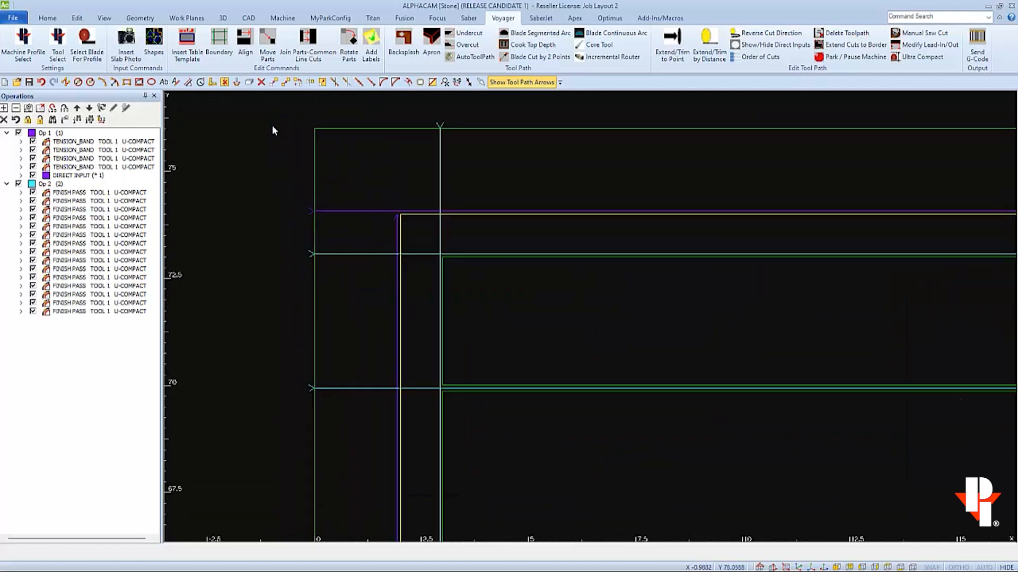
mouse_move(284, 244)
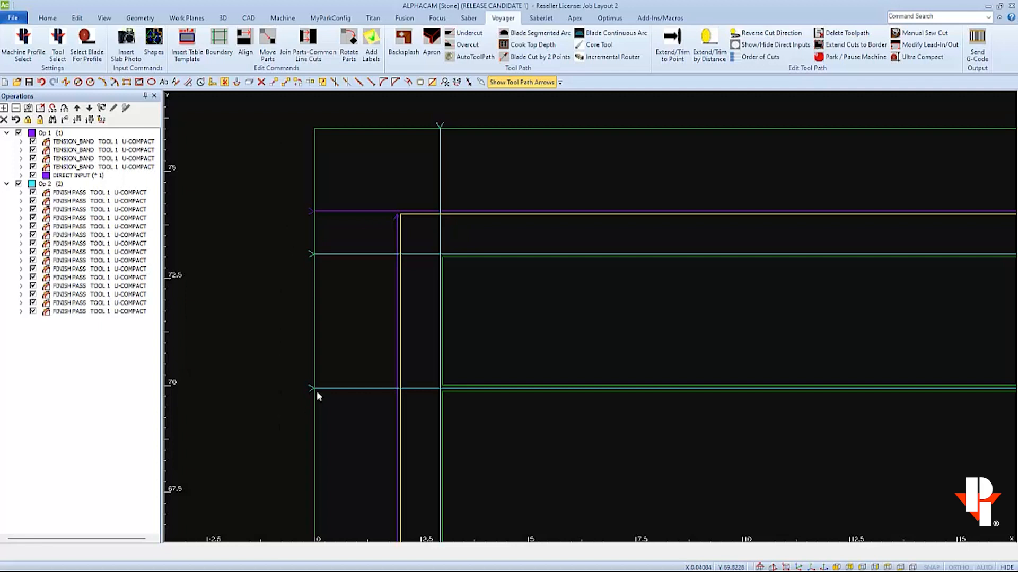
mouse_move(364, 396)
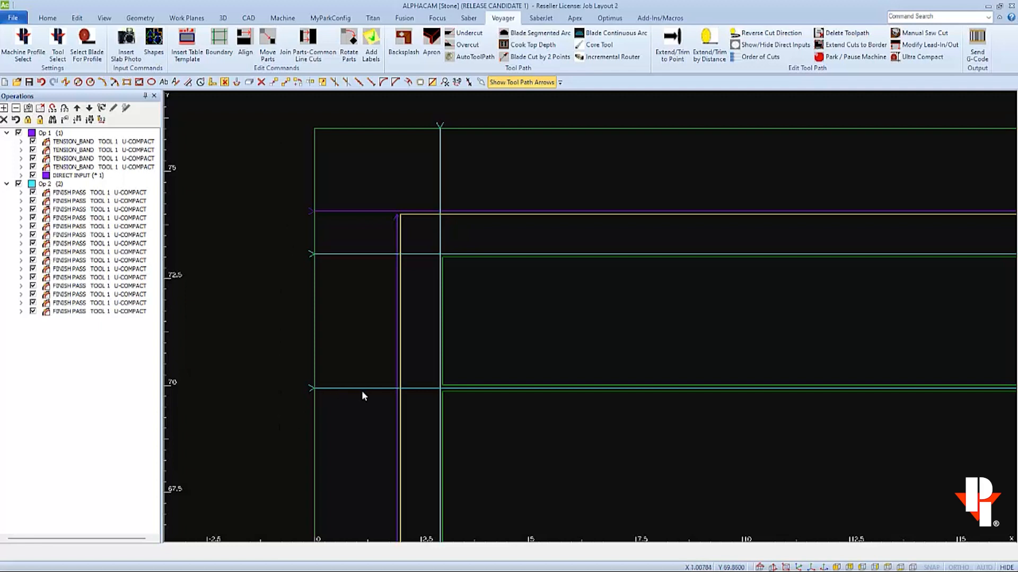
mouse_move(398, 395)
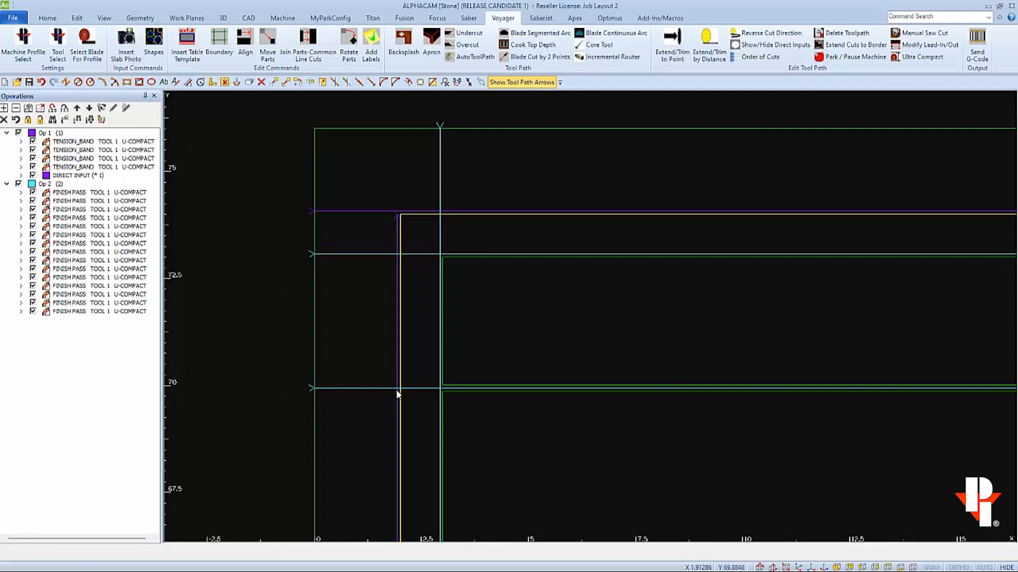
mouse_move(402, 394)
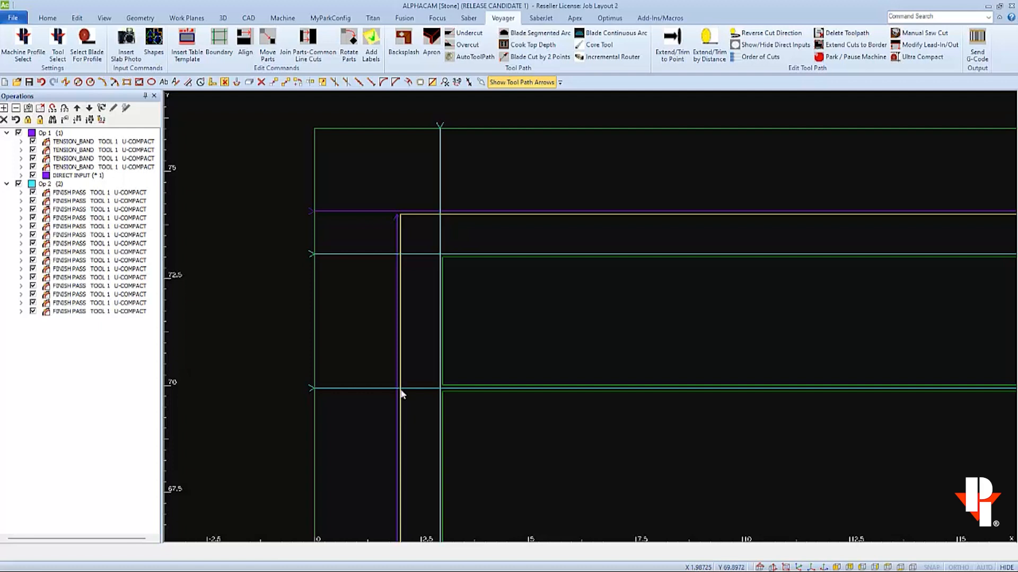
mouse_move(439, 394)
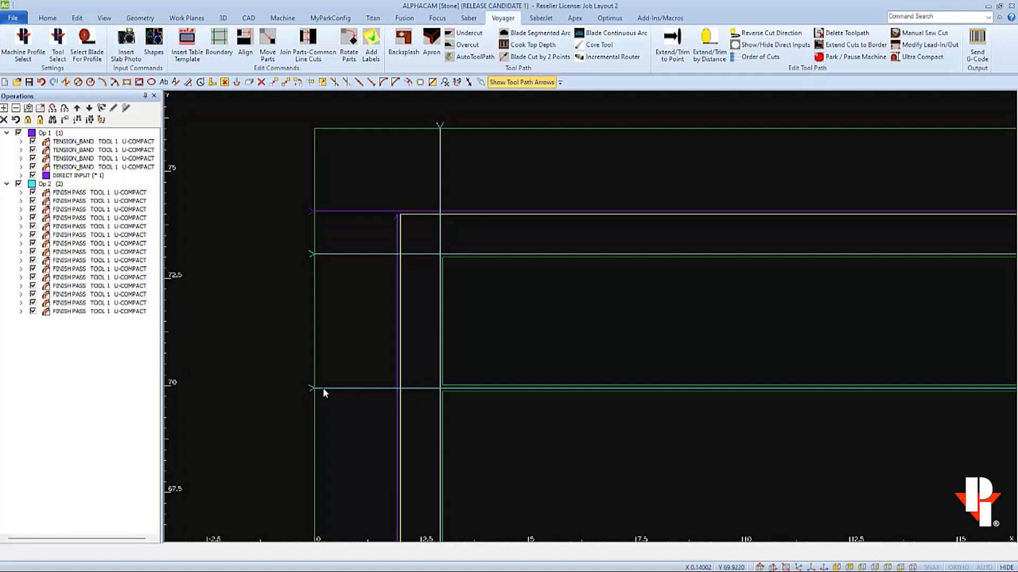
mouse_move(443, 394)
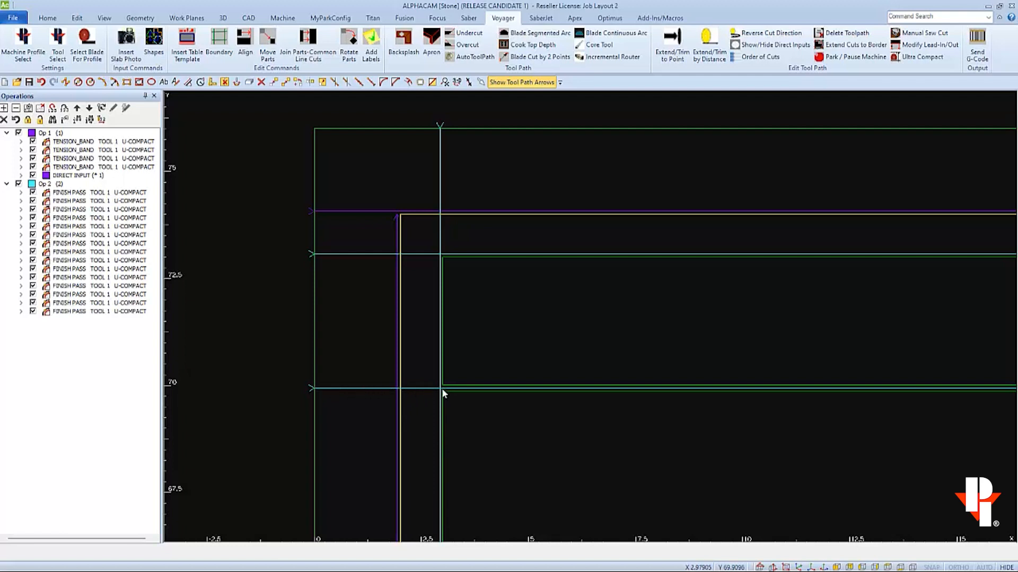
mouse_move(547, 394)
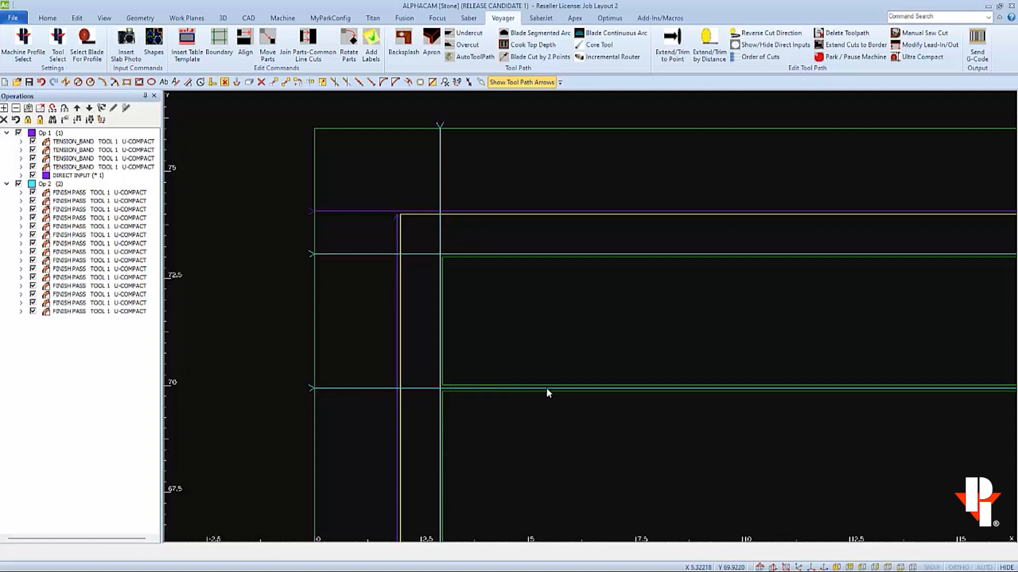
mouse_move(646, 388)
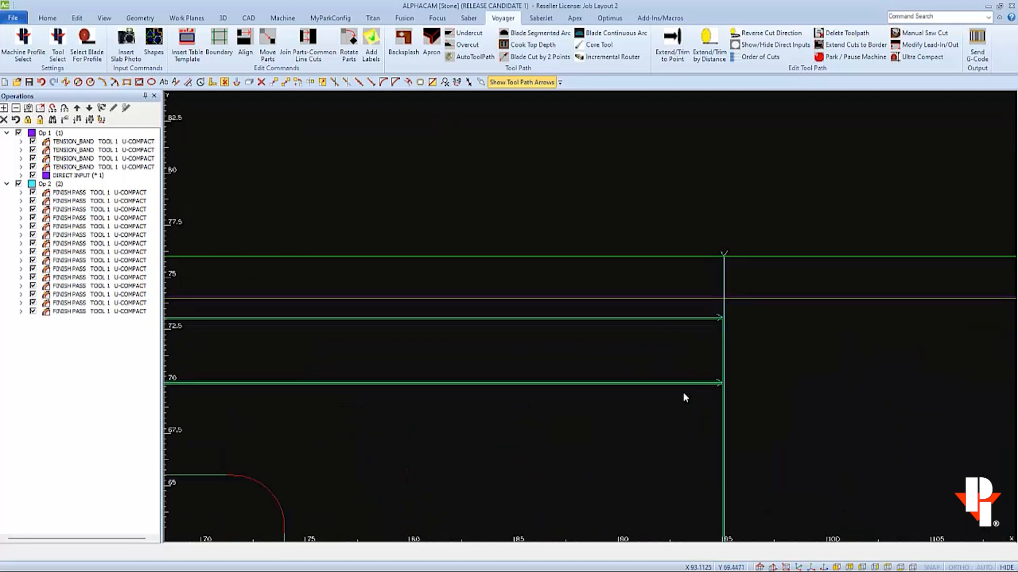
mouse_move(502, 387)
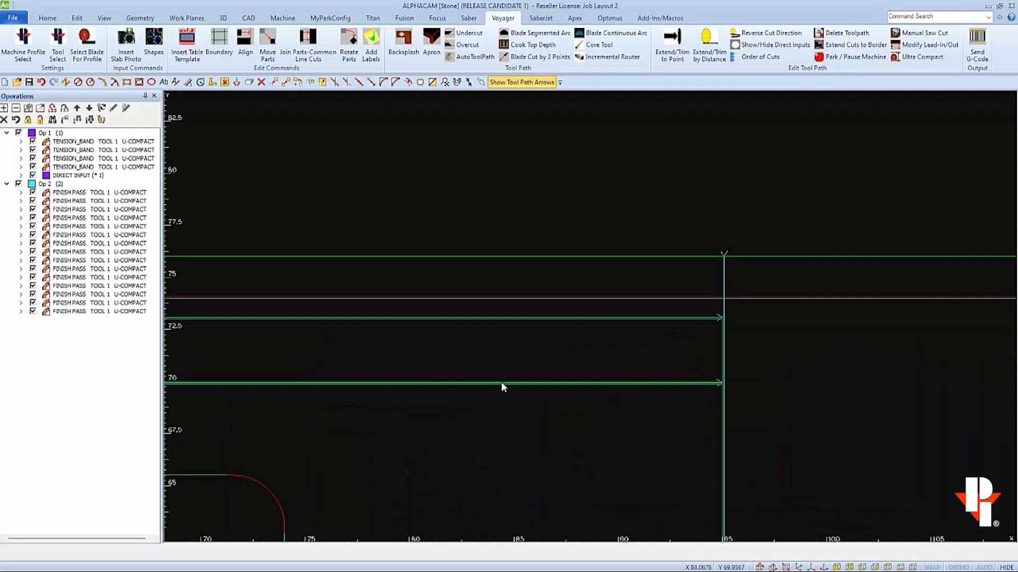
mouse_move(719, 383)
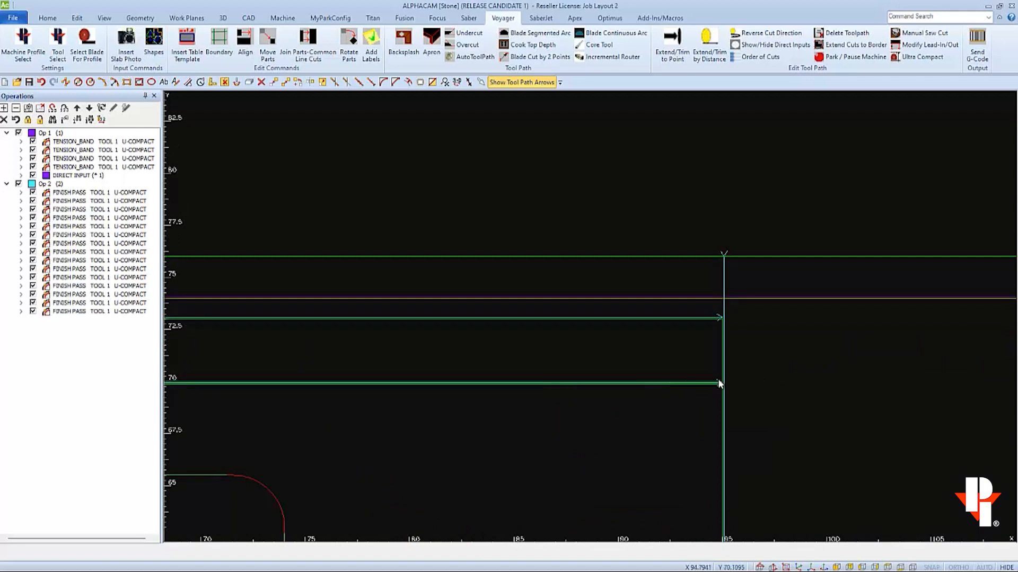
mouse_move(719, 382)
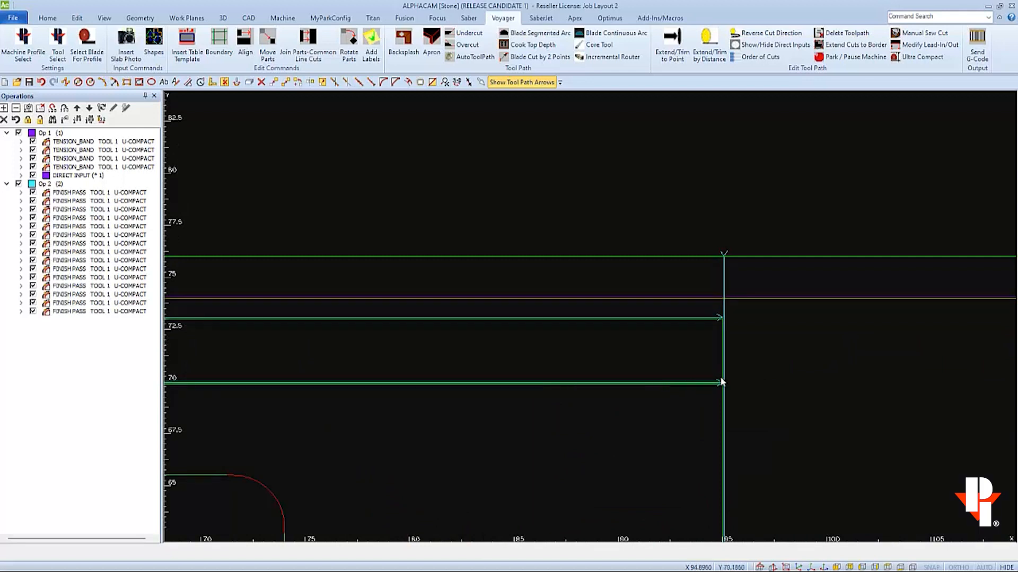
scroll(down, 3)
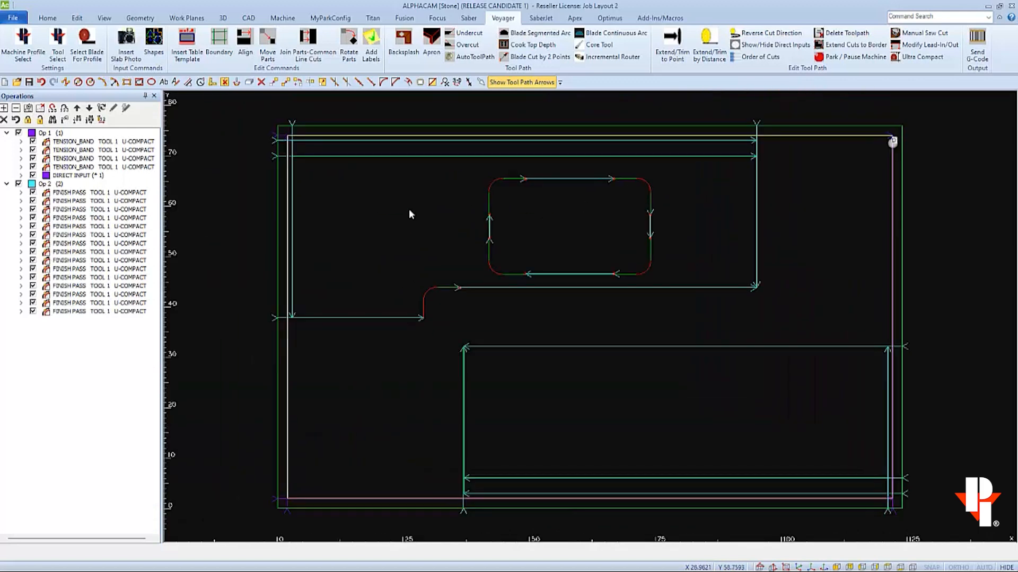
- Enter 10 as the U-Compact blade's Ramp Out Distance and save the tool
click(57, 46)
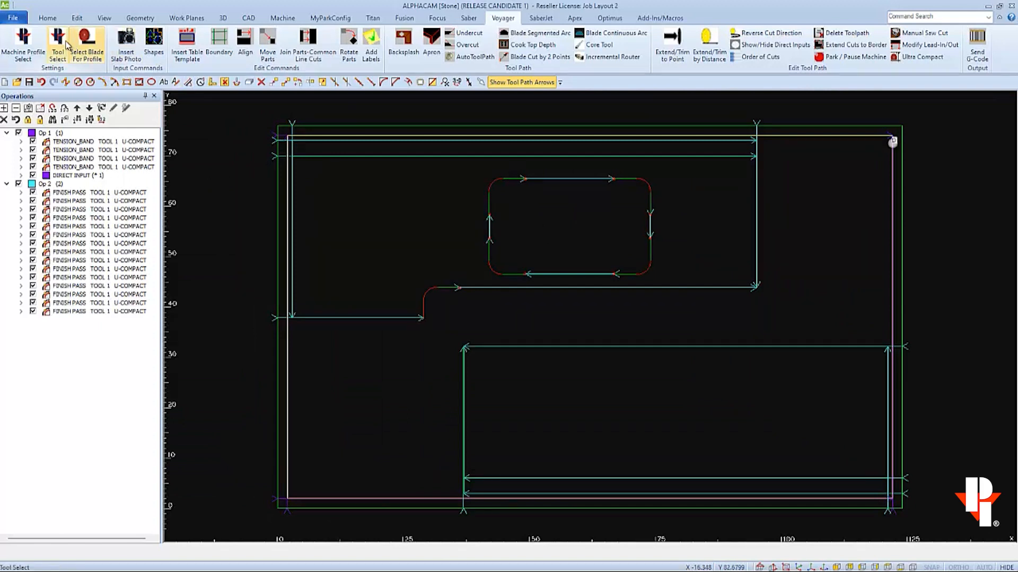
click(86, 44)
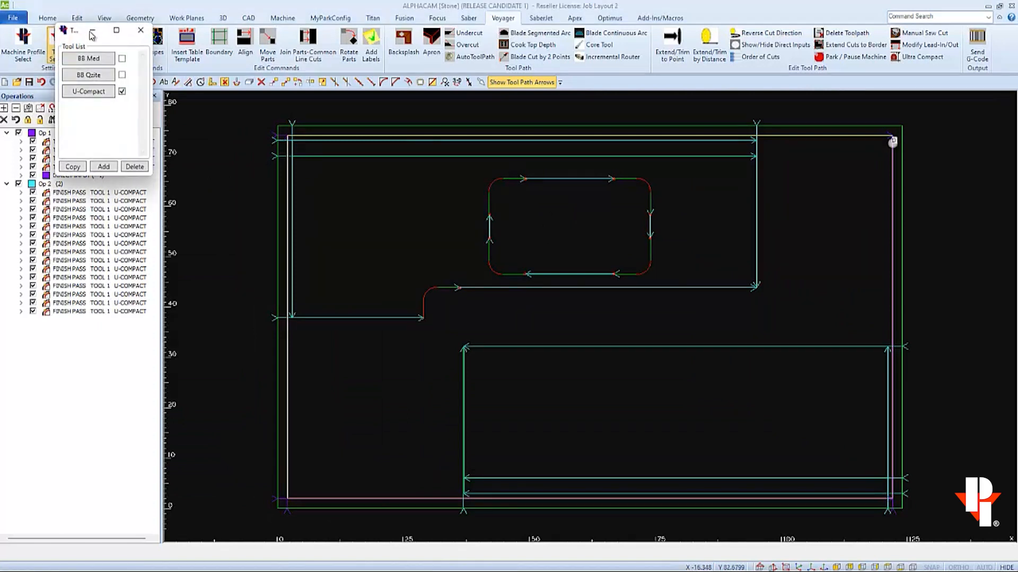
click(87, 91)
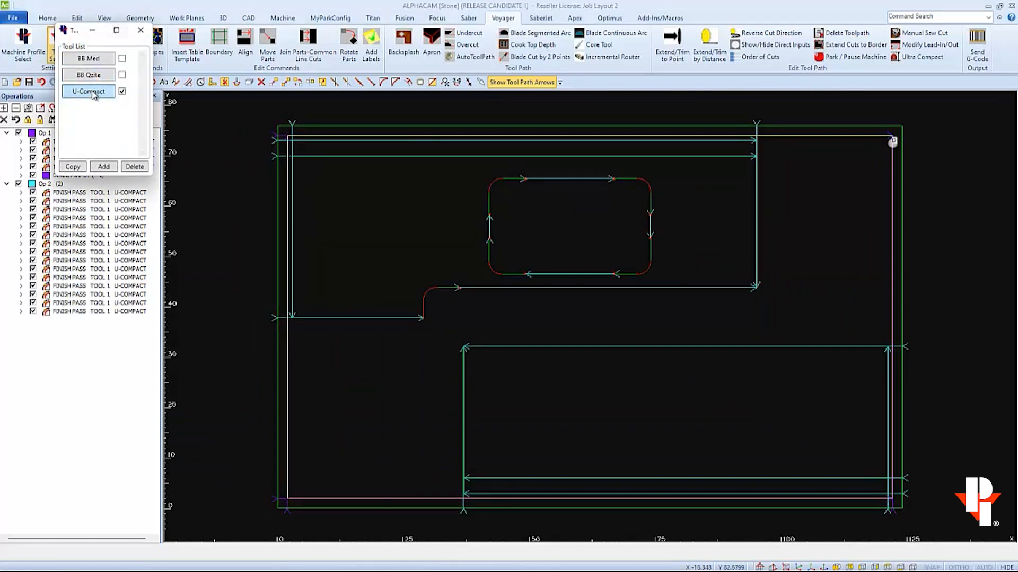
double_click(87, 91)
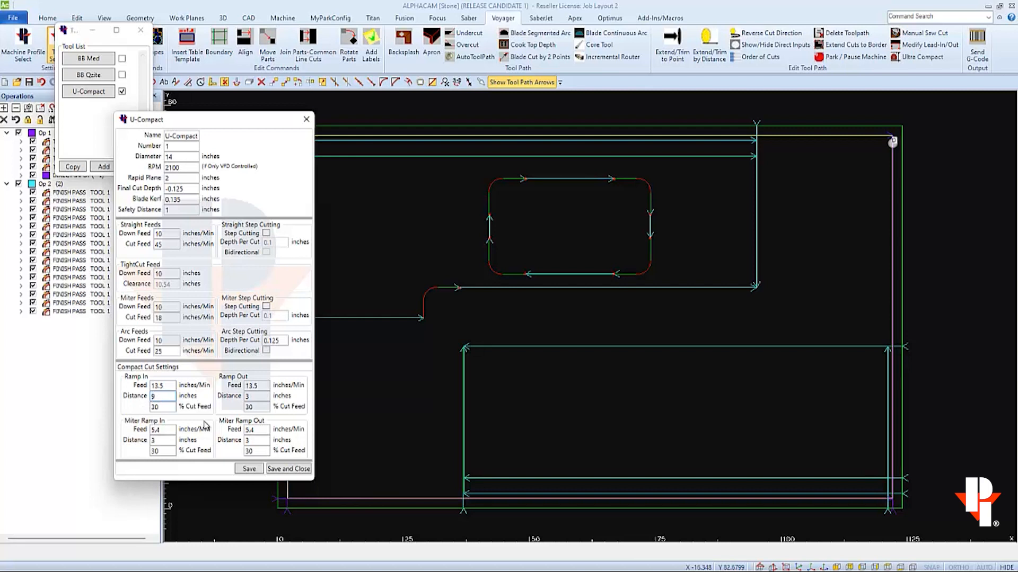
click(255, 396)
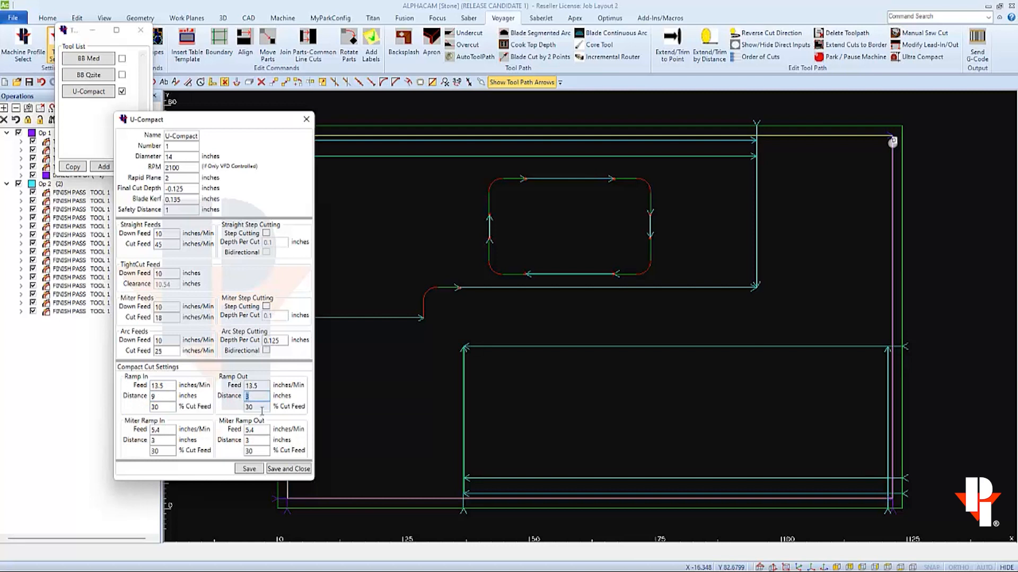
text(10)
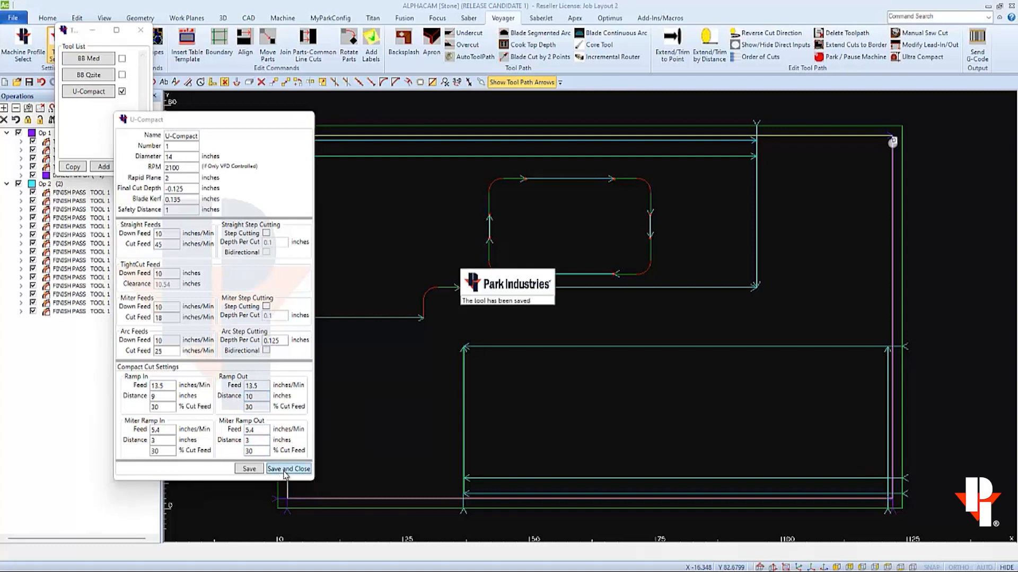
click(289, 469)
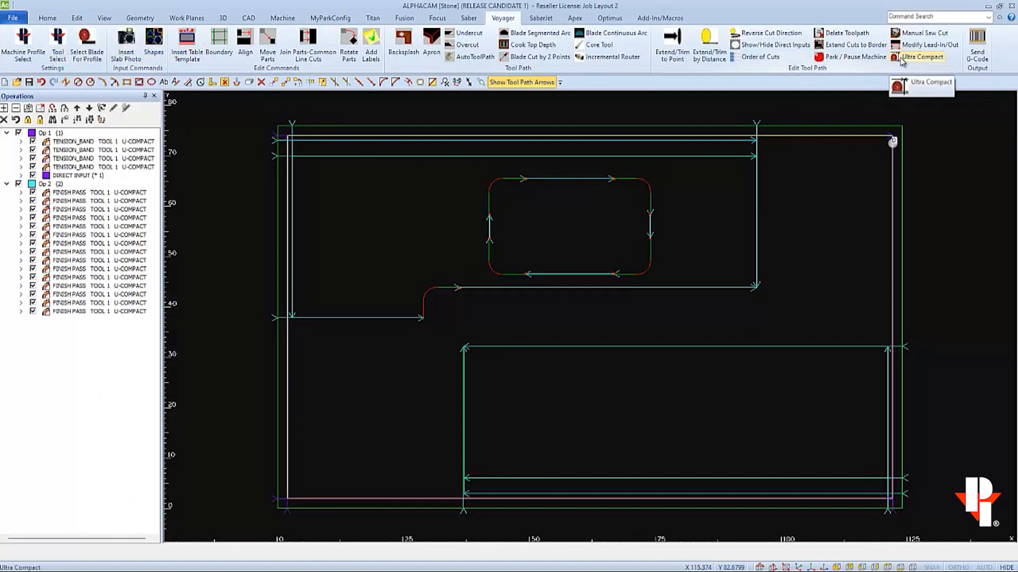
- Open Ultra Compact operations and untick Extend Cut Options
click(921, 57)
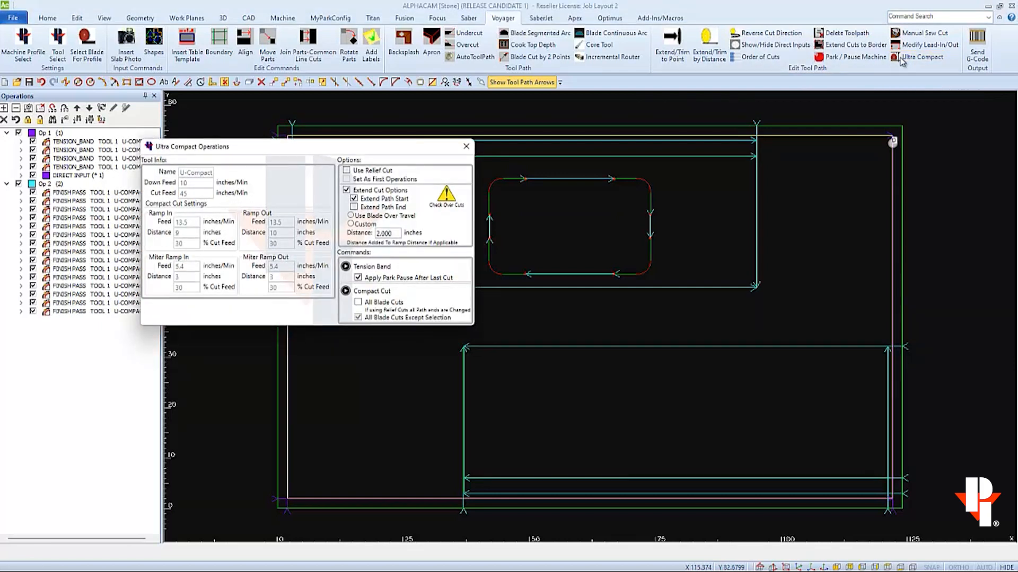
mouse_move(223, 231)
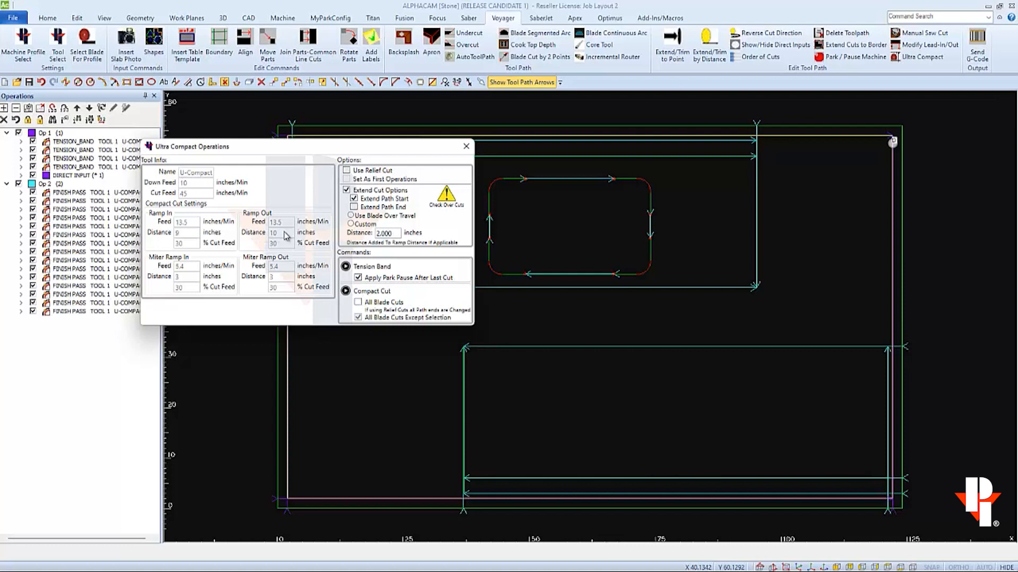
mouse_move(307, 238)
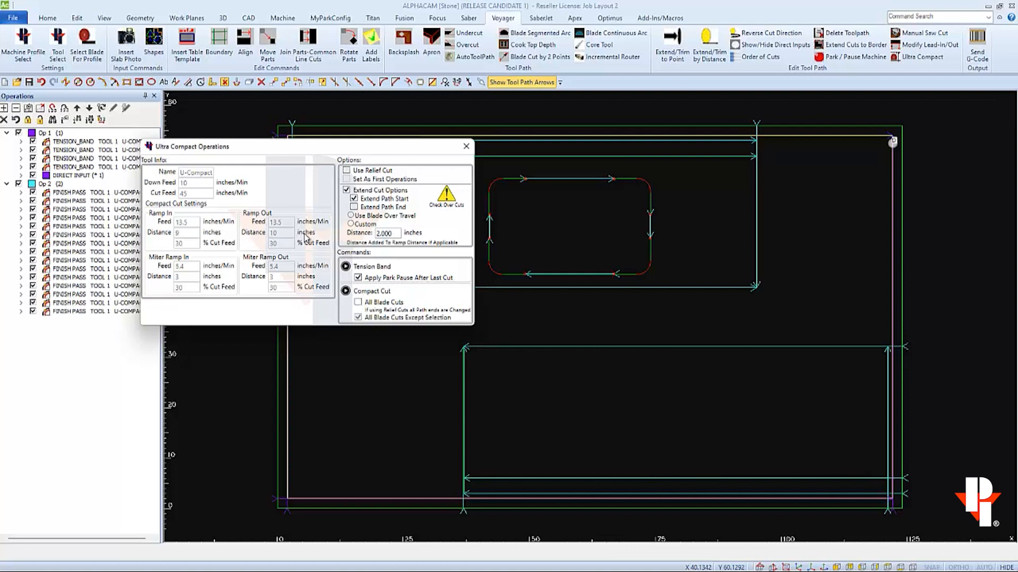
mouse_move(329, 232)
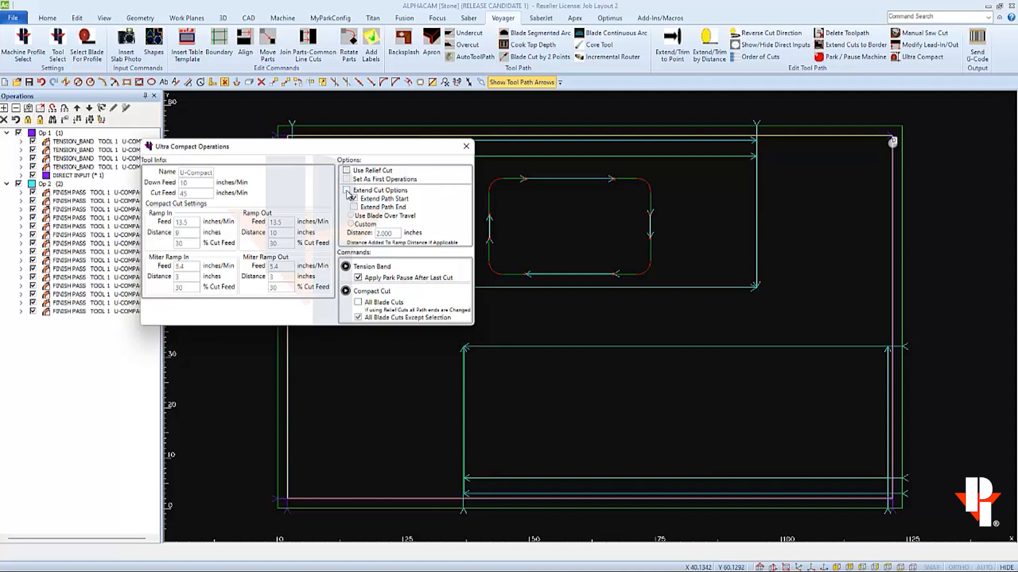
click(355, 199)
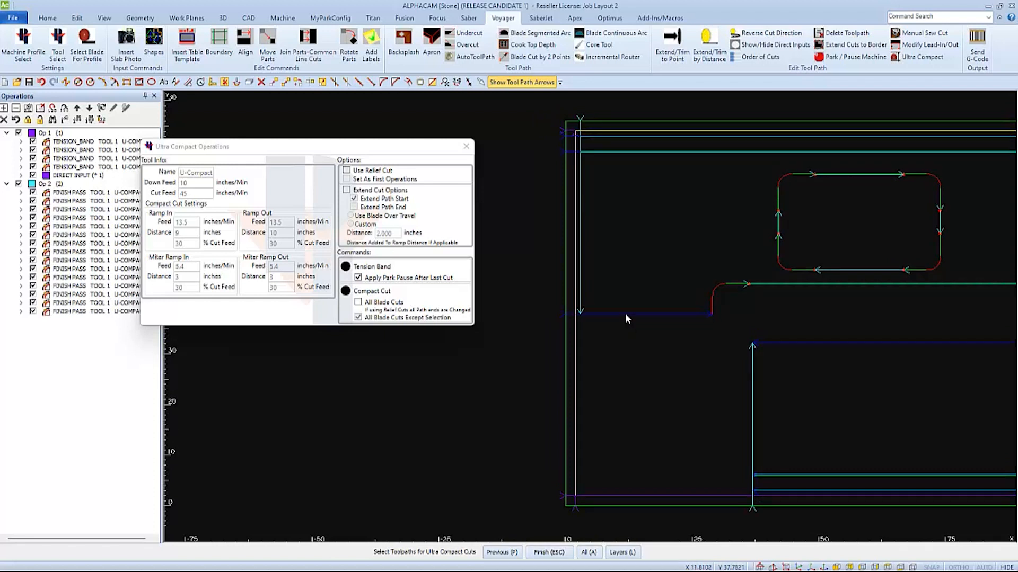
- Finish the toolpath selection to generate the Ultra Compact cuts as Op 3
click(346, 291)
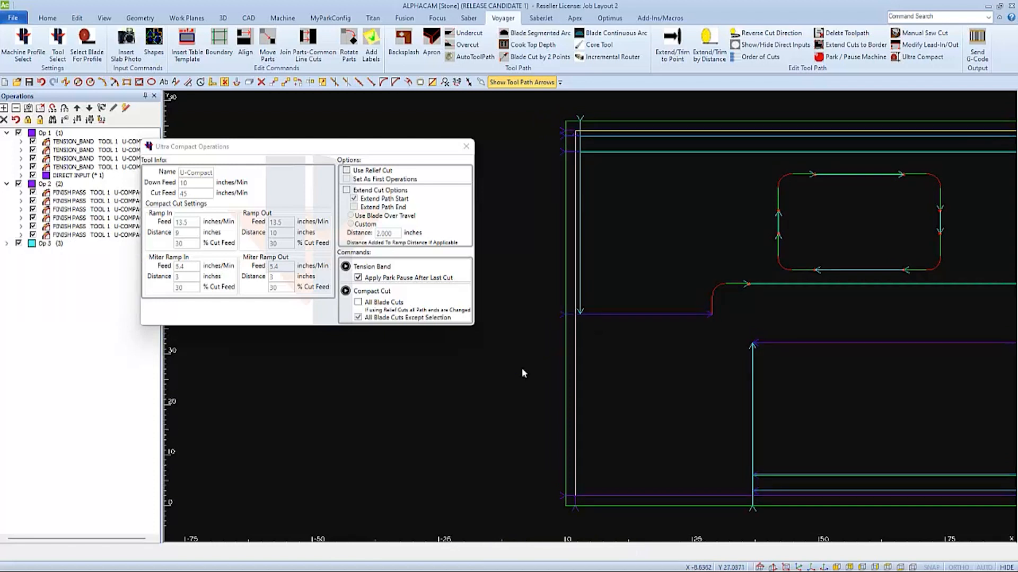
mouse_move(563, 309)
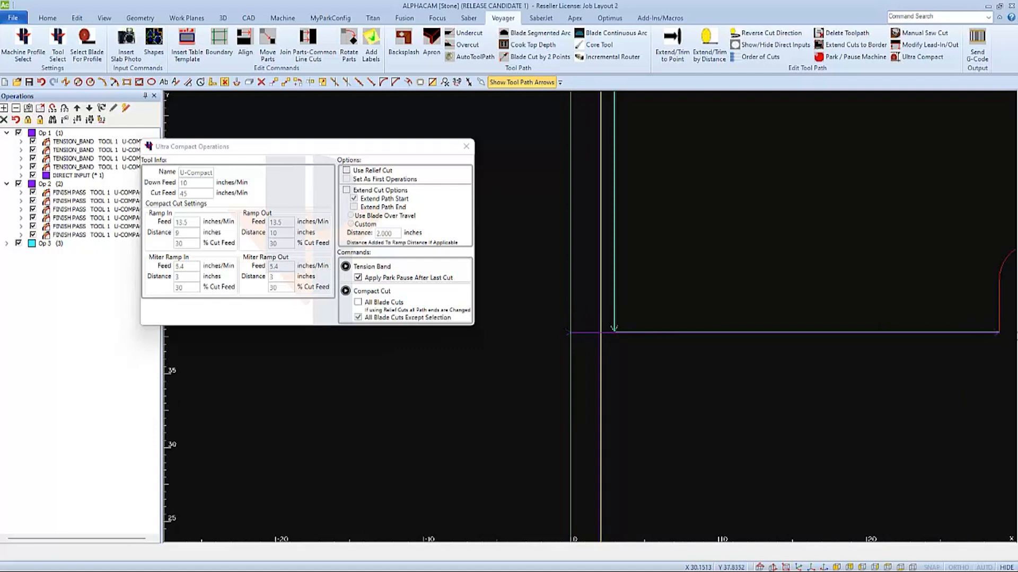
mouse_move(495, 263)
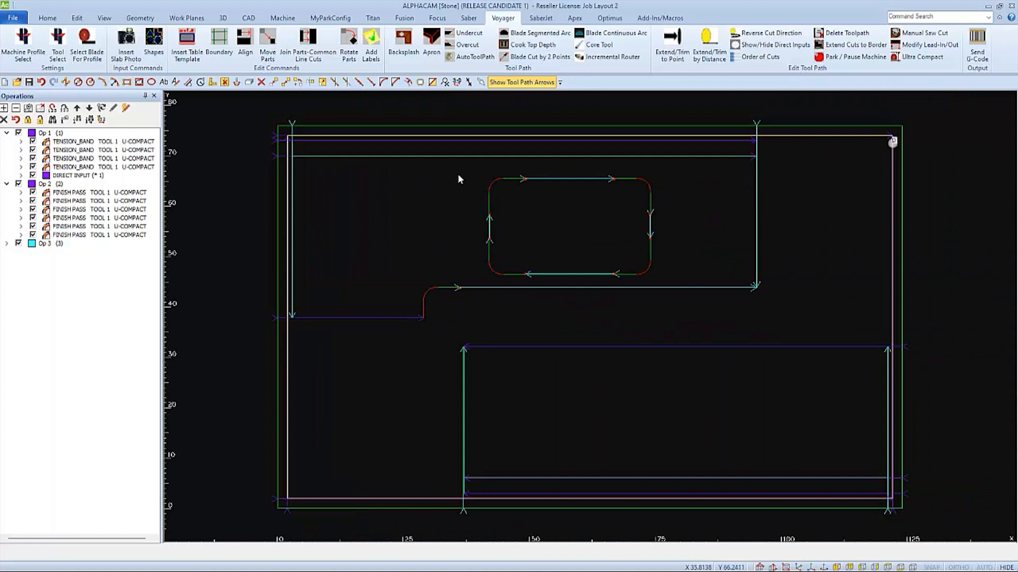
mouse_move(266, 121)
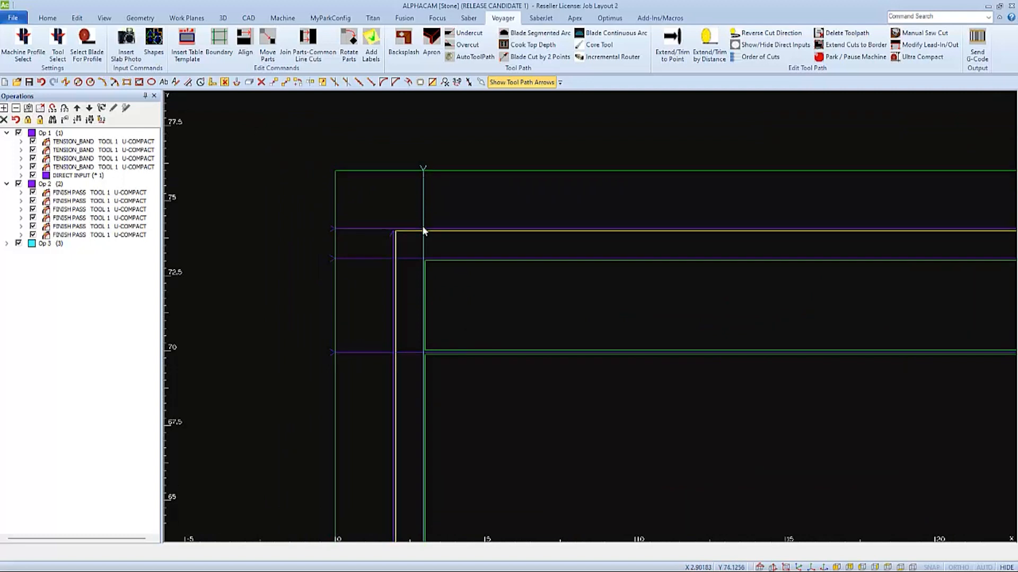
mouse_move(423, 263)
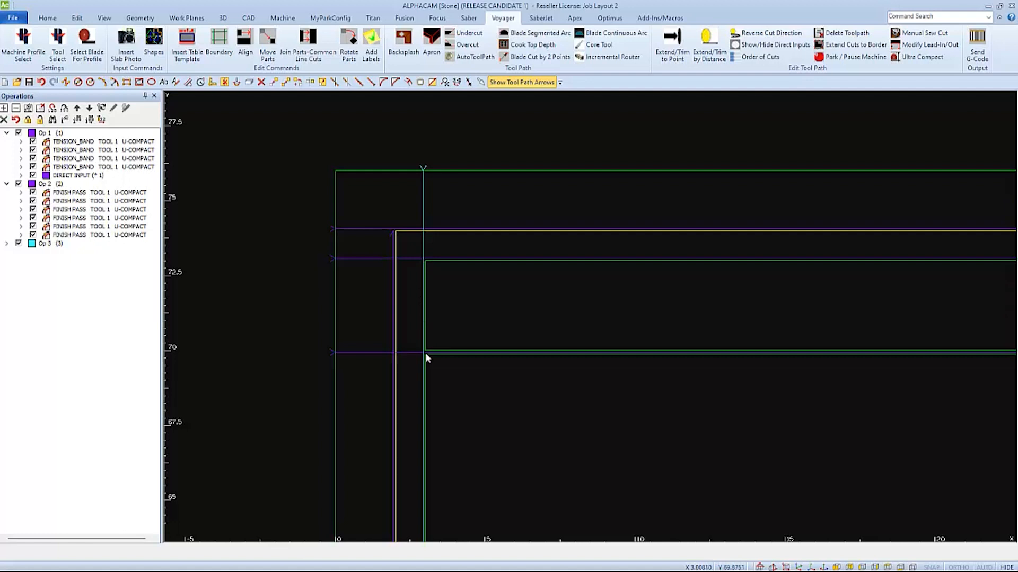
mouse_move(428, 381)
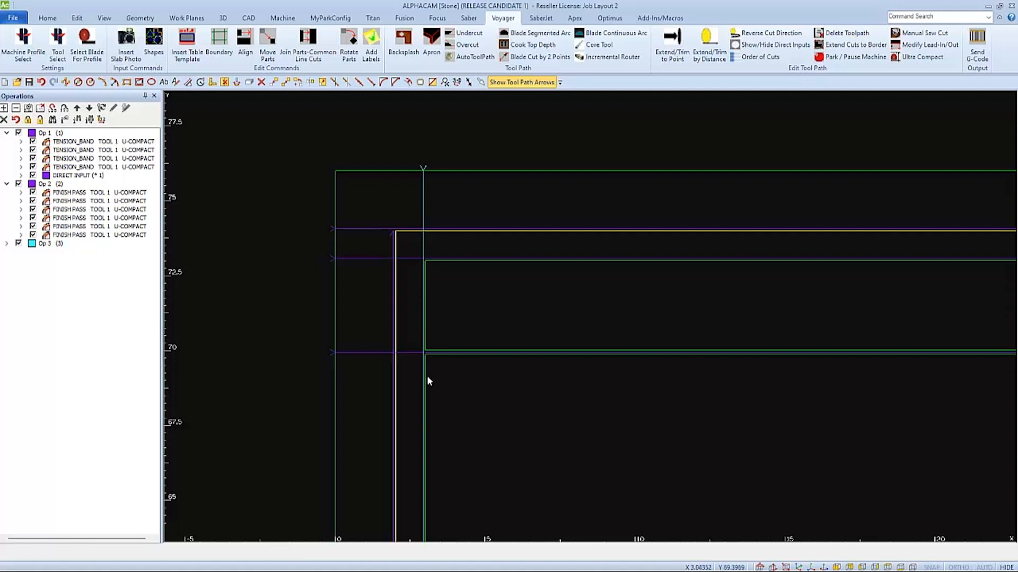
mouse_move(433, 509)
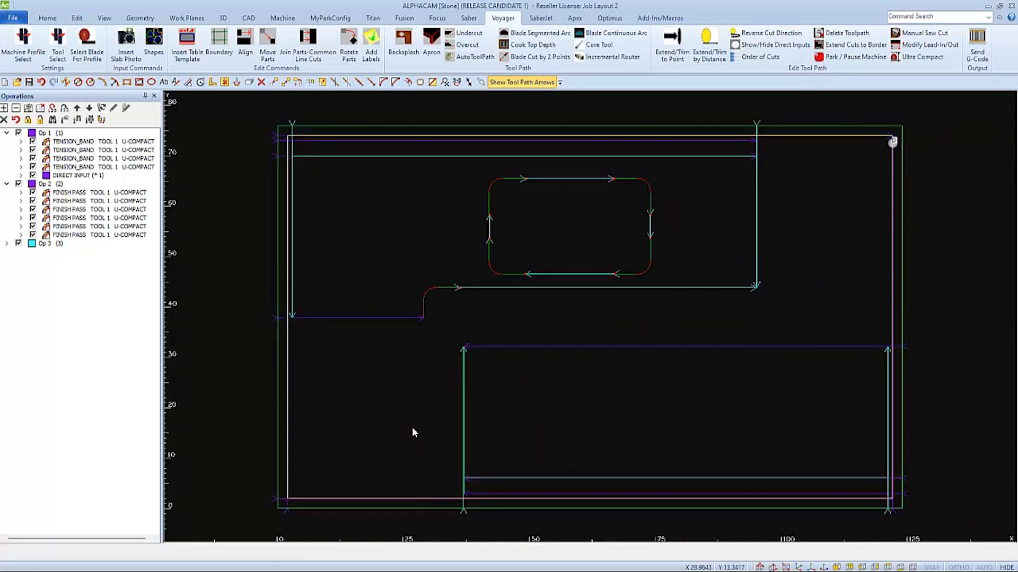
- Enter 12 as the U-Compact blade's Ramp In Distance and save the tool
click(57, 46)
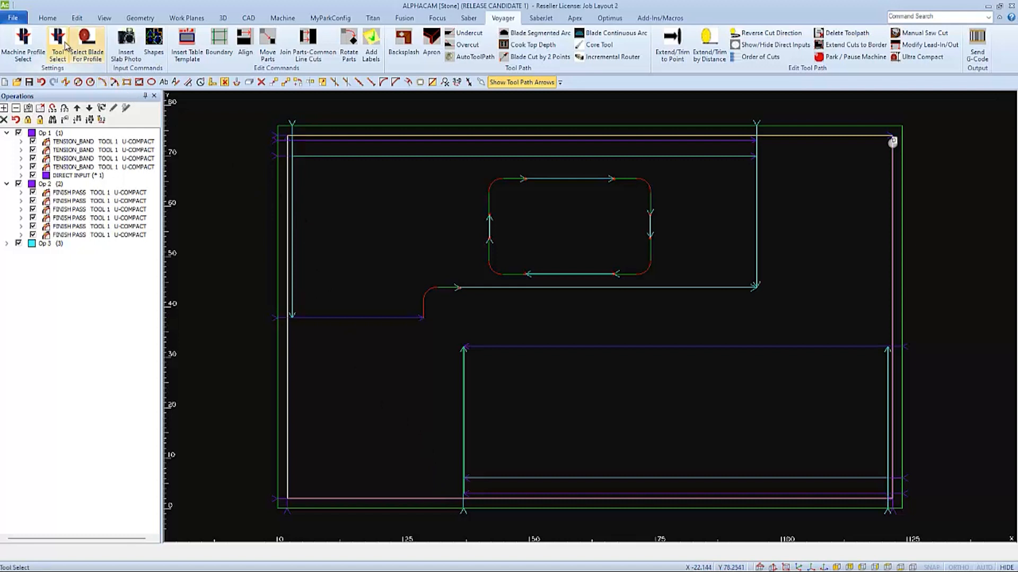
click(57, 45)
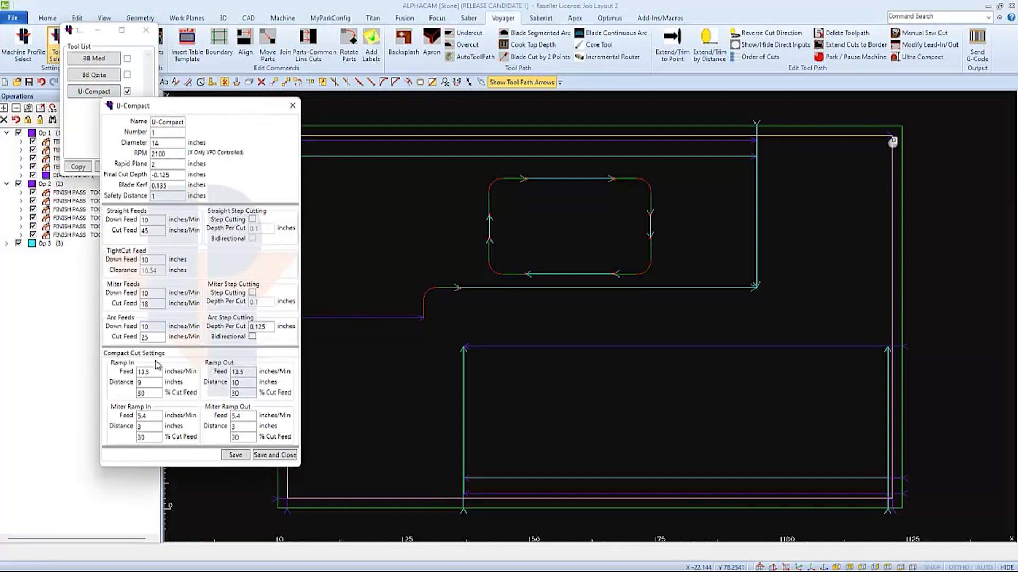
click(148, 382)
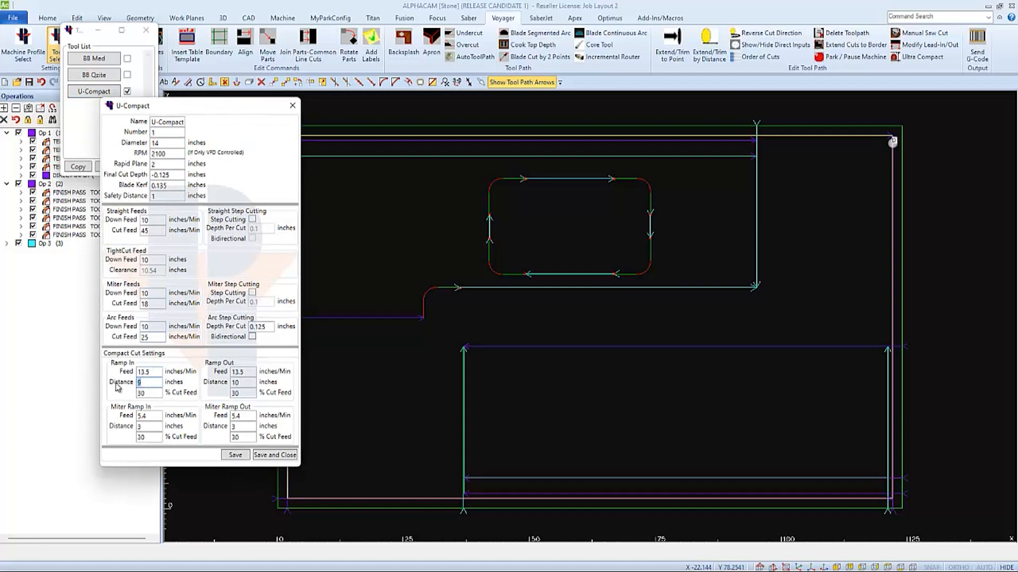
text(12)
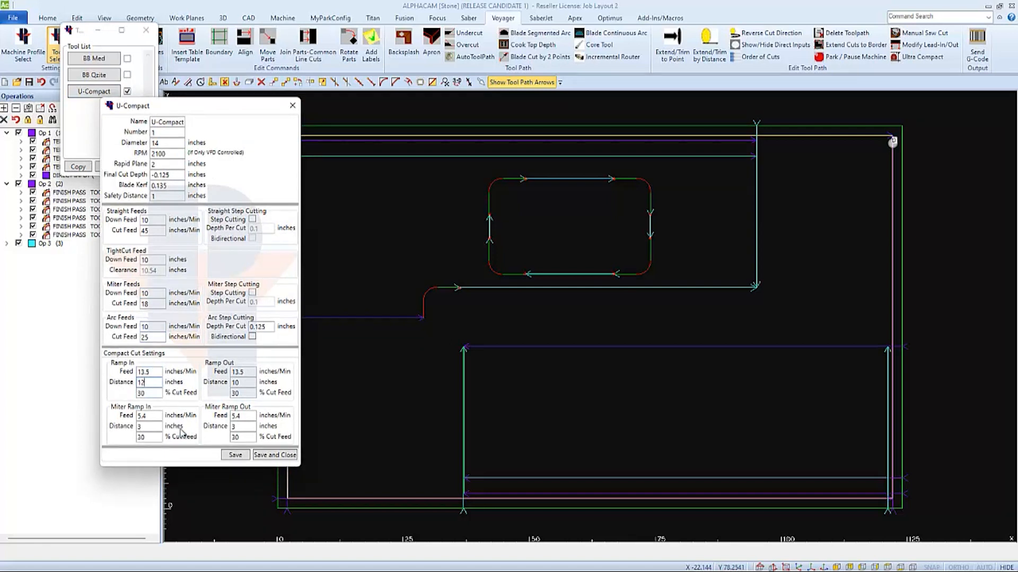
click(274, 455)
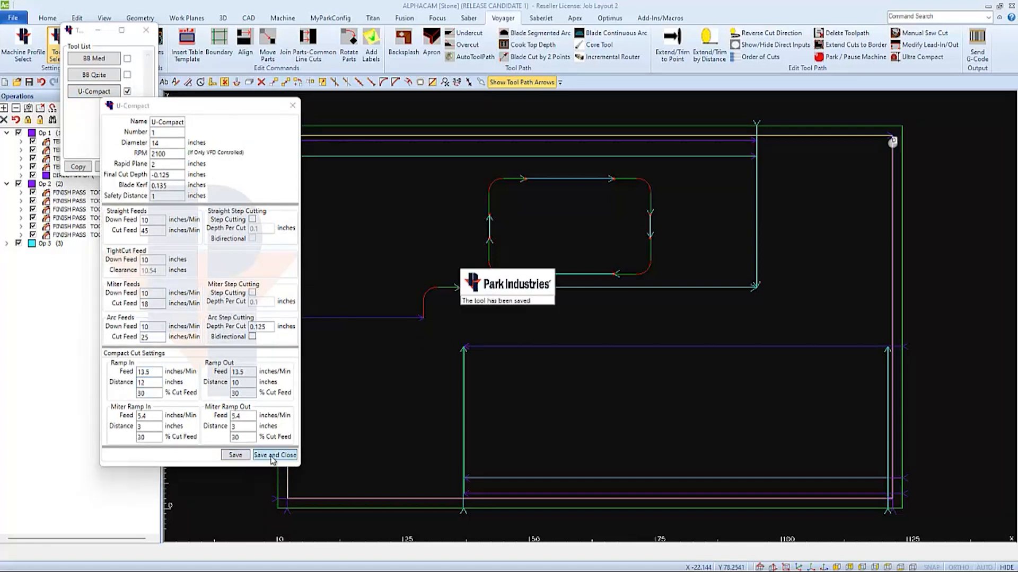
click(275, 454)
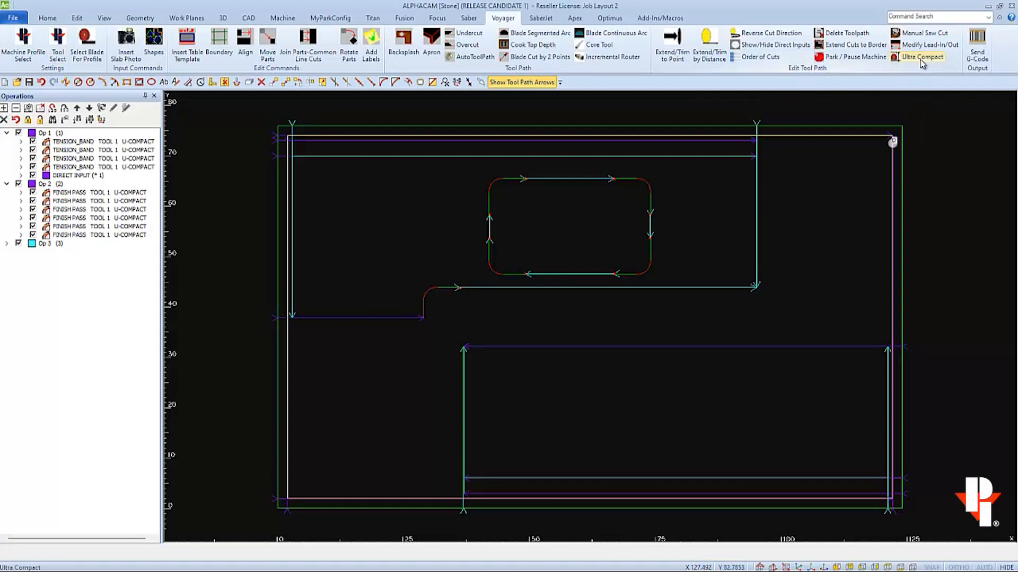
- Tick Set As First Operations, untick Extend Cut Options, and start Compact Cut on the toolpaths
click(921, 57)
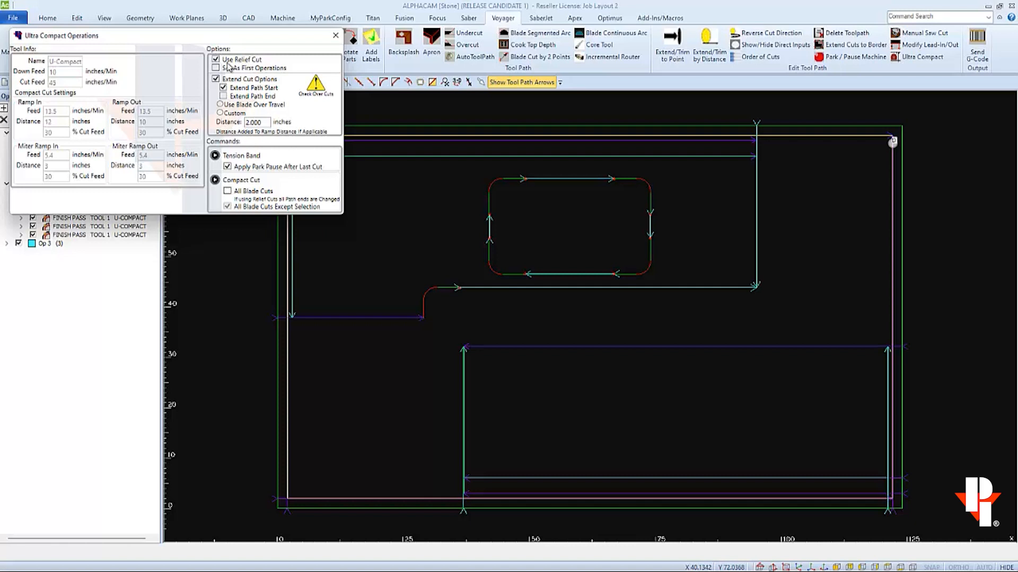
click(216, 68)
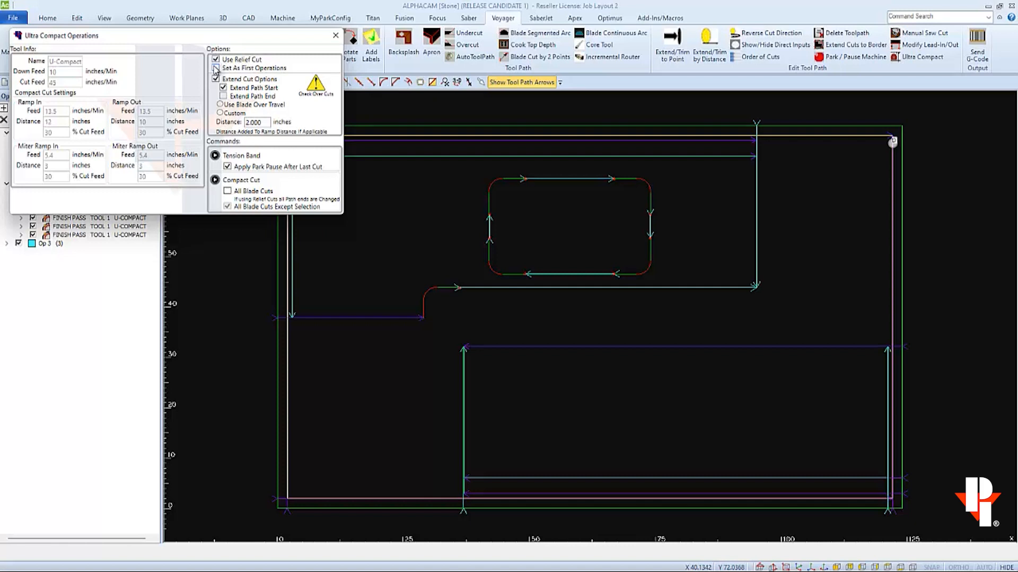
click(216, 78)
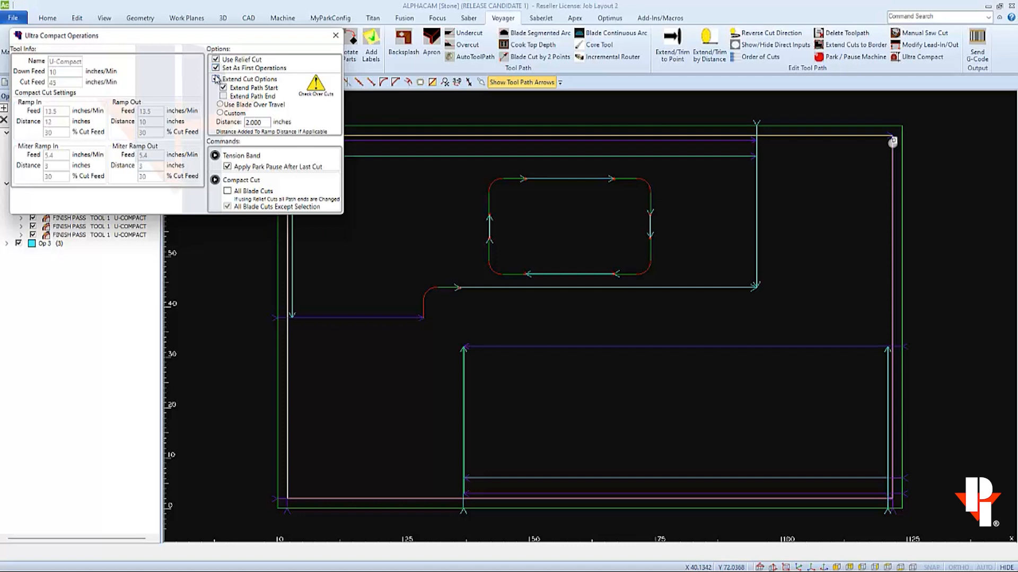
click(215, 79)
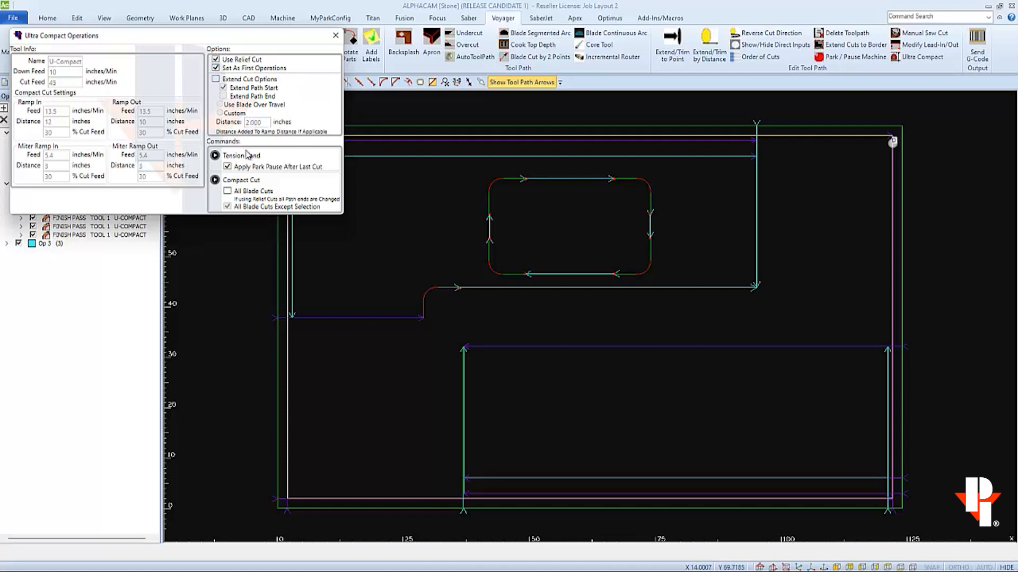
click(215, 180)
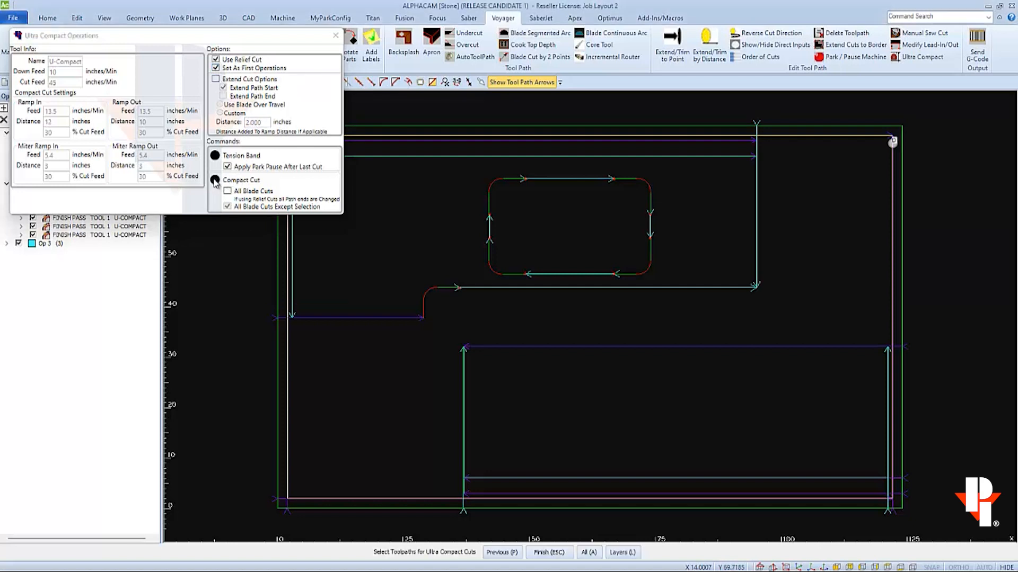
click(216, 179)
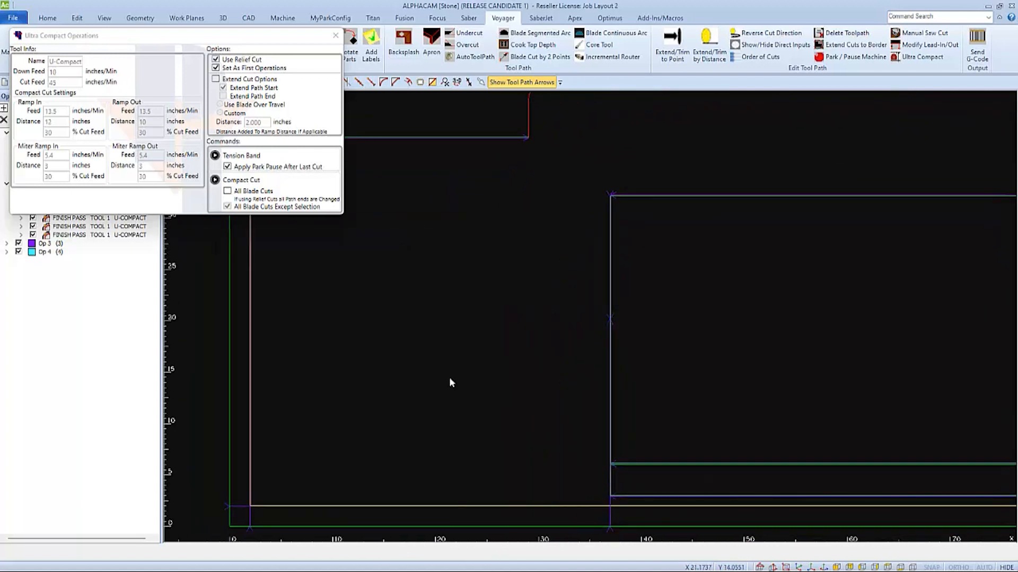
mouse_move(616, 240)
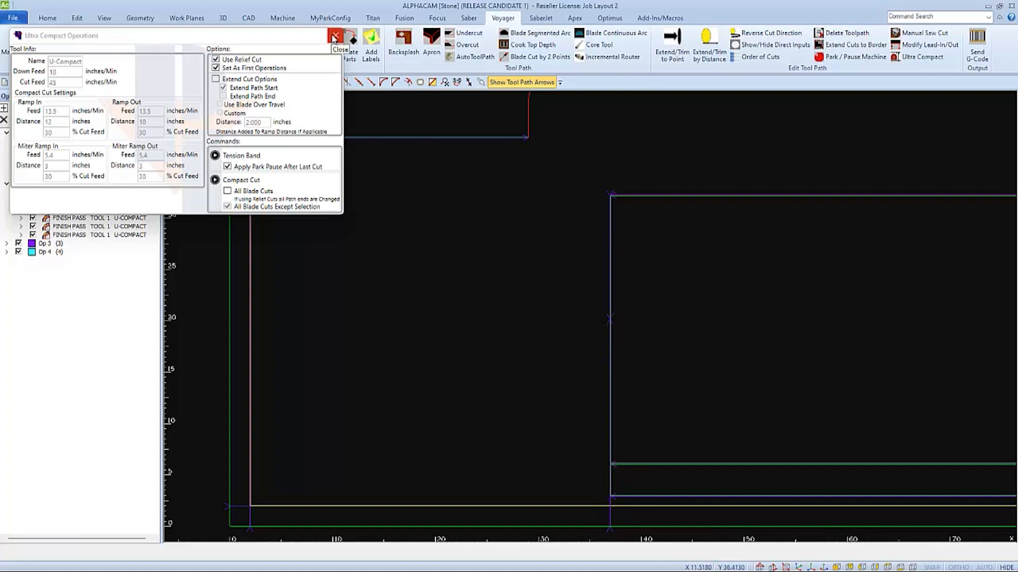
- Close Ultra Compact Operations and expand Op 3 to show its relief and finish cuts
click(335, 35)
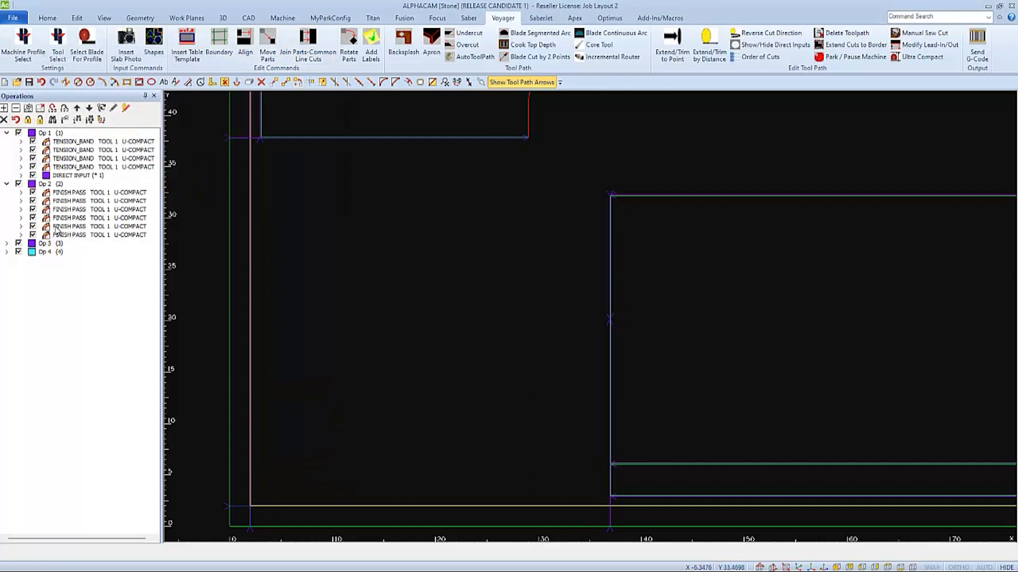
click(6, 244)
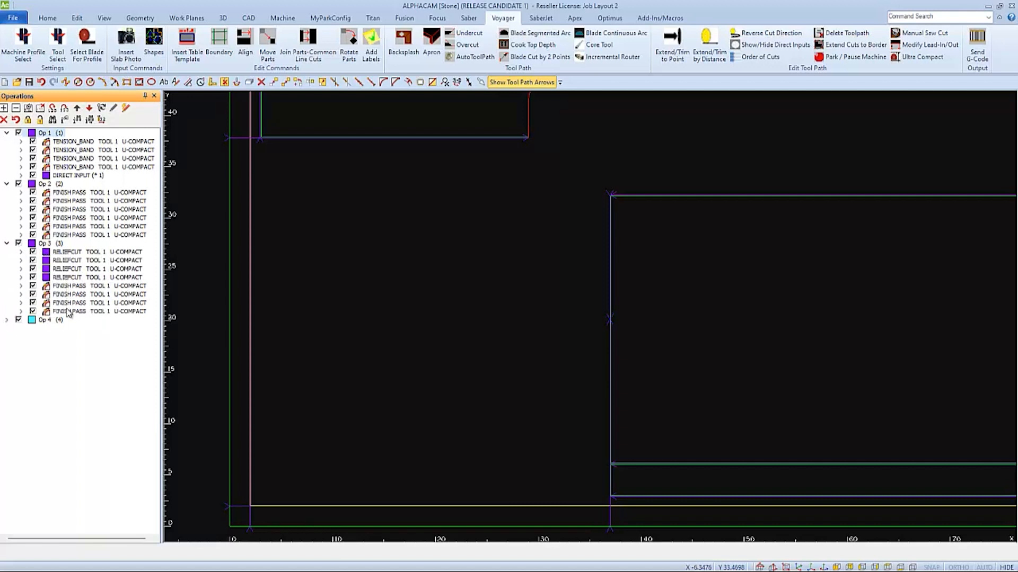
mouse_move(290, 333)
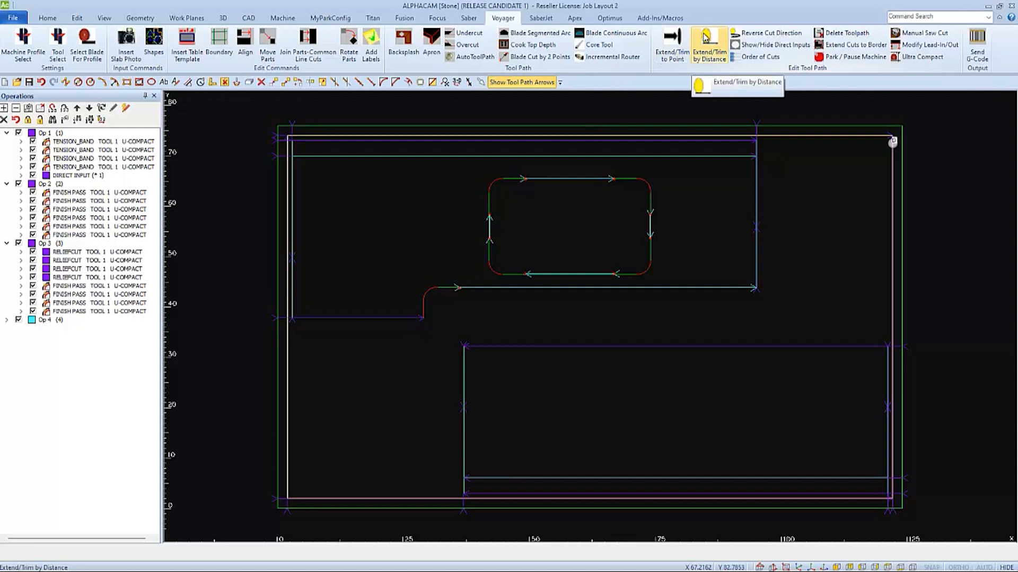
- Extend two blade cuts by 3.5 inches, including the cut left of the notch
click(708, 46)
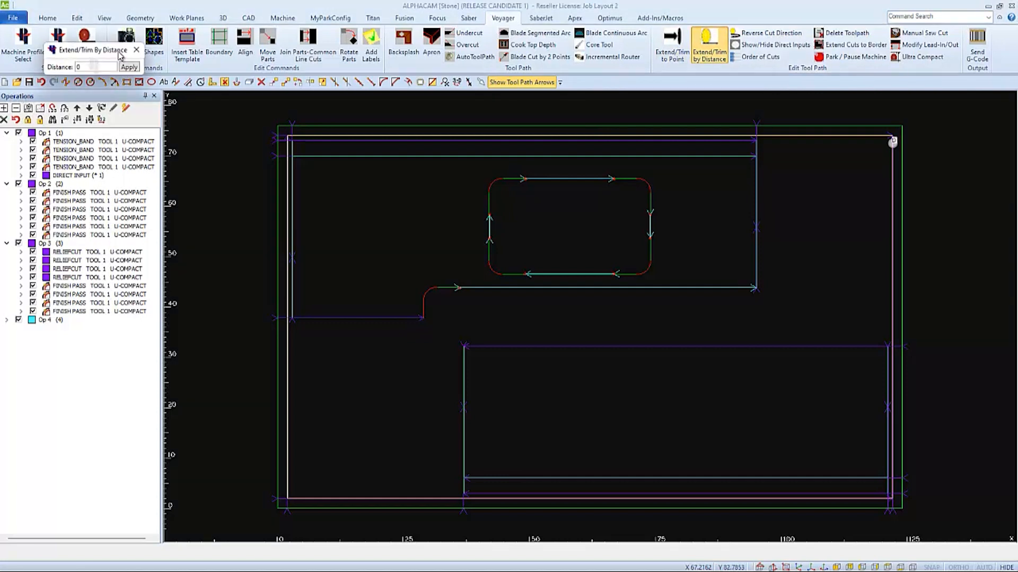
drag(90, 50, 372, 203)
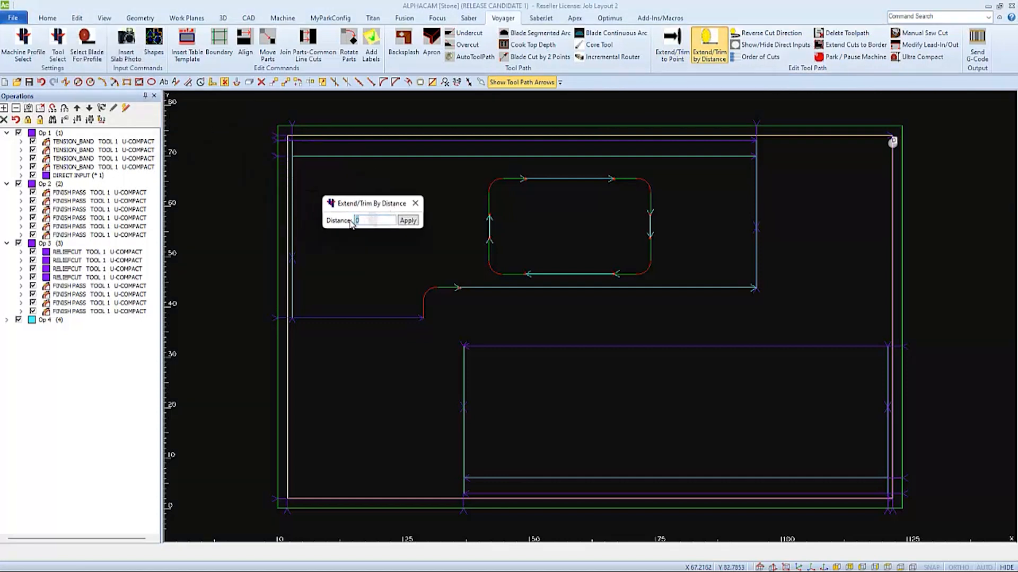
text(3.5)
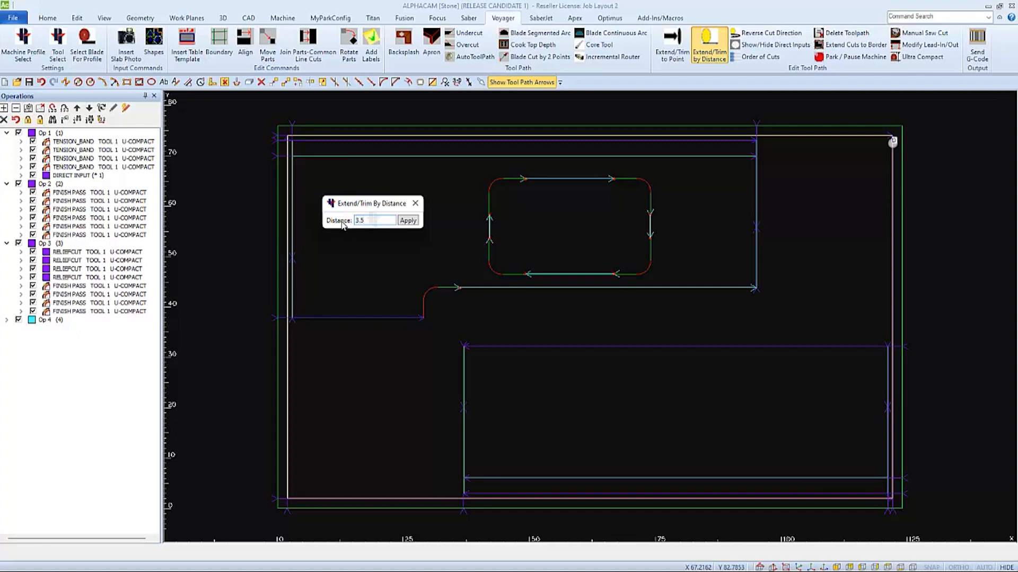
click(408, 220)
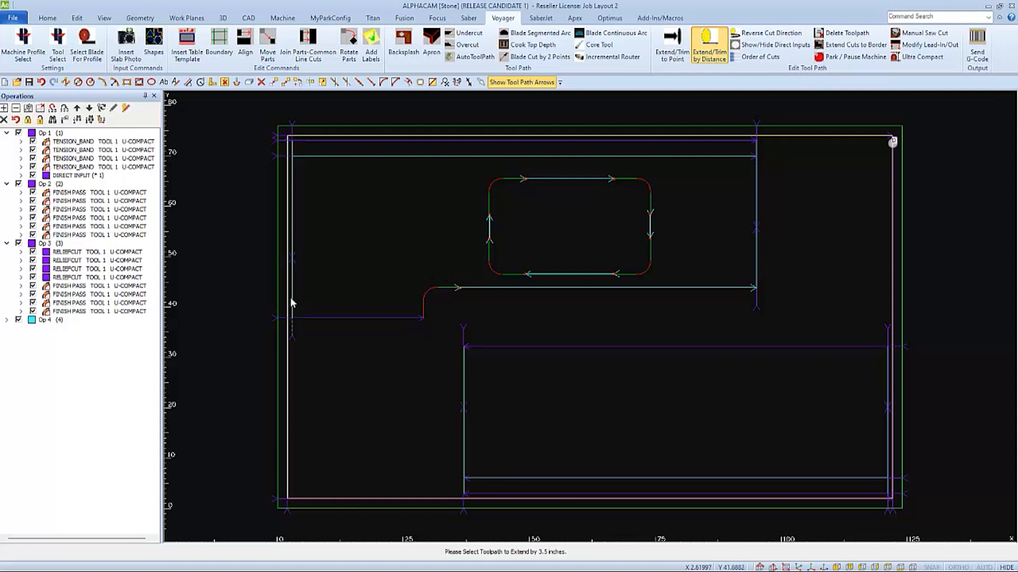
mouse_move(454, 318)
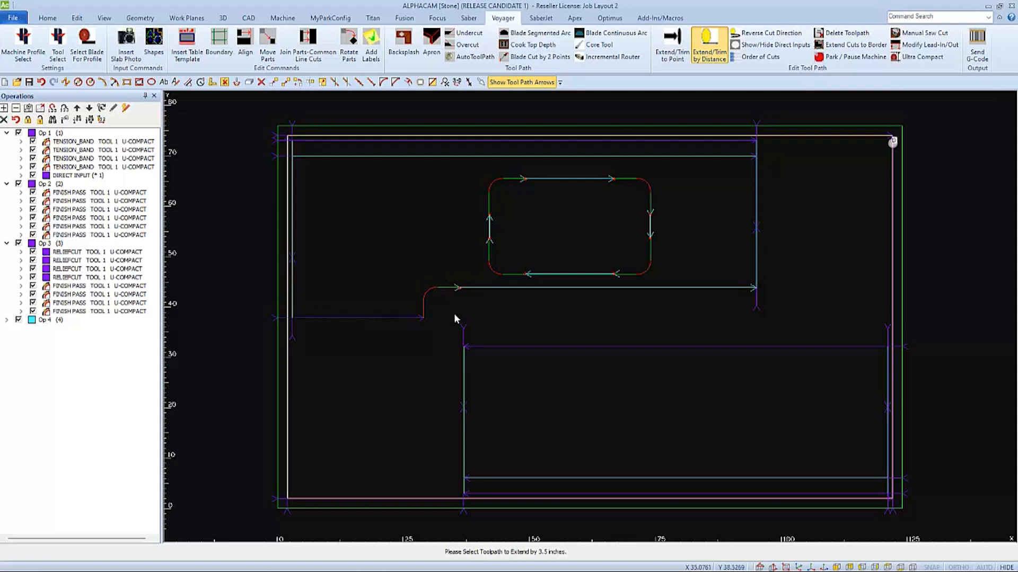
click(413, 318)
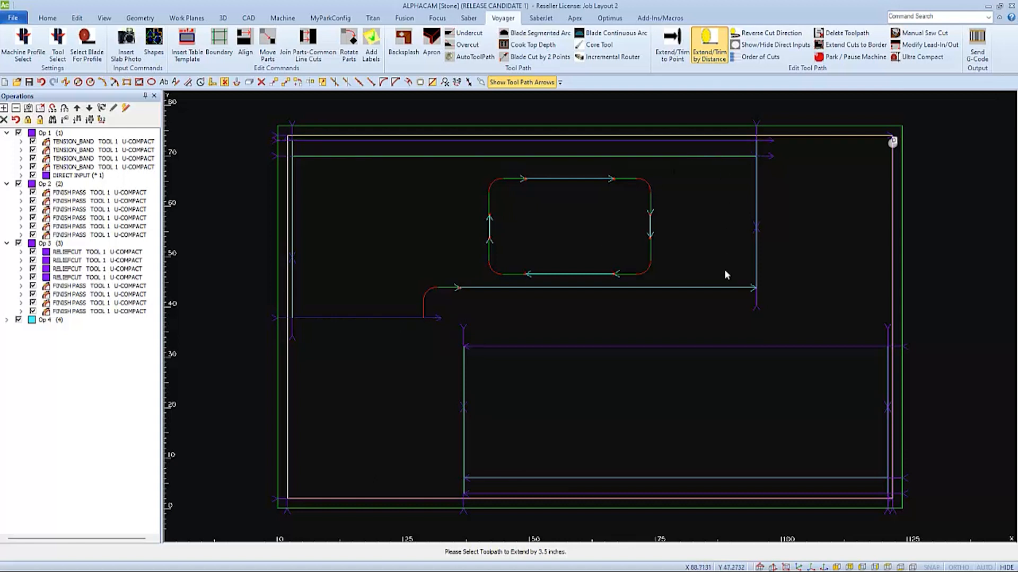
click(500, 479)
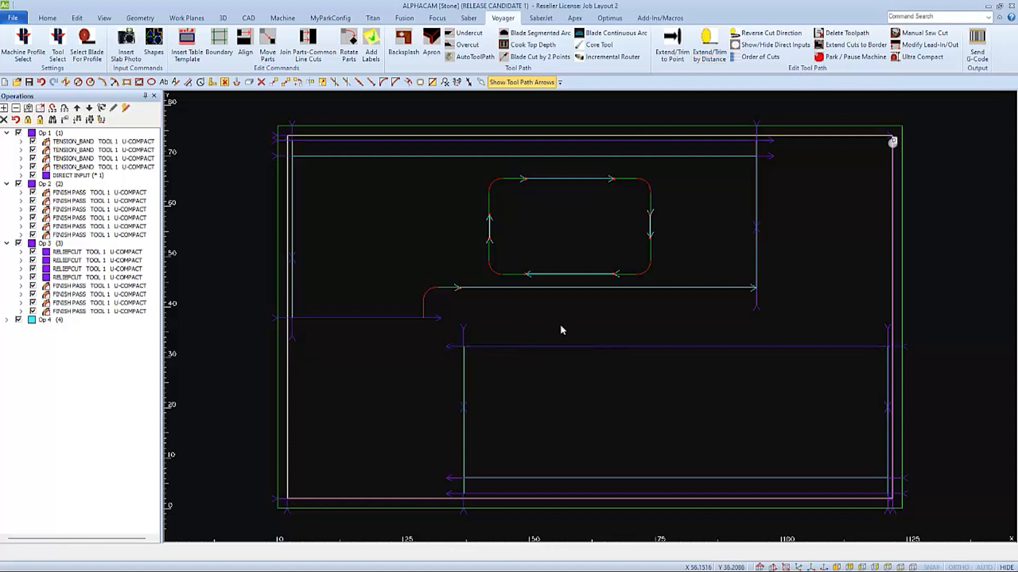
mouse_move(474, 291)
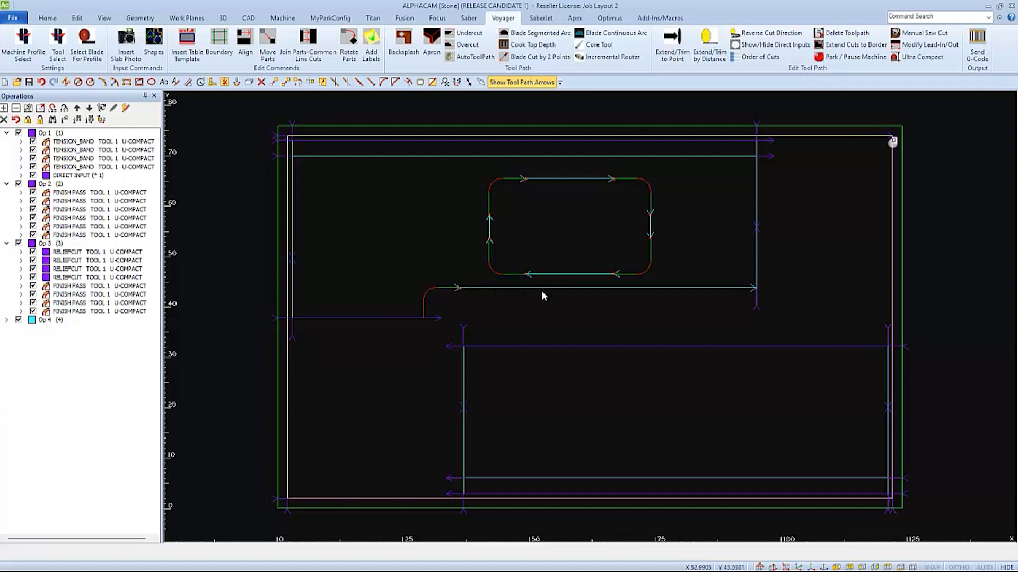
mouse_move(472, 284)
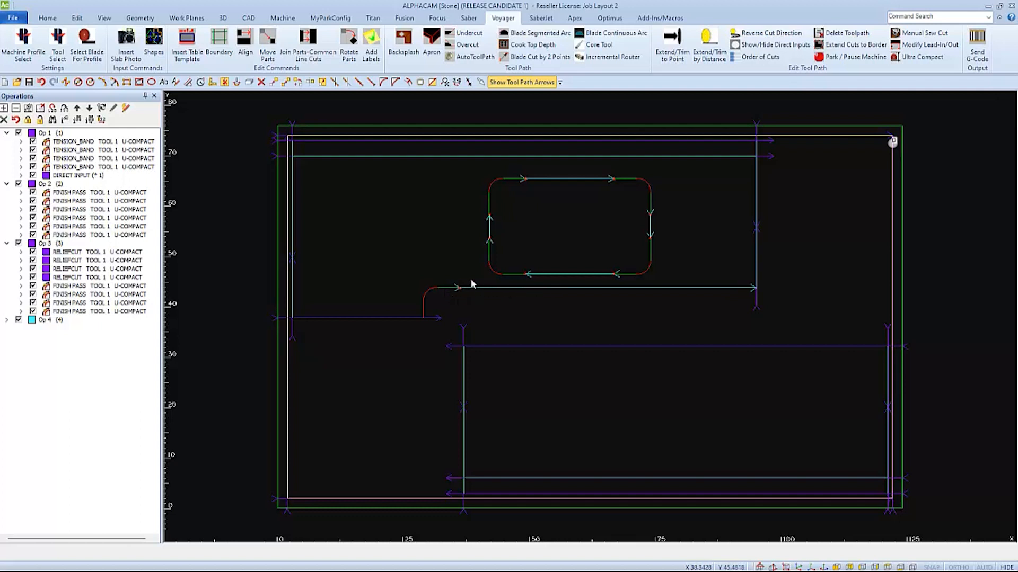
mouse_move(673, 299)
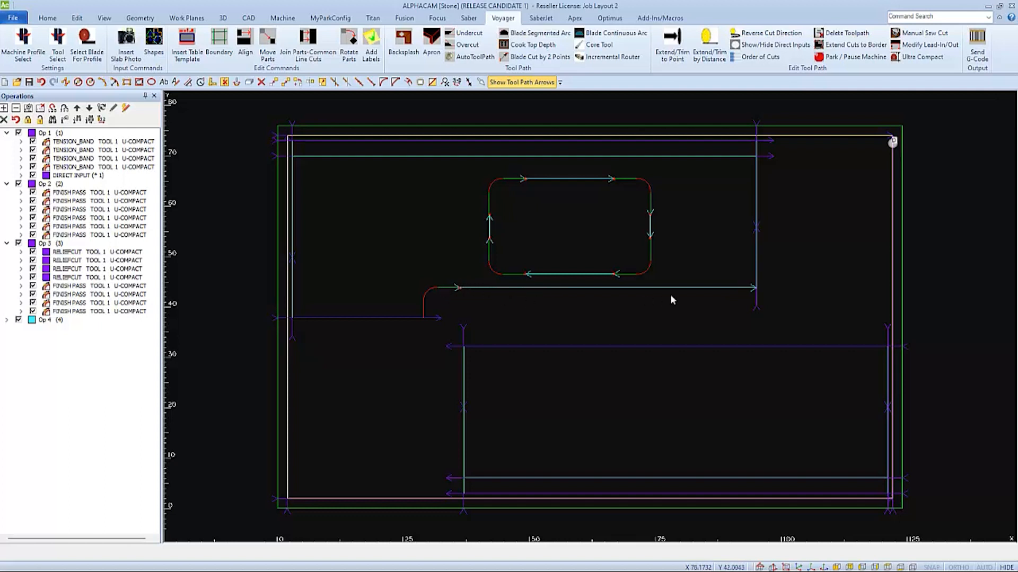
mouse_move(820, 290)
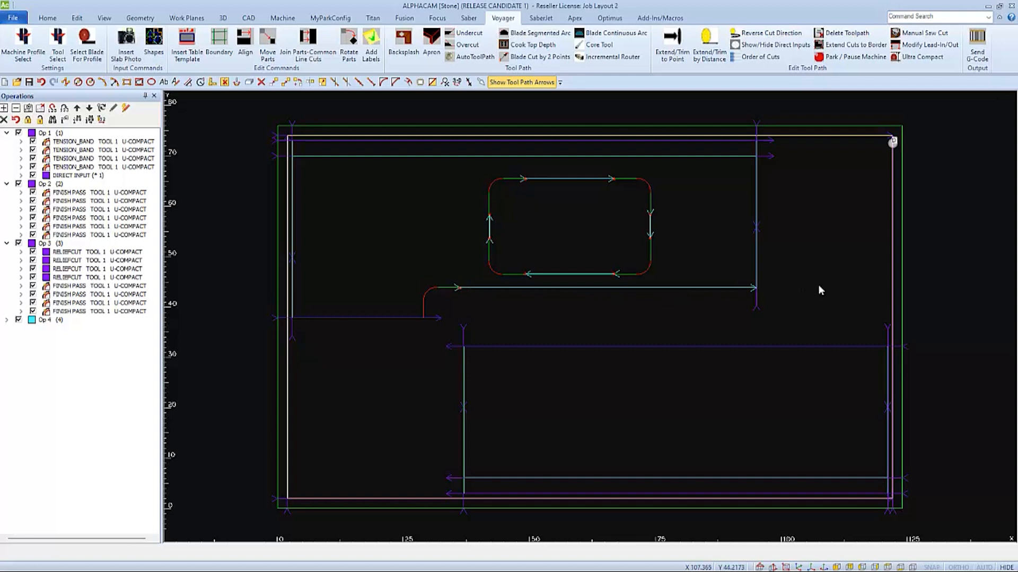
mouse_move(741, 147)
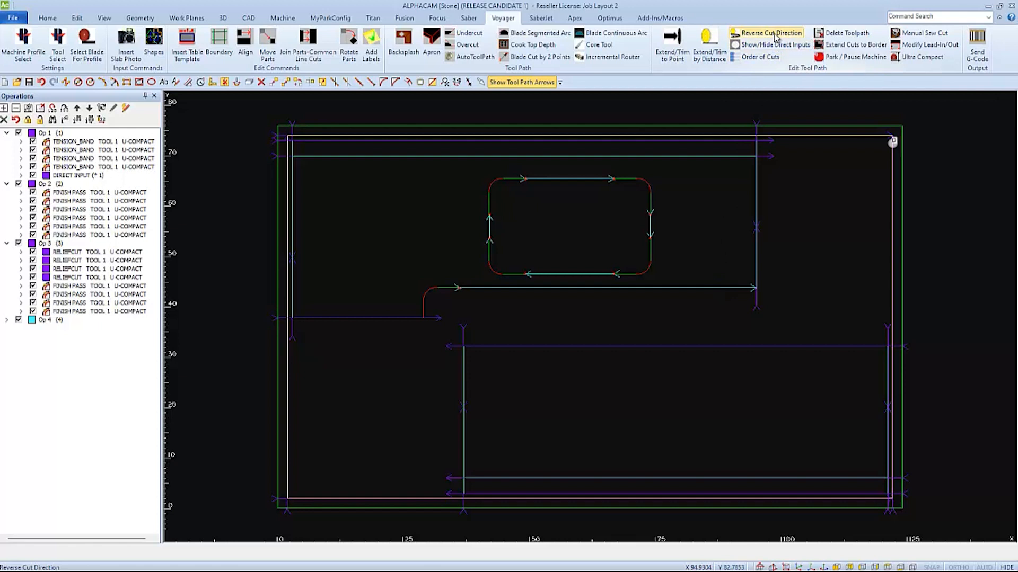
- Reverse the long cut above the notch, then create Op 5 compact cuts extended by blade over-travel
click(770, 32)
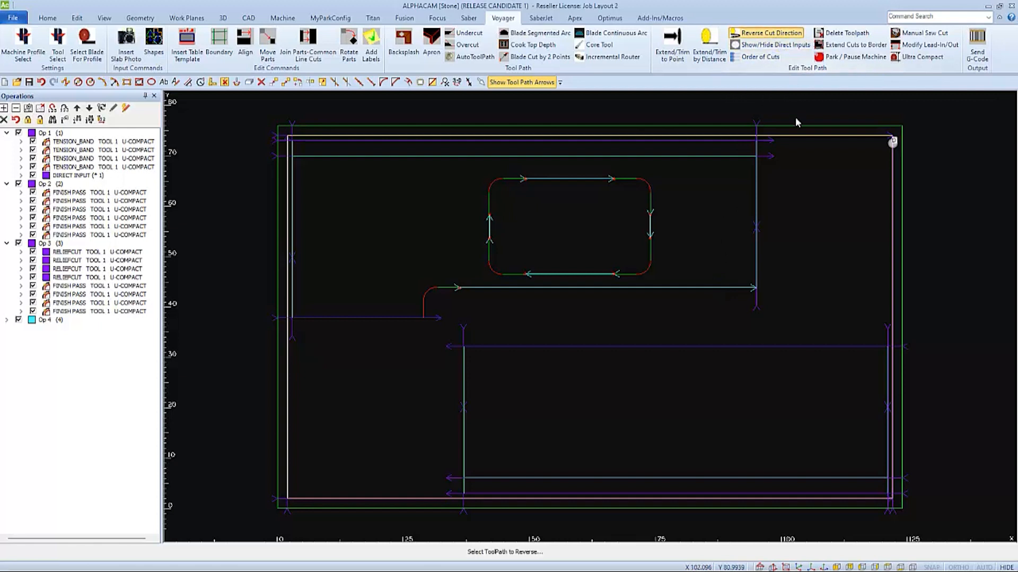
click(597, 287)
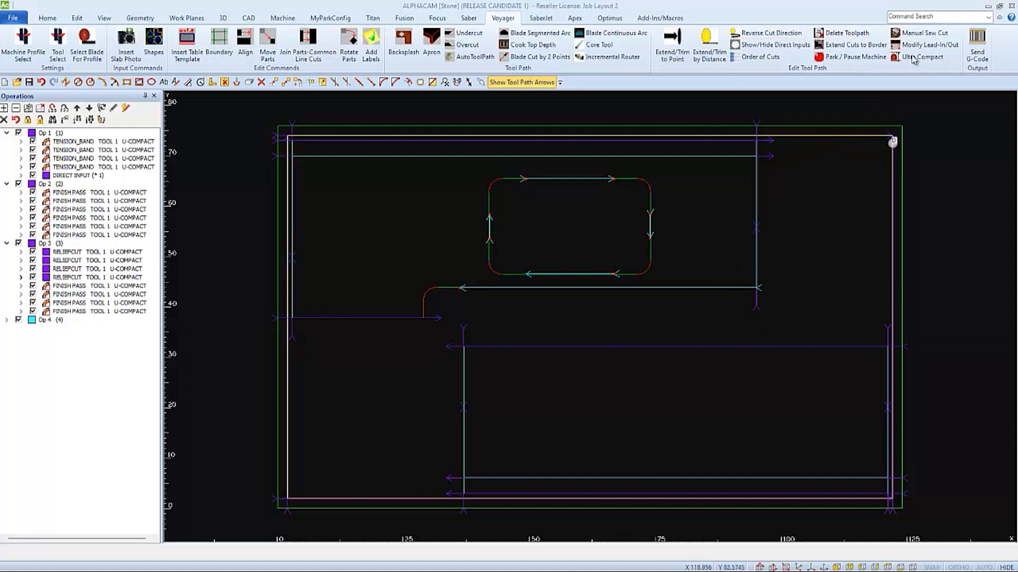
click(924, 57)
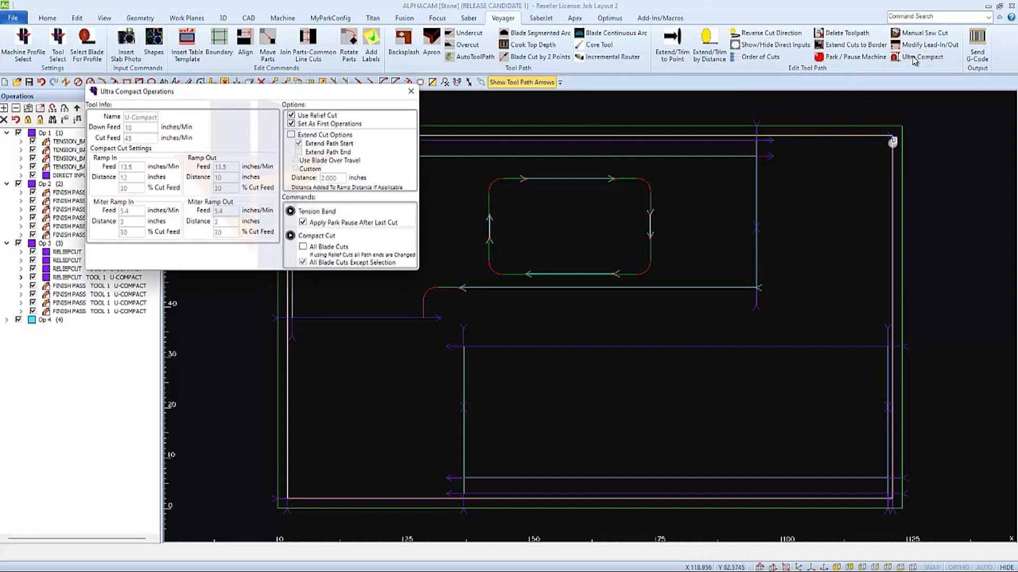
click(291, 124)
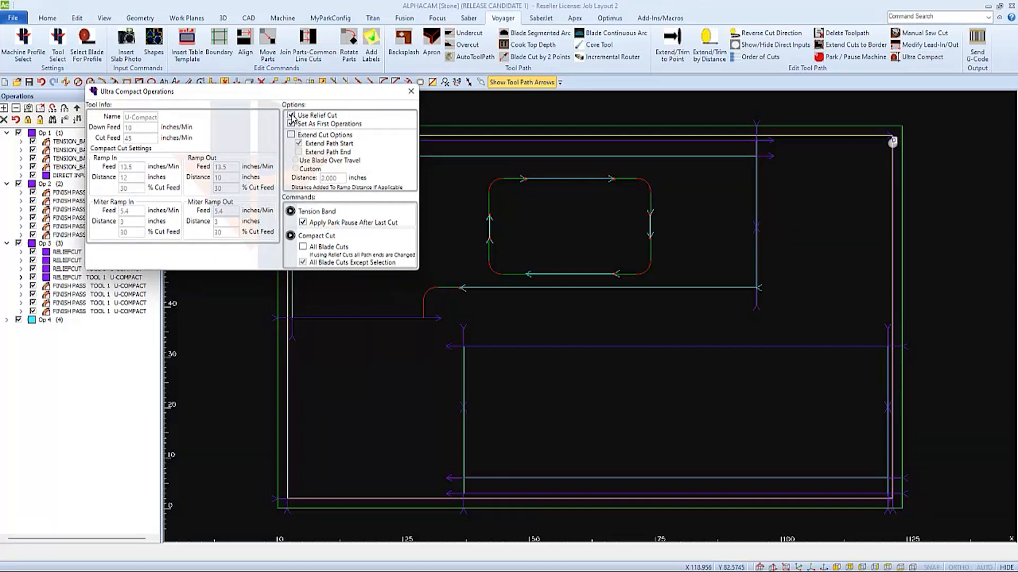
click(292, 116)
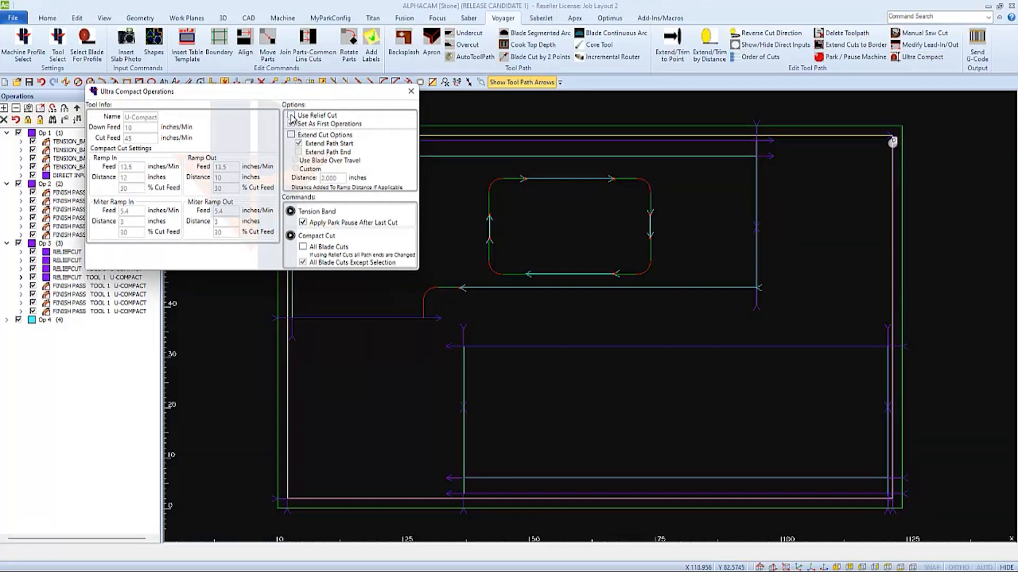
click(291, 135)
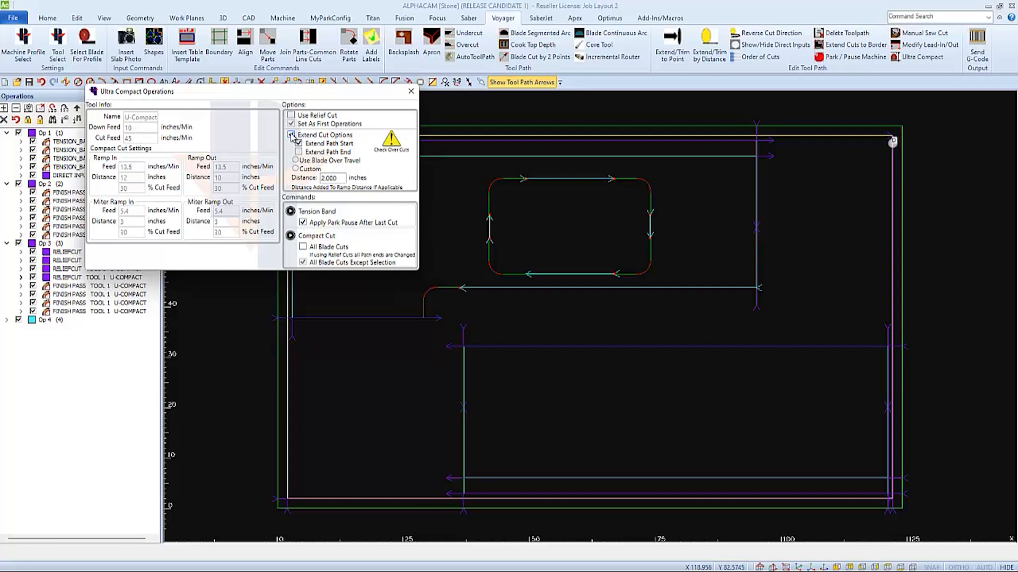
click(298, 144)
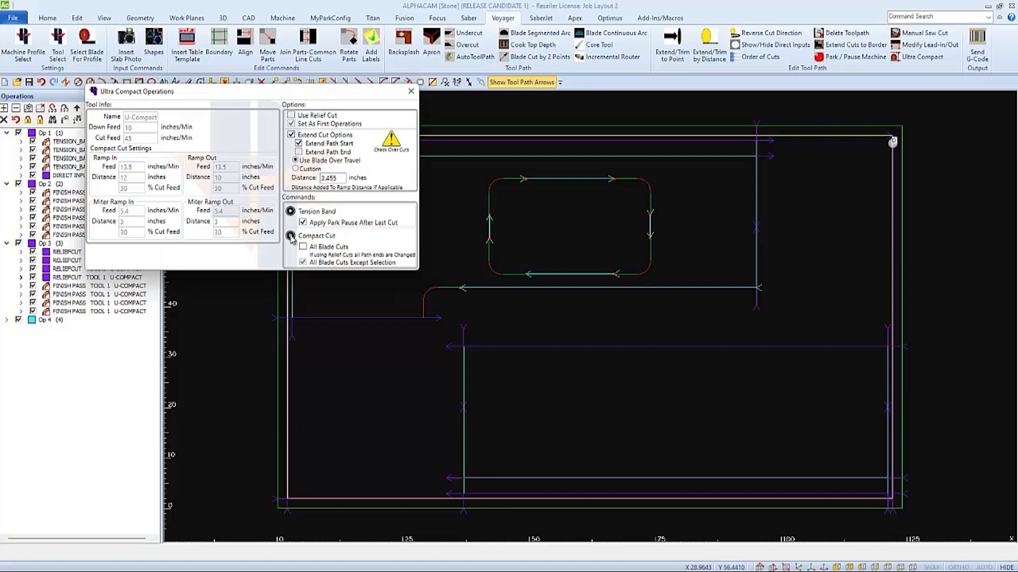
click(290, 235)
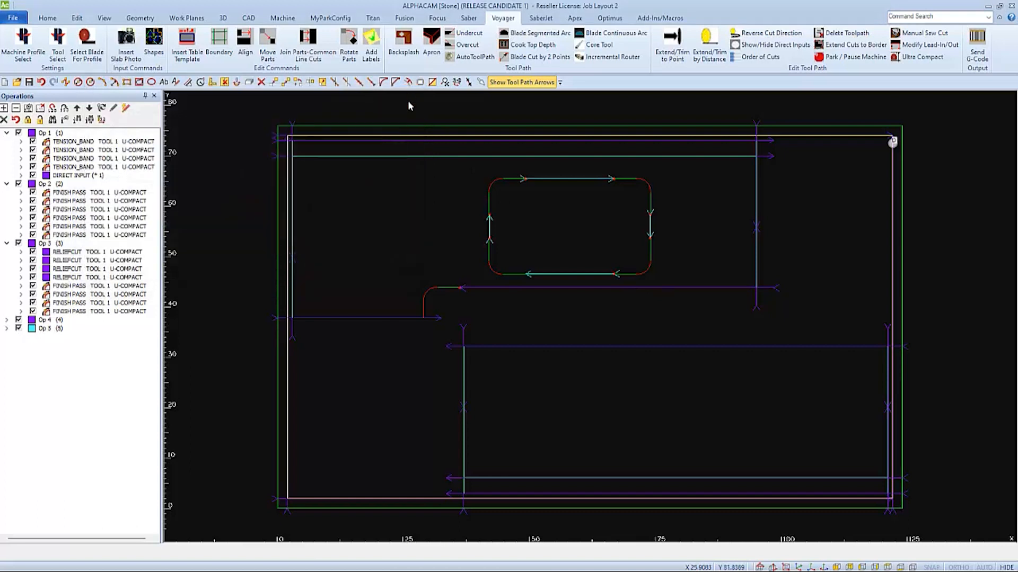
mouse_move(489, 223)
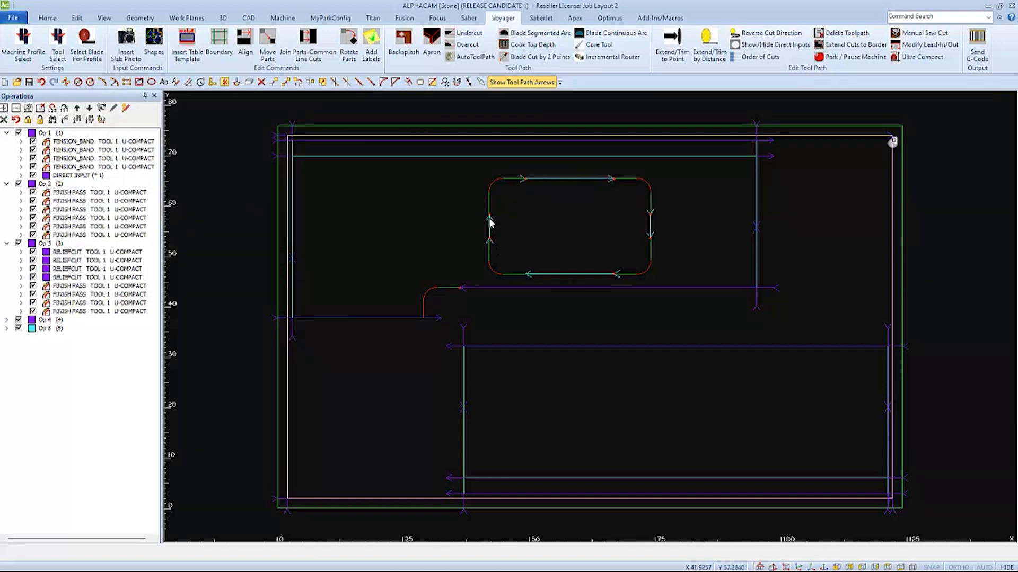
- Reopen the Ultra Compact settings and switch off the cut extension options
click(921, 44)
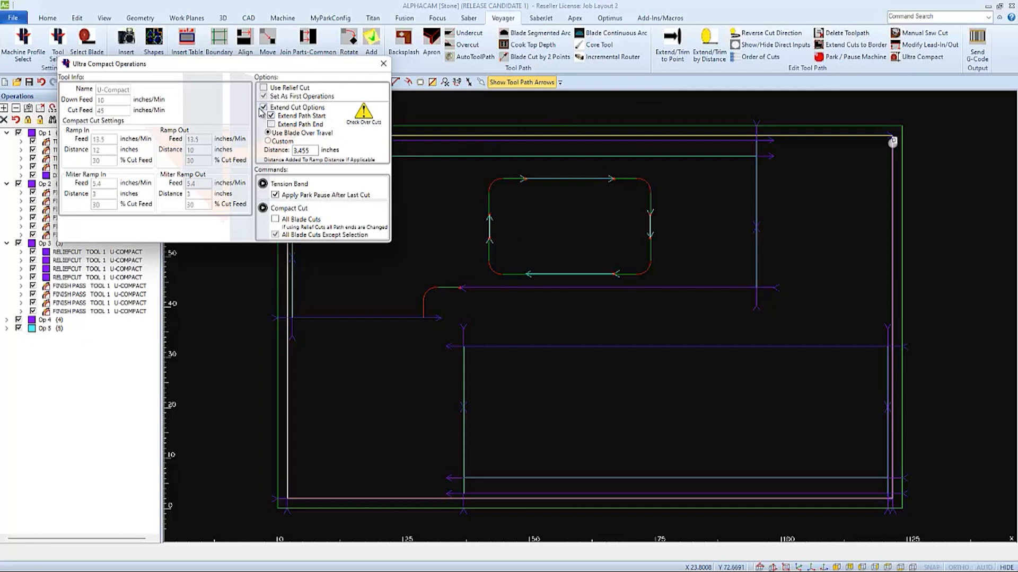
click(265, 115)
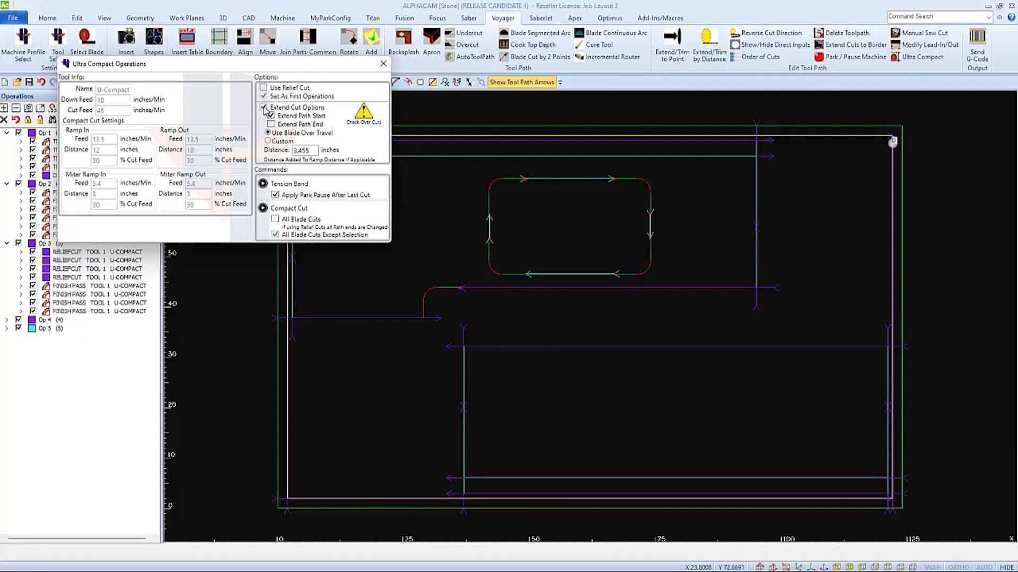
click(265, 107)
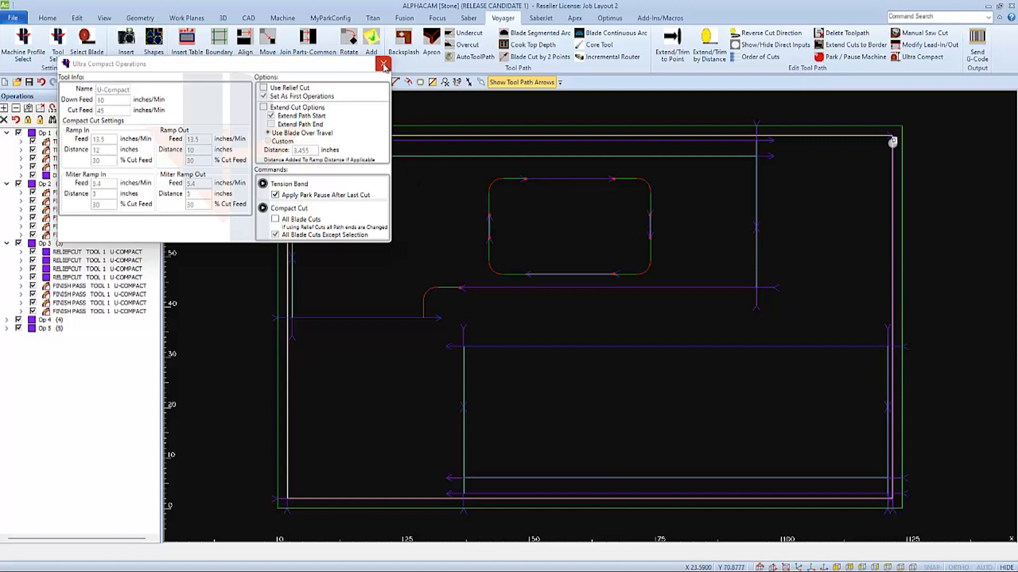
- Close the Ultra Compact Operations dialog
click(384, 64)
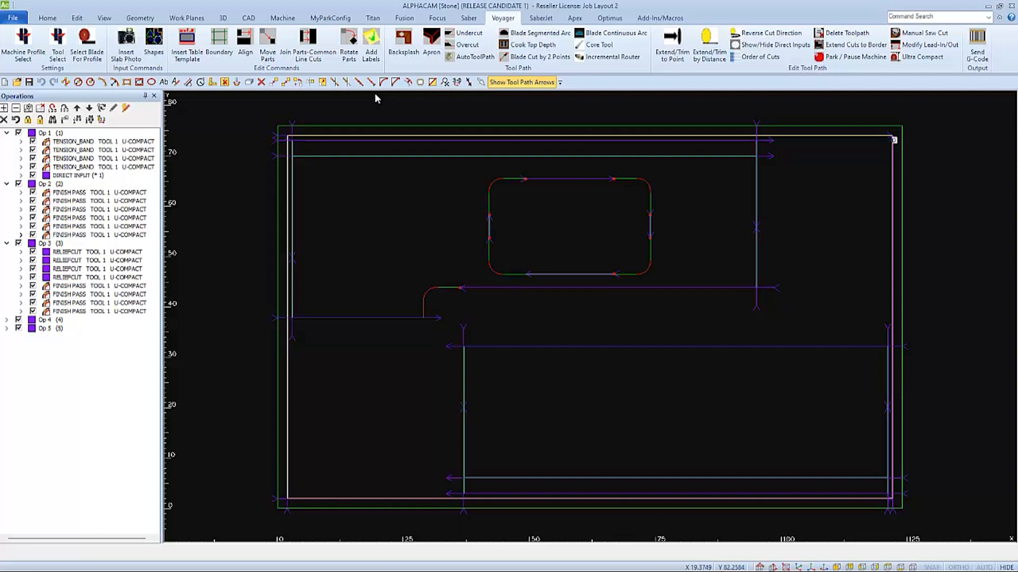
mouse_move(438, 70)
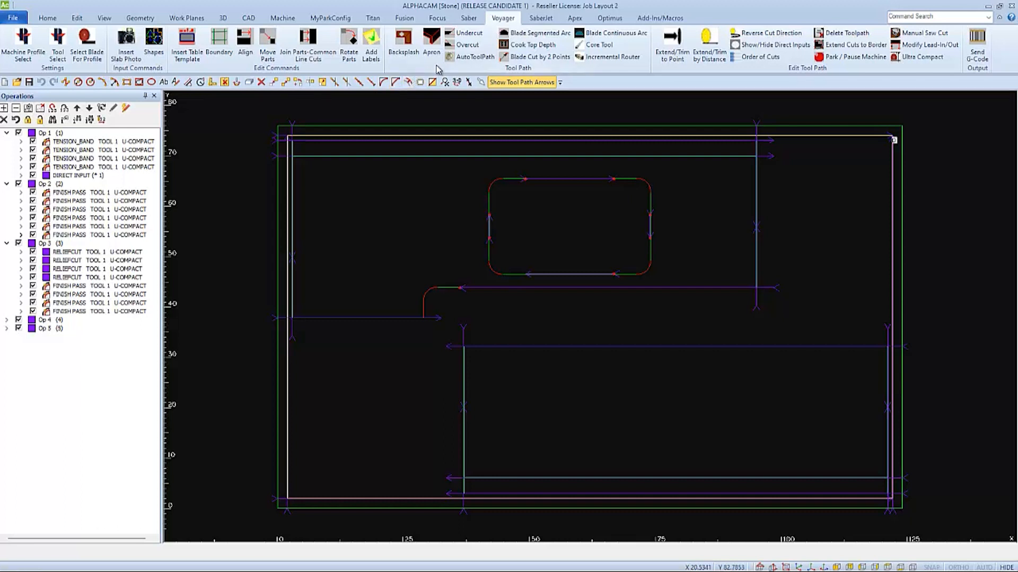
mouse_move(474, 56)
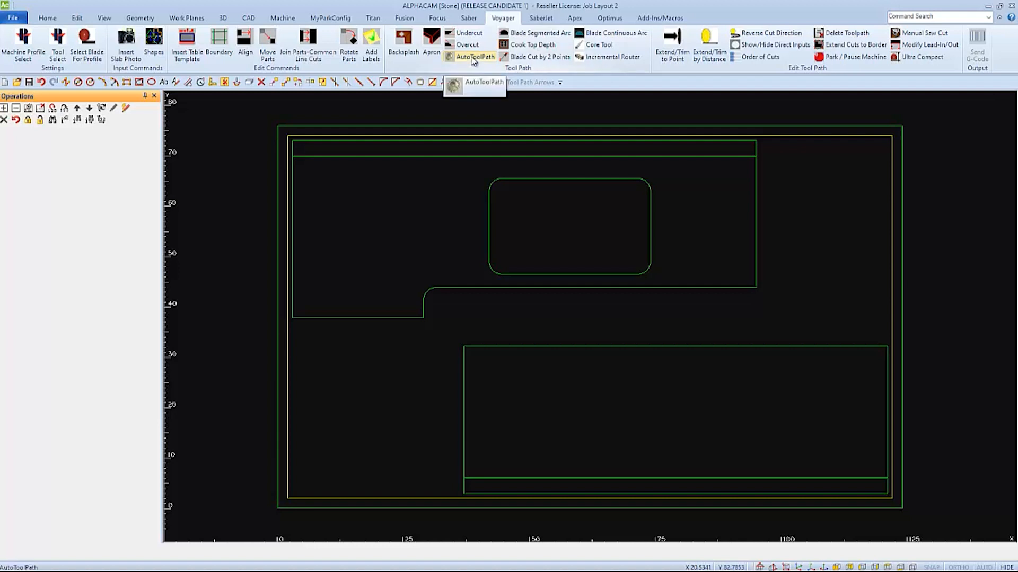
- Replace the earlier toolpaths with automatic blade finish passes as a single operation group
click(475, 56)
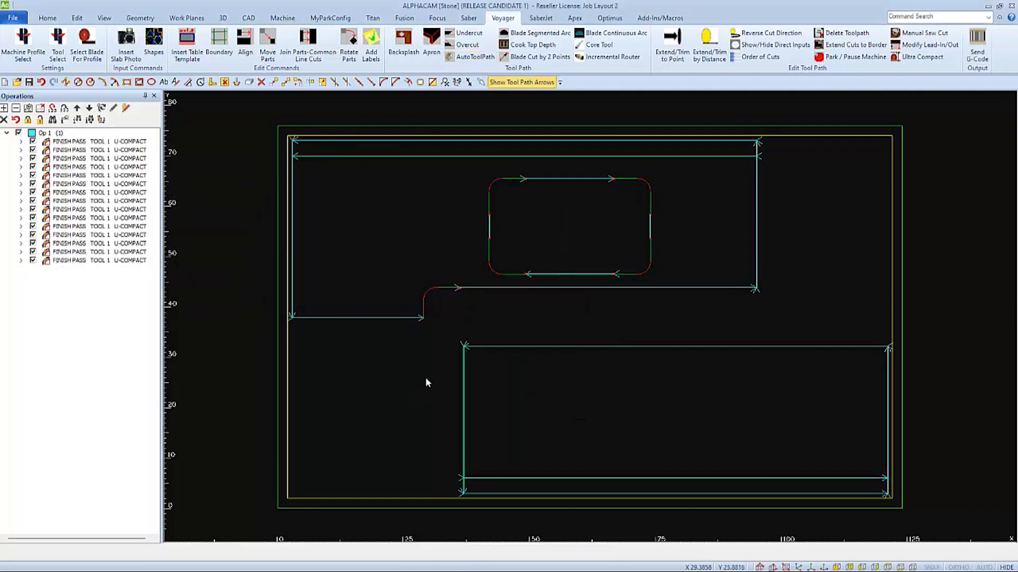
click(854, 45)
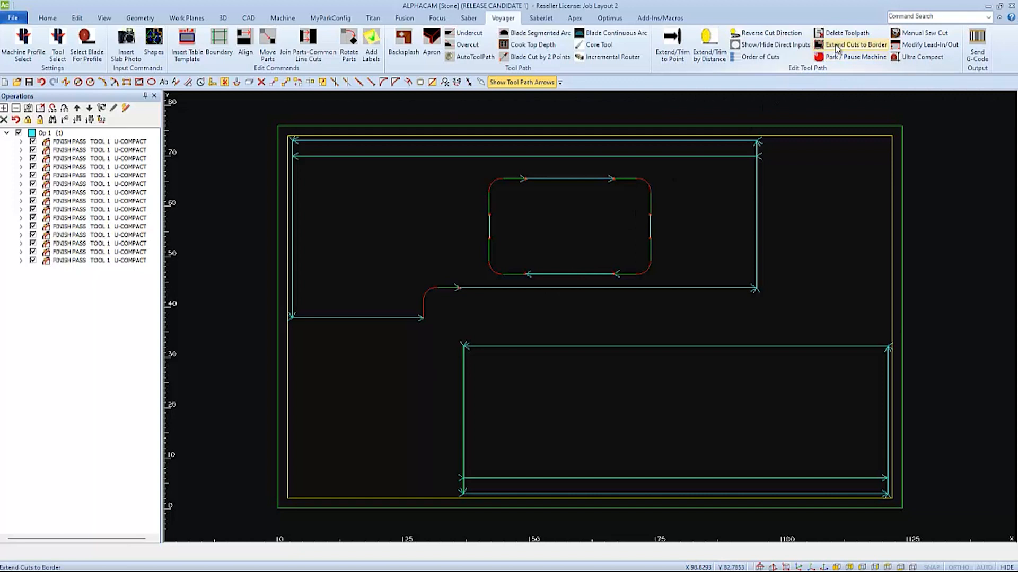
mouse_move(856, 44)
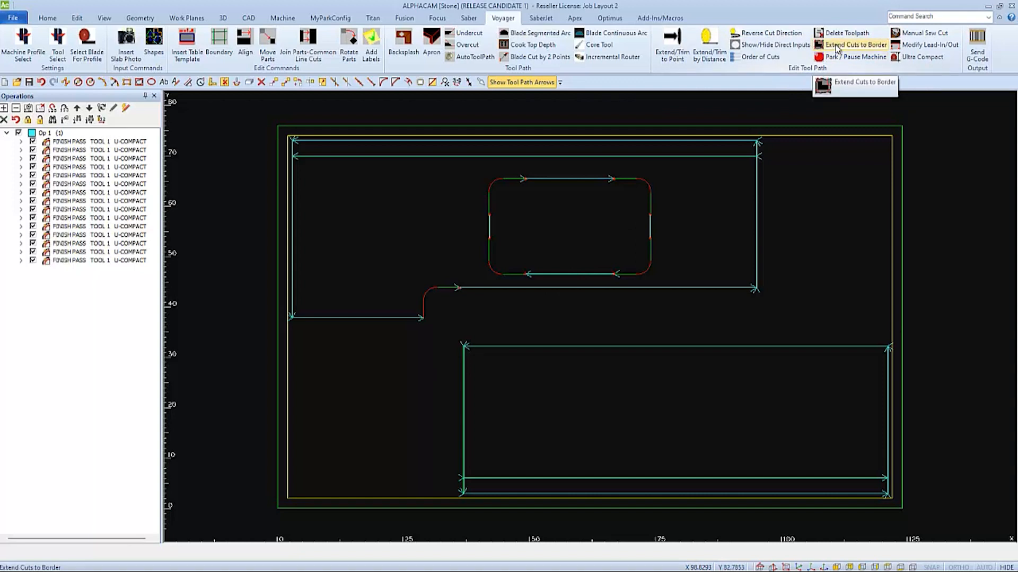
mouse_move(855, 57)
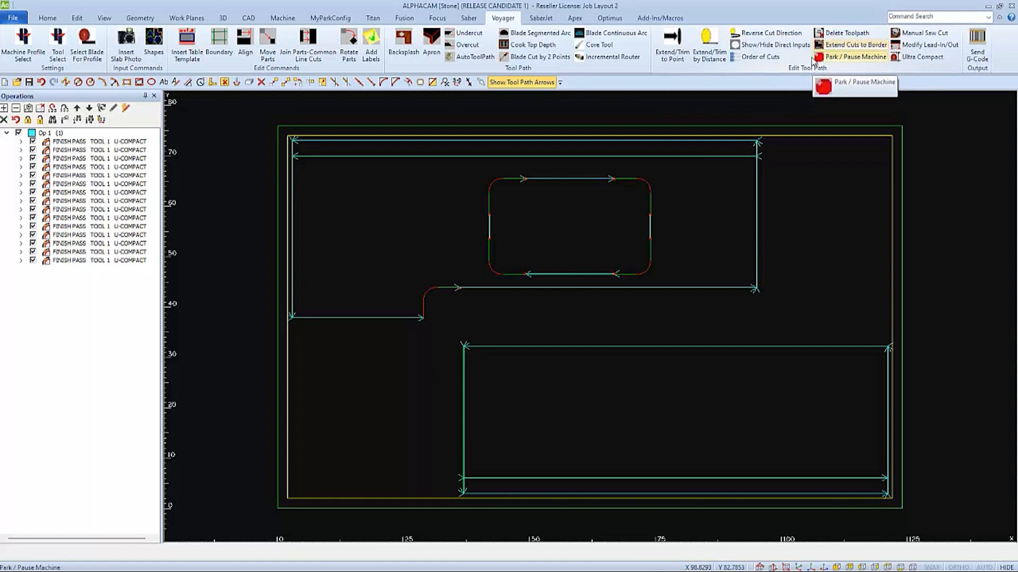
mouse_move(768, 33)
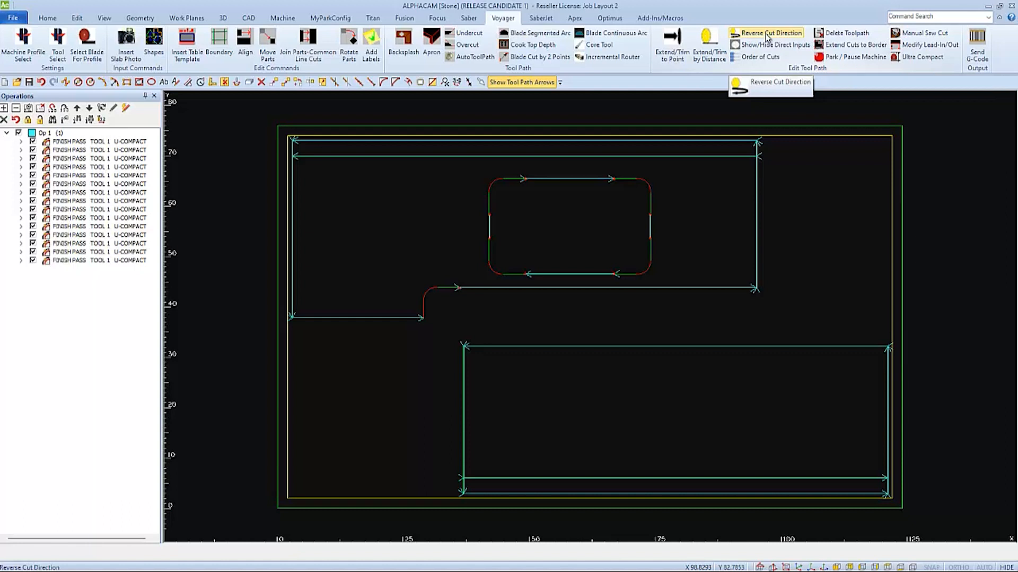
click(769, 33)
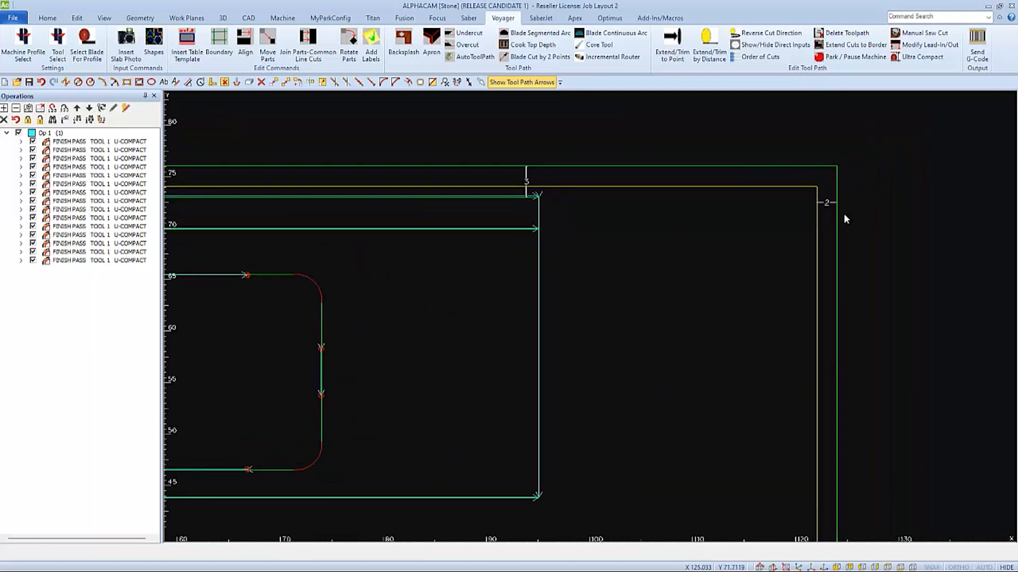
mouse_move(609, 191)
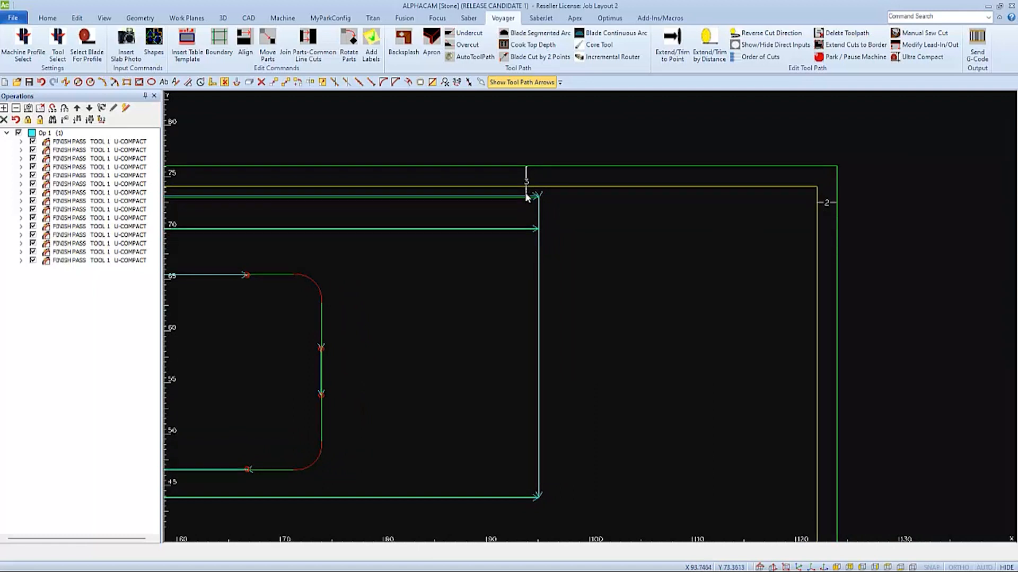
mouse_move(680, 206)
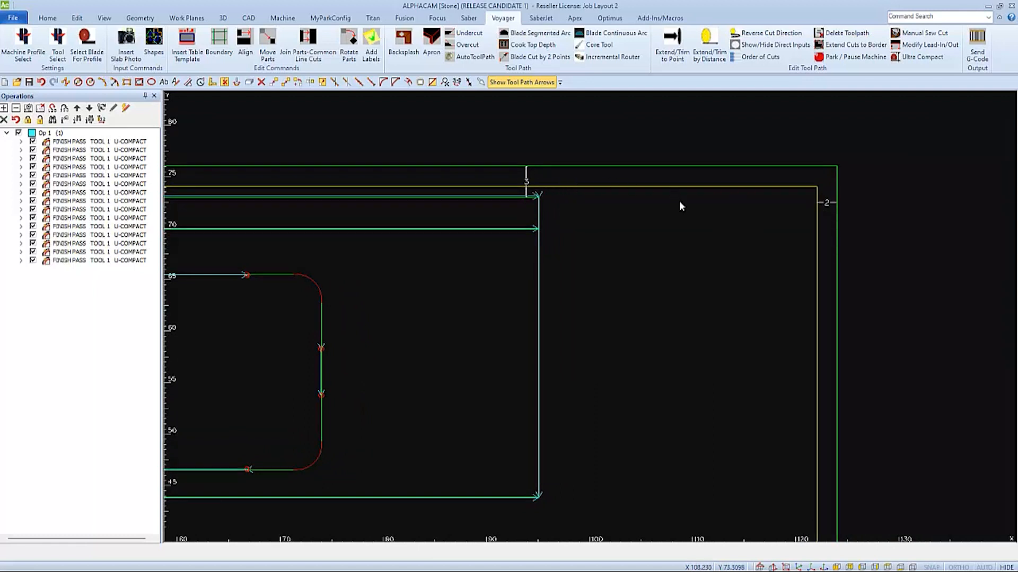
mouse_move(688, 223)
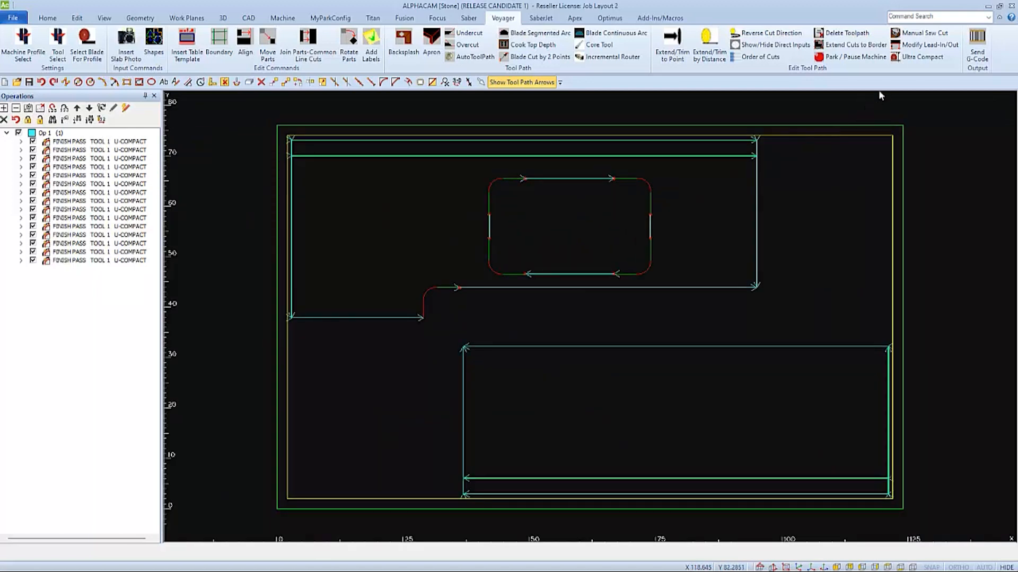
mouse_move(921, 57)
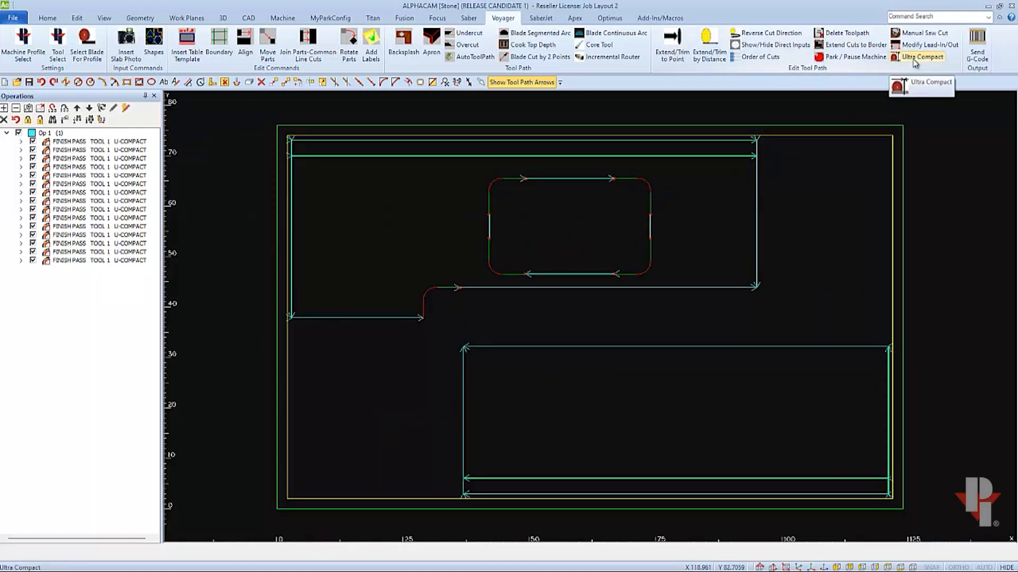
- Create tension band cuts with path start and end extended by a custom 2 inches
click(921, 57)
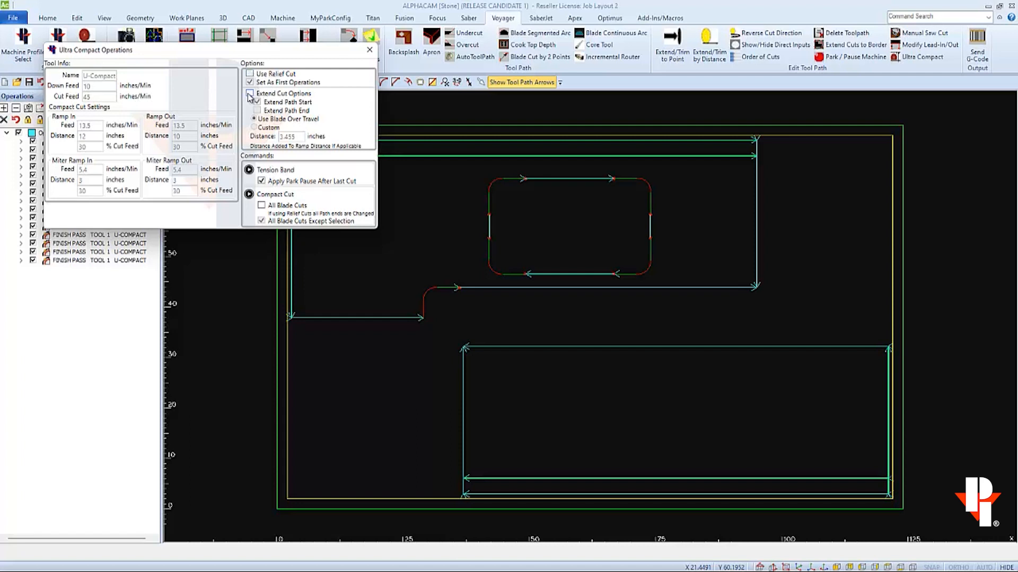
click(255, 102)
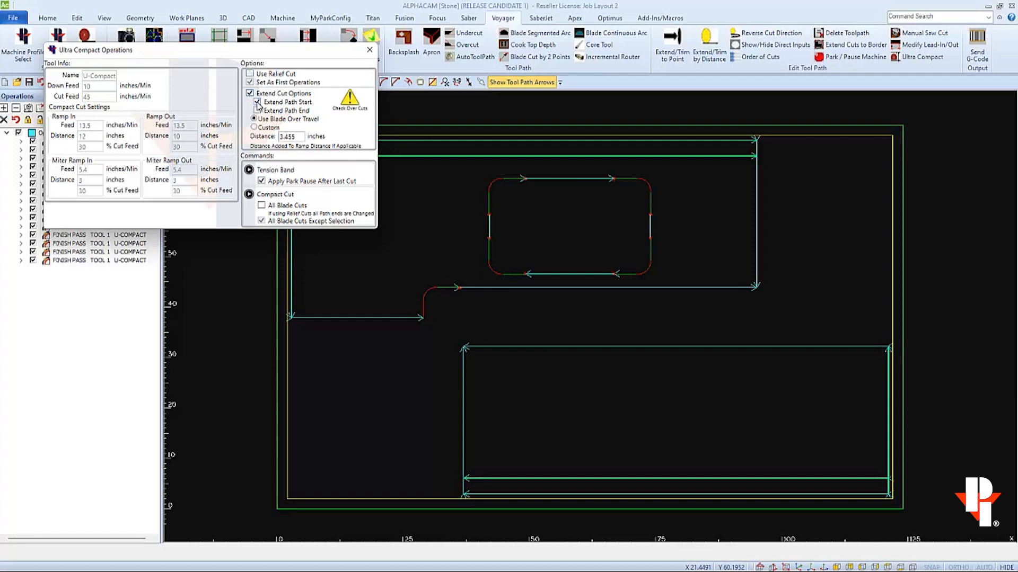
click(258, 110)
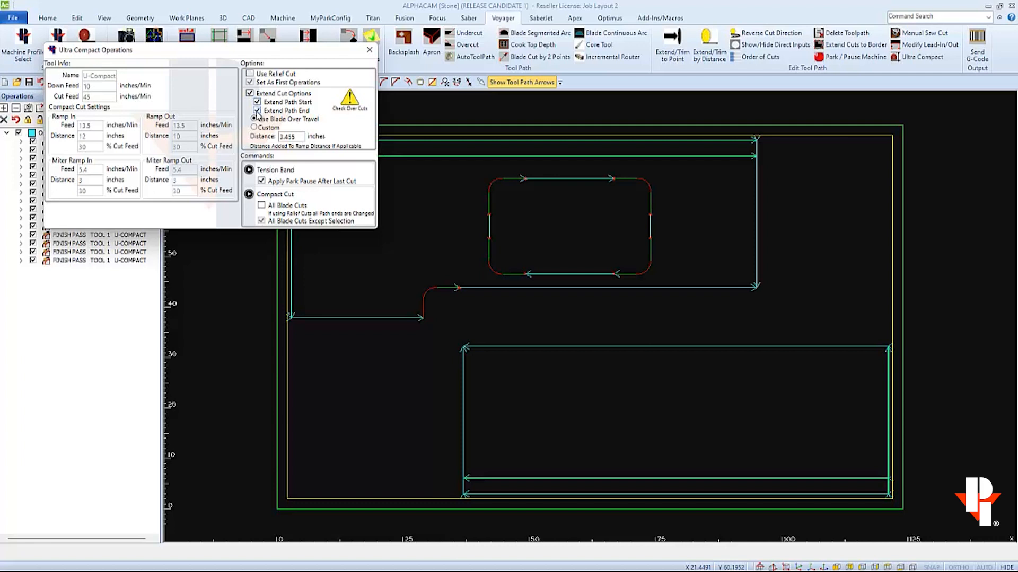
click(254, 118)
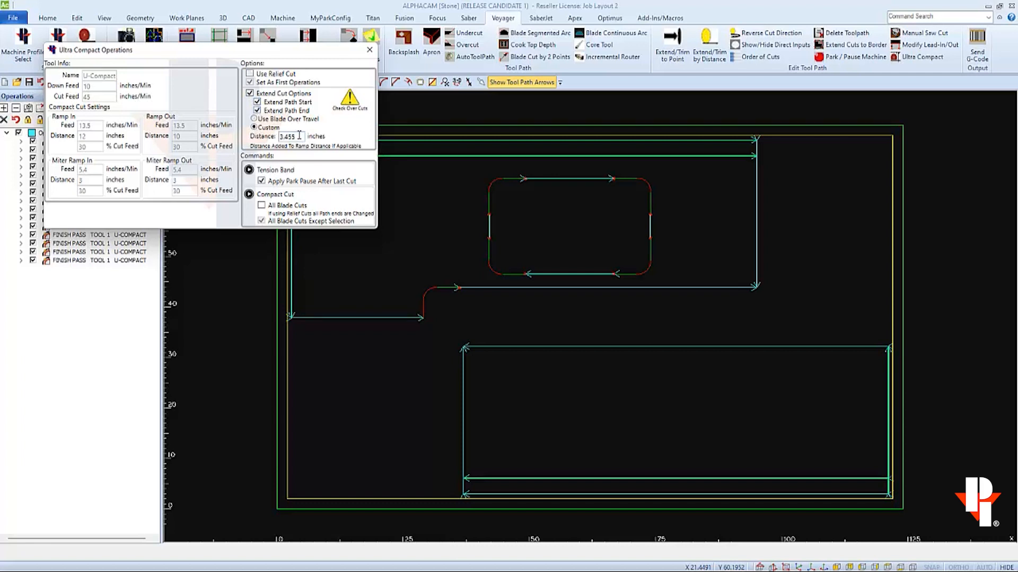
triple_click(287, 136)
text(2)
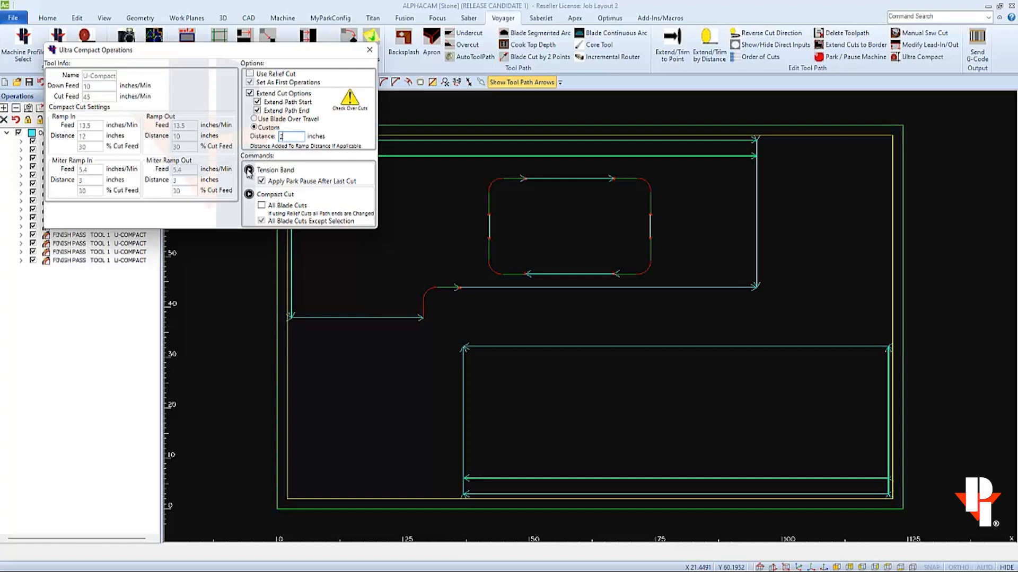
click(249, 169)
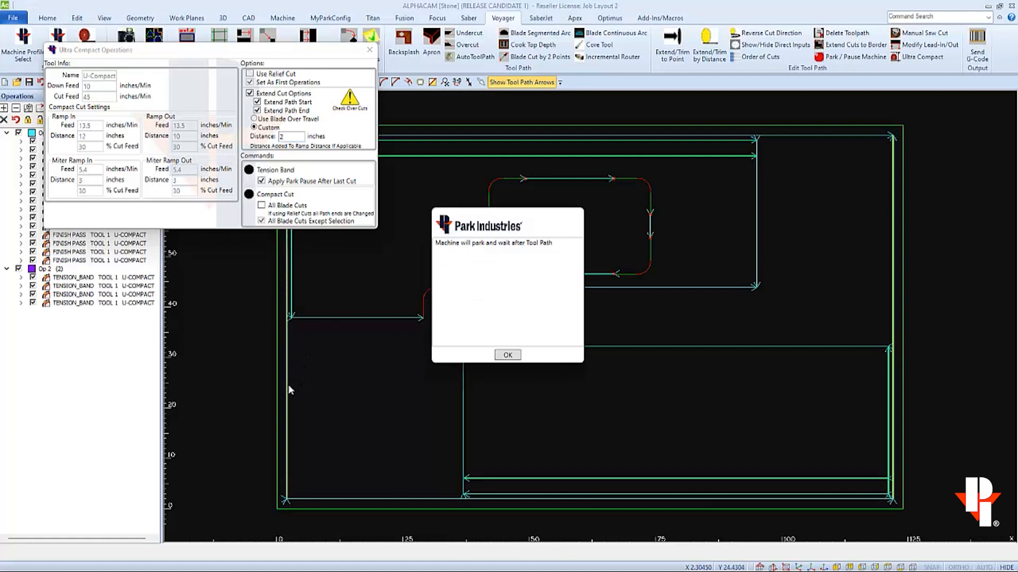
click(507, 355)
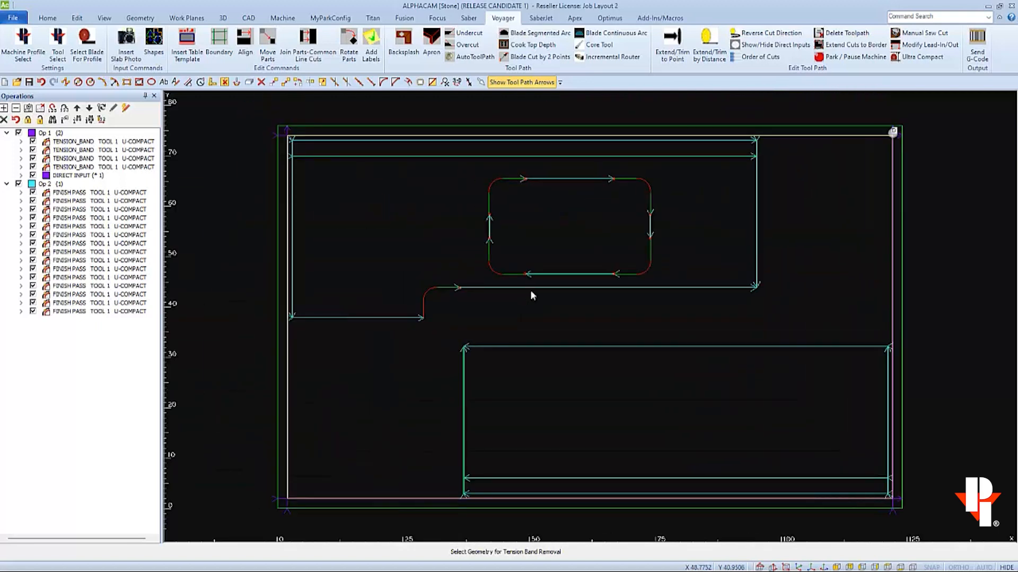
click(550, 278)
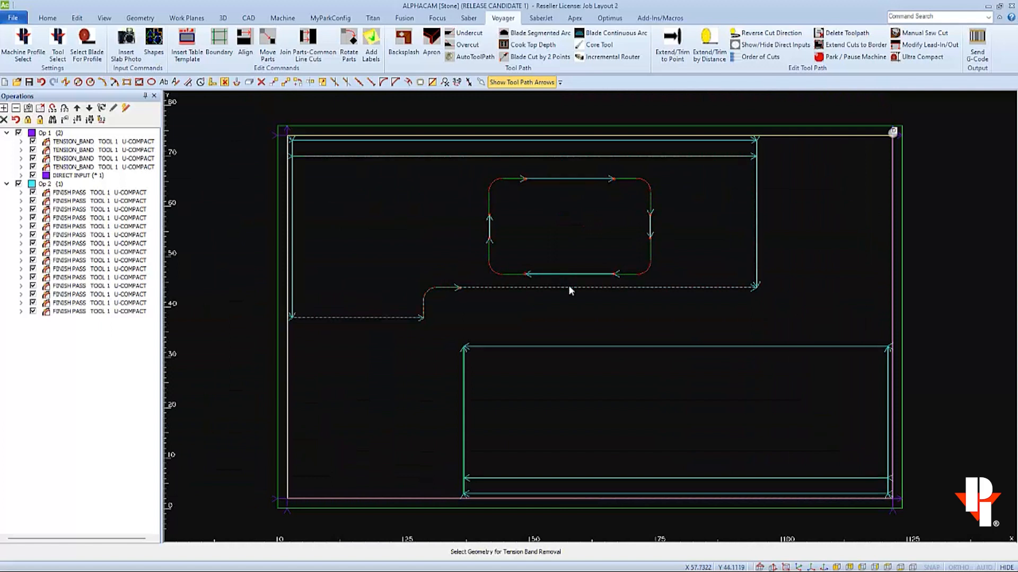
mouse_move(572, 293)
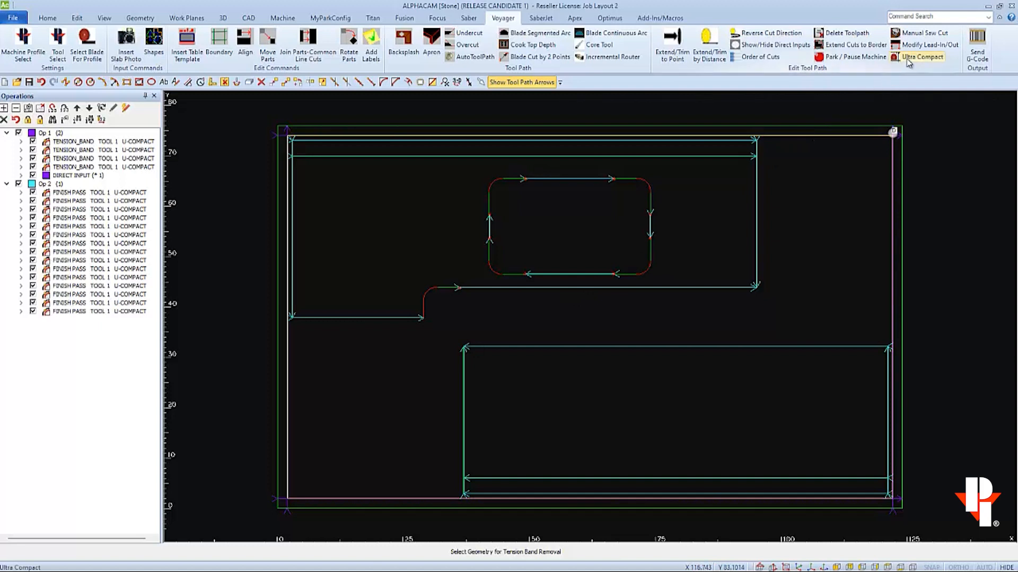
- Set Ultra Compact options: relief cuts on, custom 3-inch extension, compact cut on all blade cuts
click(923, 56)
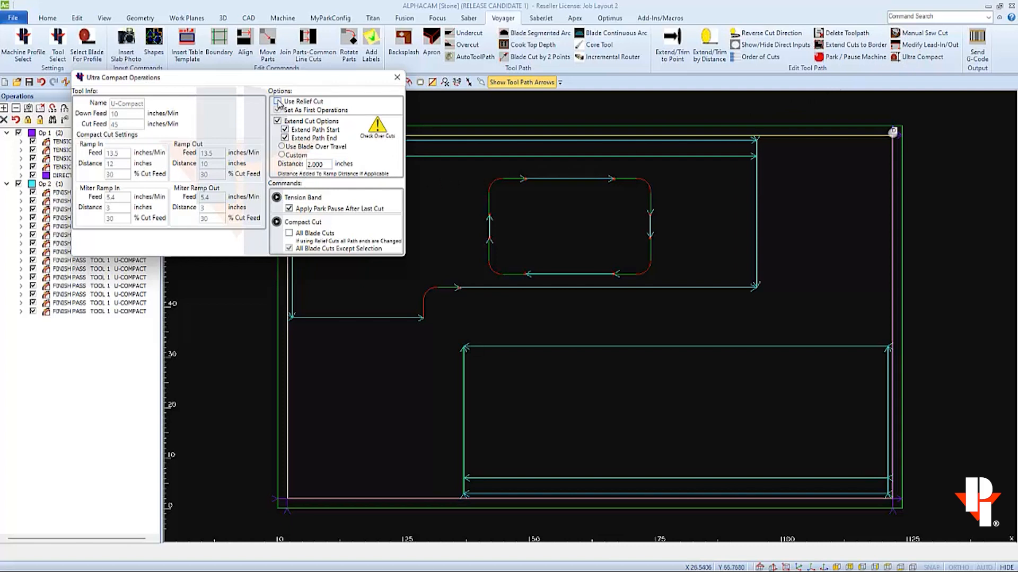
click(278, 101)
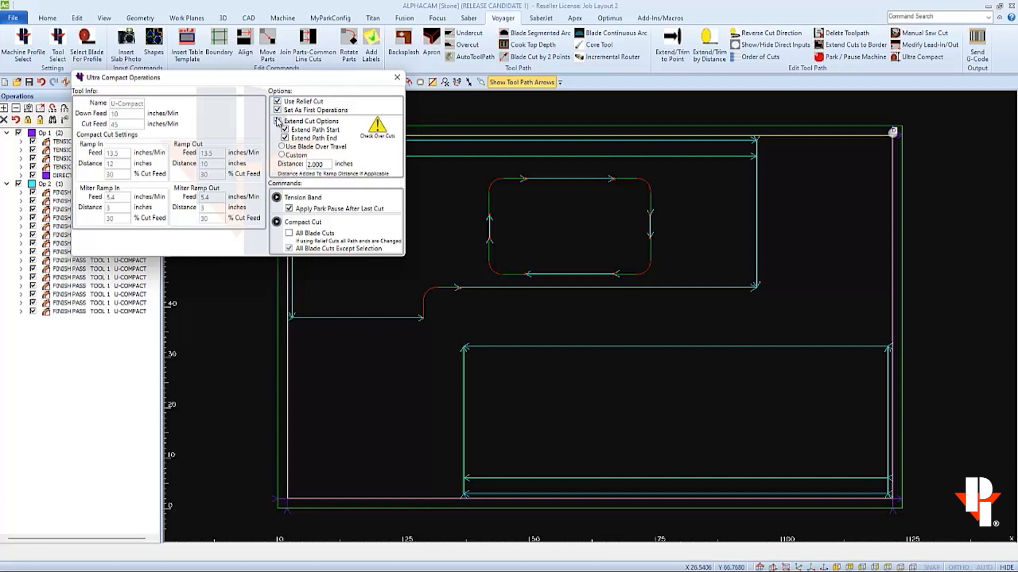
click(278, 120)
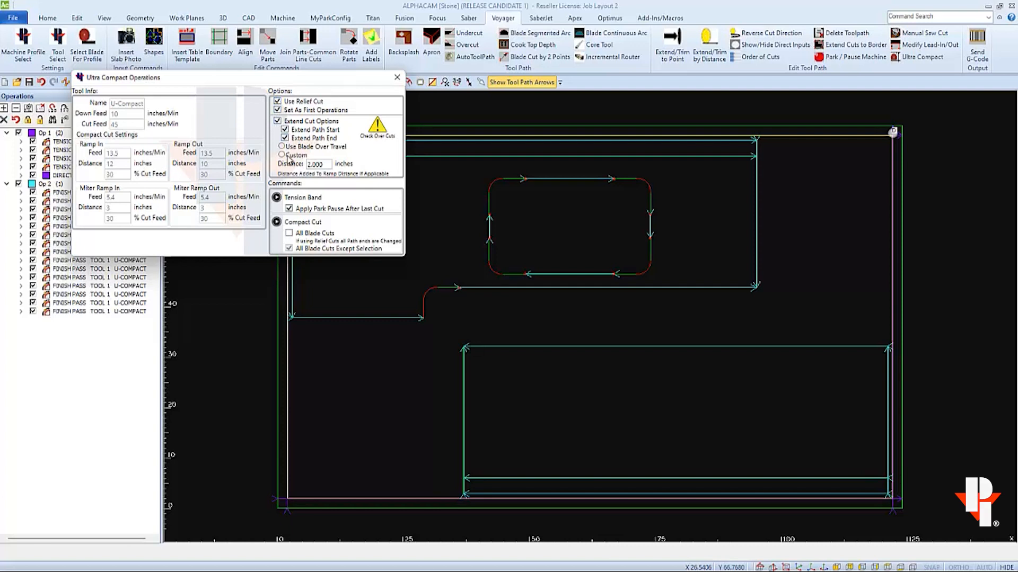
click(280, 156)
text(3)
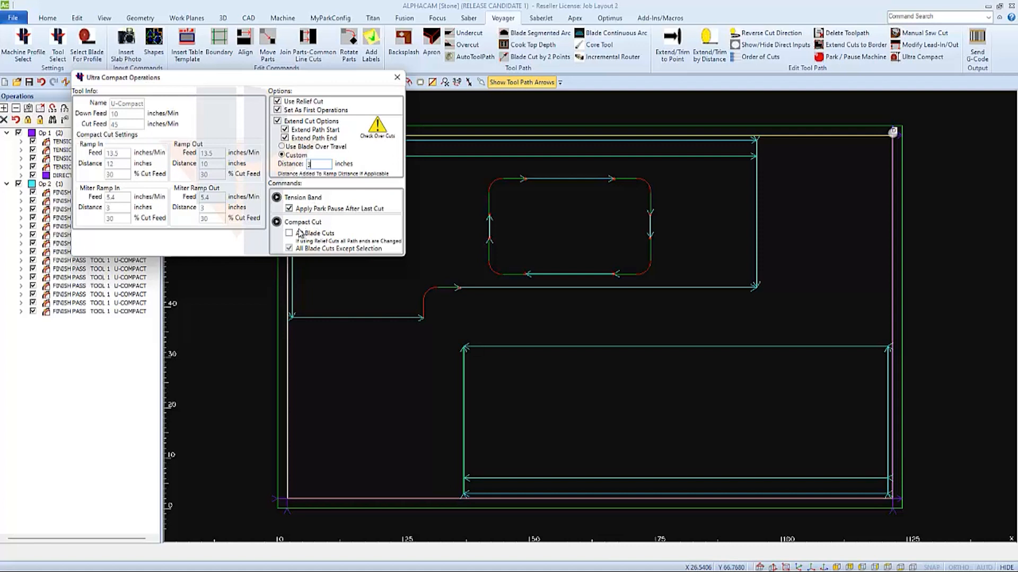
click(289, 233)
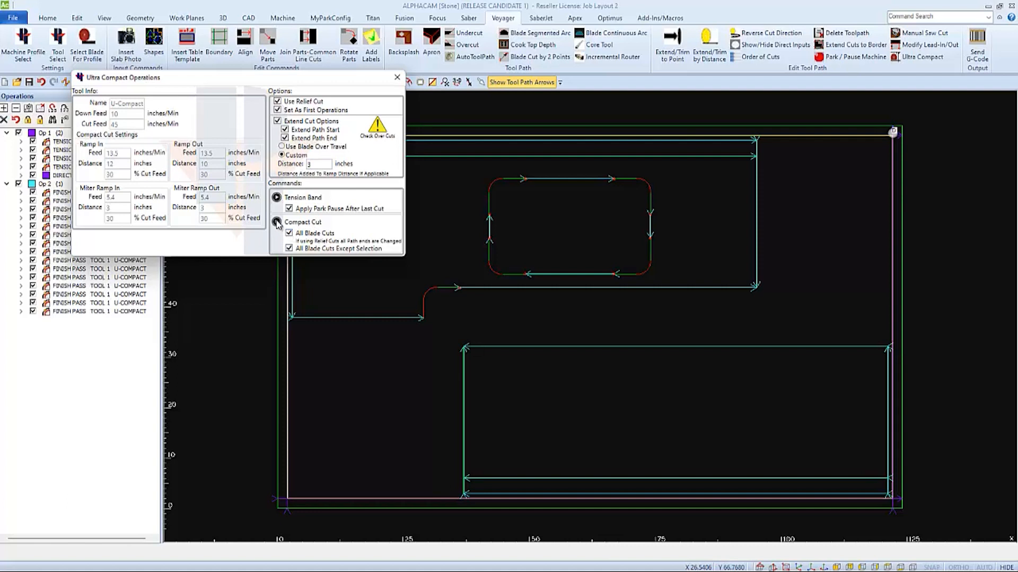
- Generate tension band and compact cuts with relief cuts, creating a third operation group
click(277, 222)
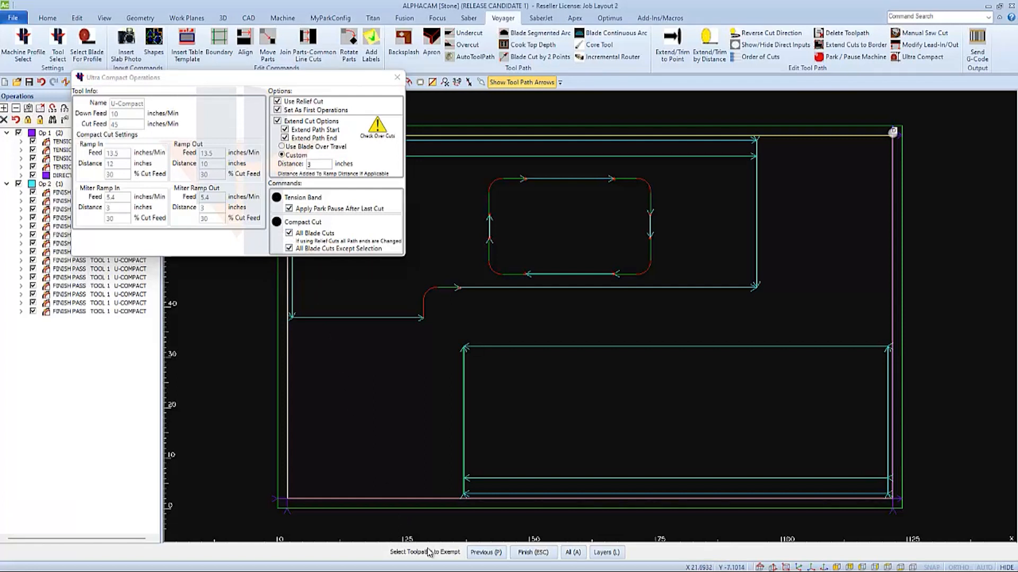
mouse_move(560, 282)
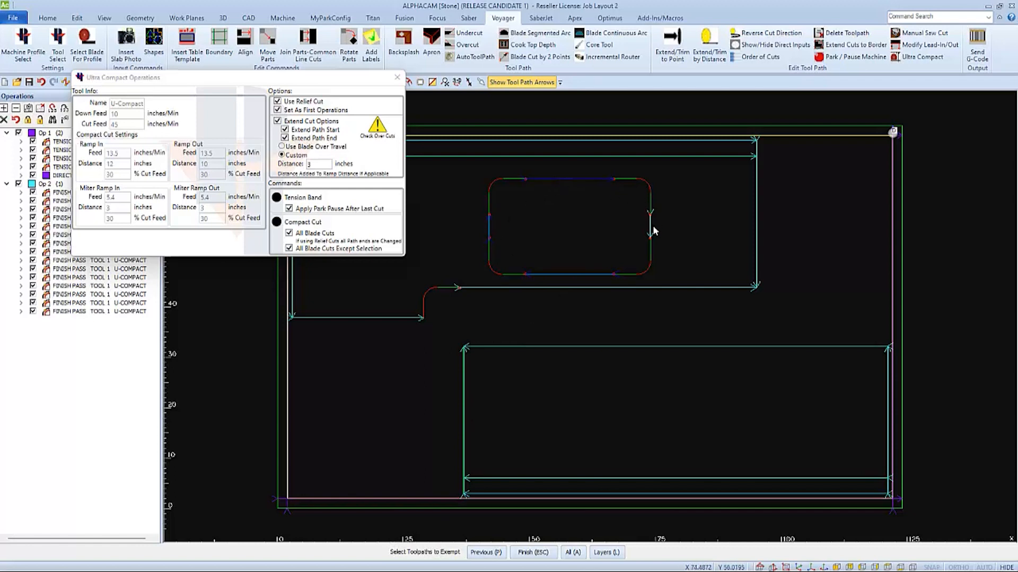
mouse_move(650, 231)
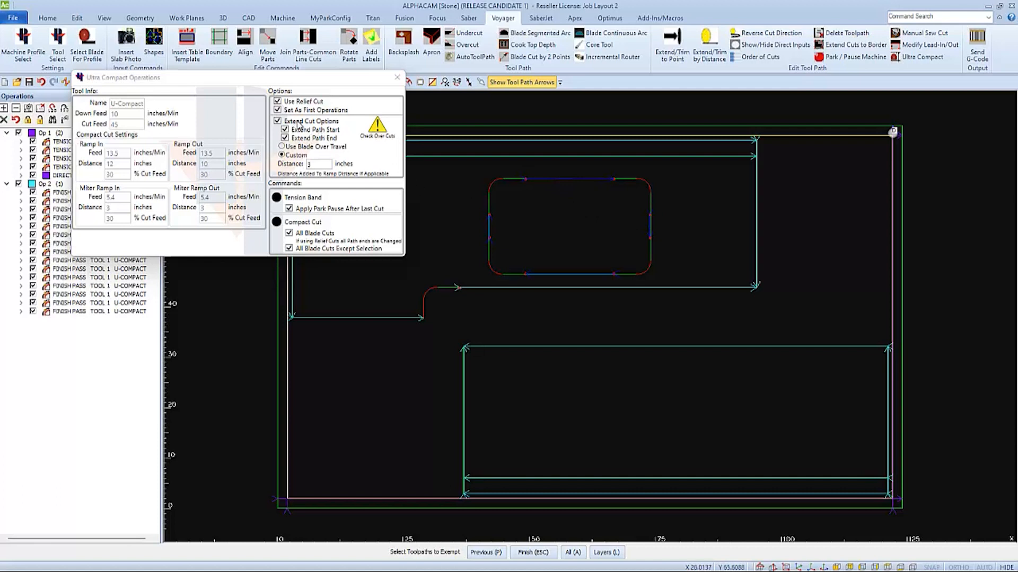
mouse_move(492, 249)
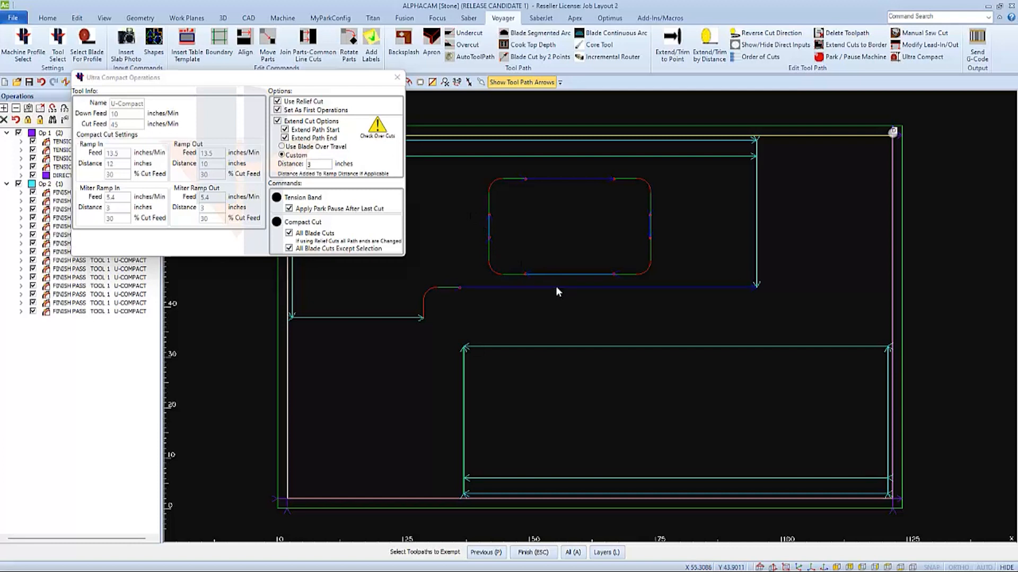
mouse_move(553, 321)
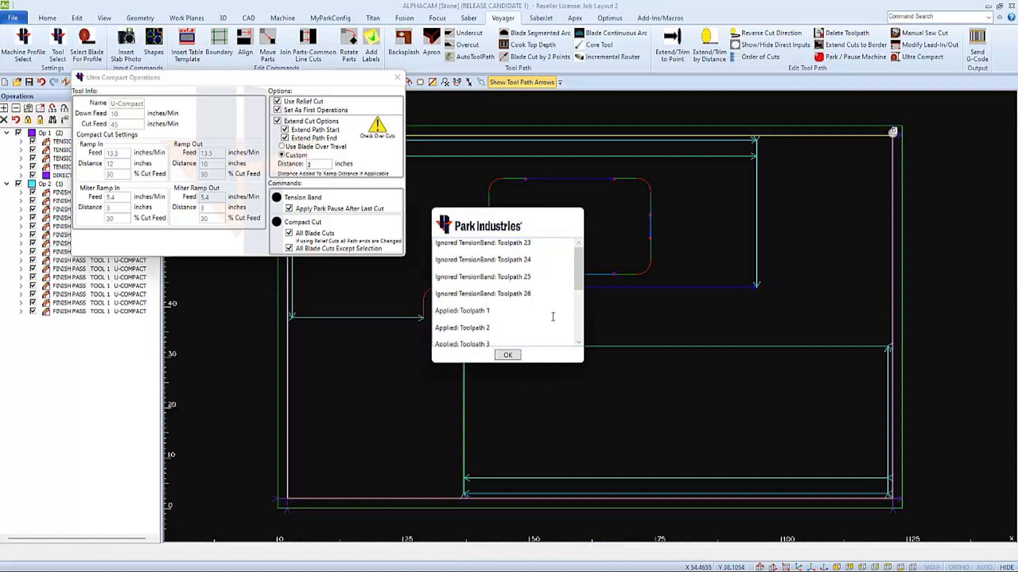
scroll(down, 3)
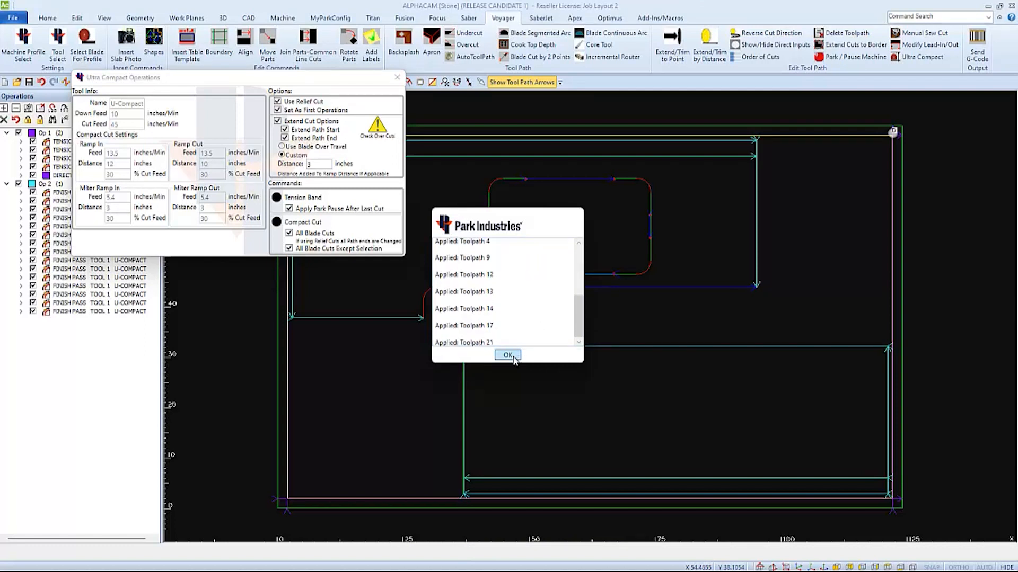
click(509, 355)
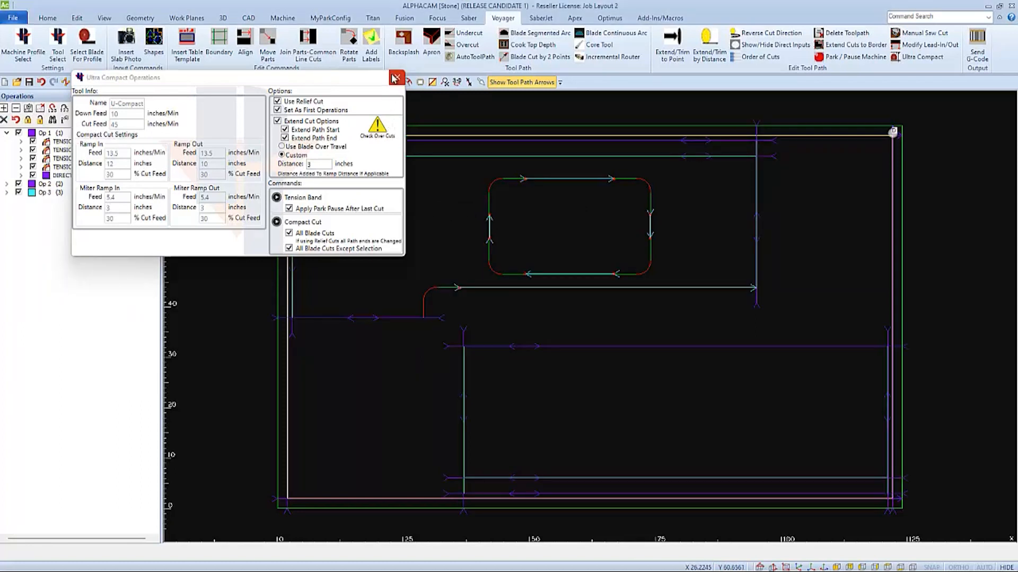
- Close Ultra Compact and reverse the long horizontal cut below the rounded rectangle
click(395, 77)
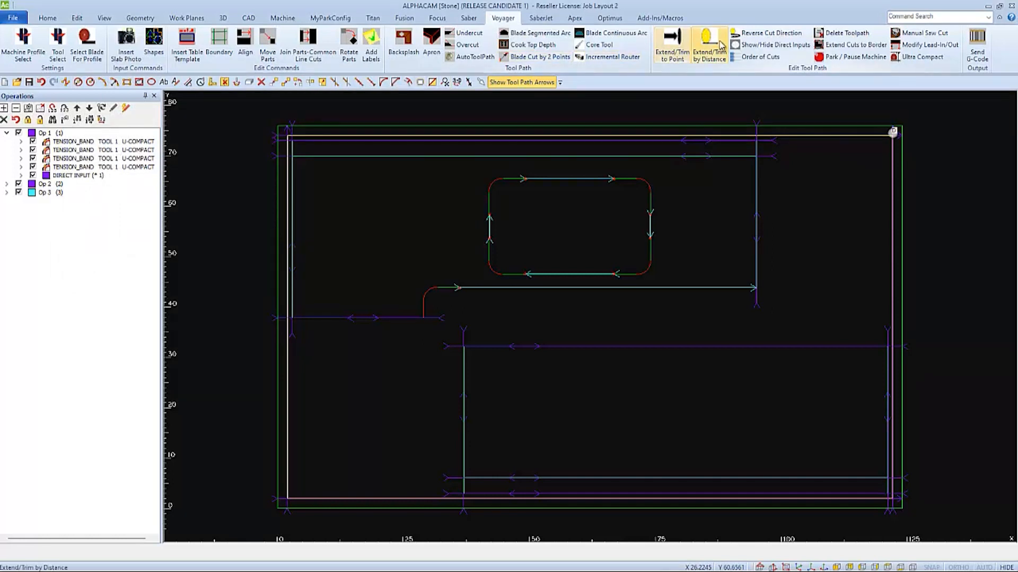
click(769, 33)
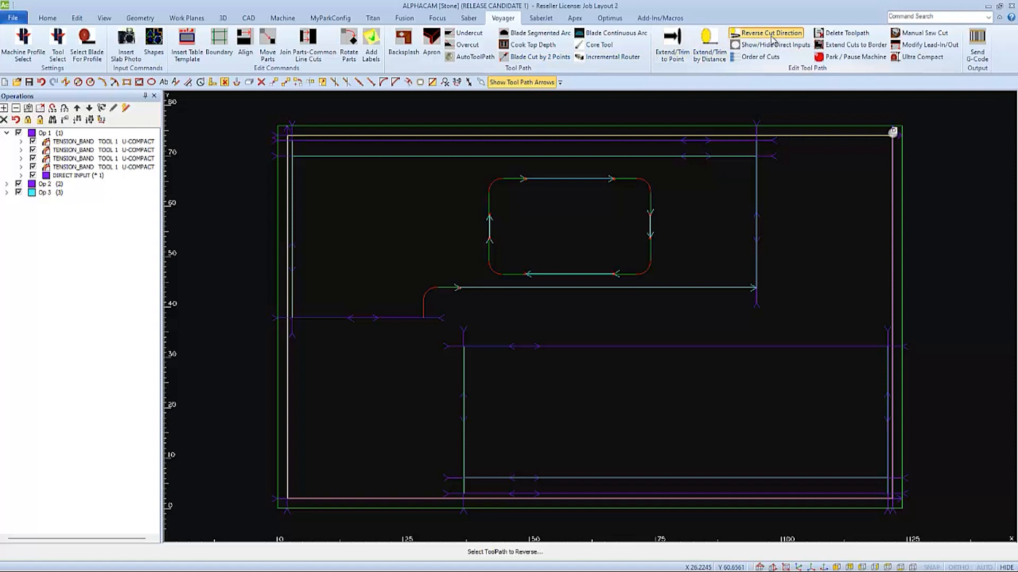
mouse_move(701, 289)
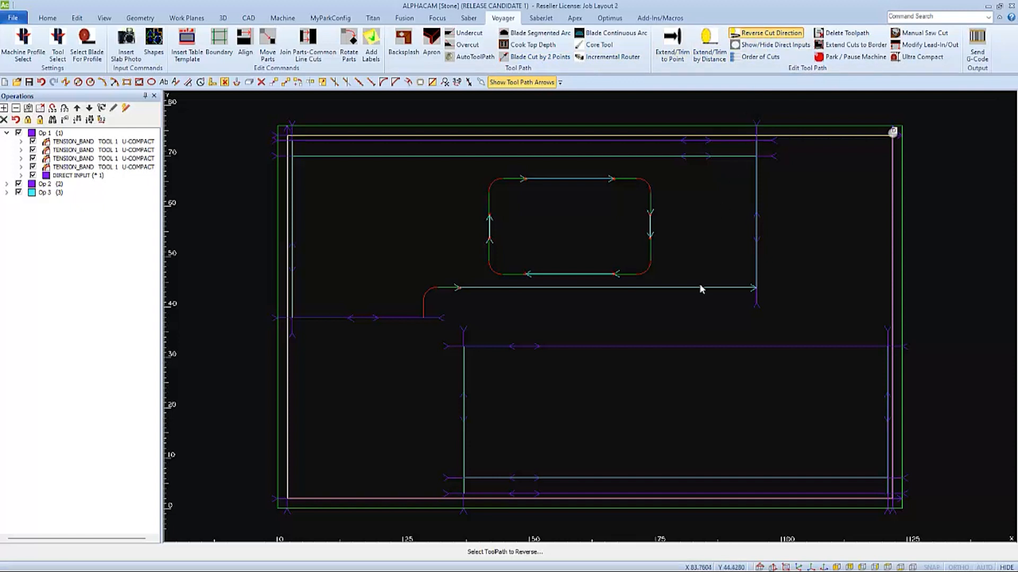
click(701, 289)
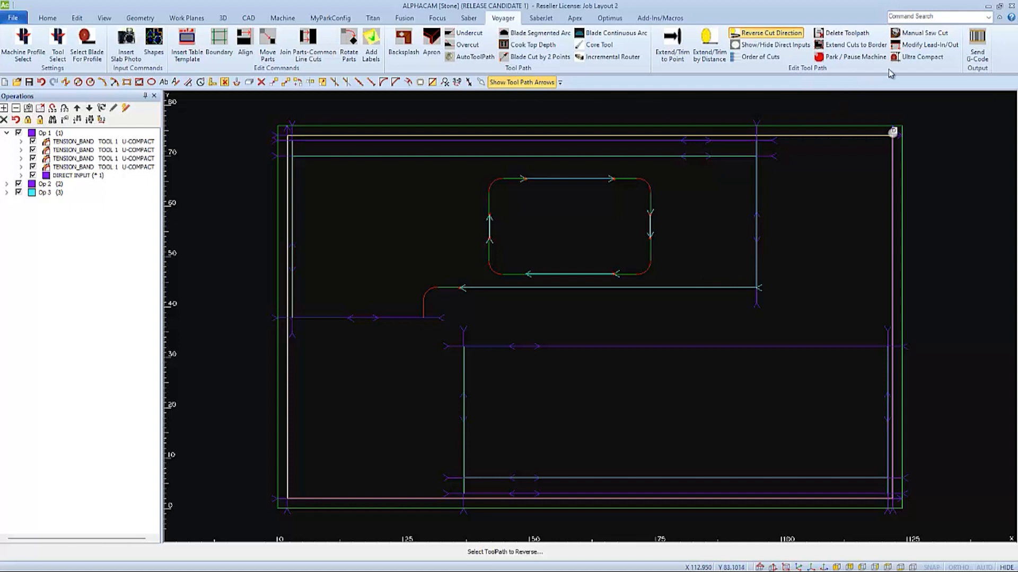
- Rerun the compact cut with relief cuts, path-end extension and All Blade Cuts turned off
click(920, 45)
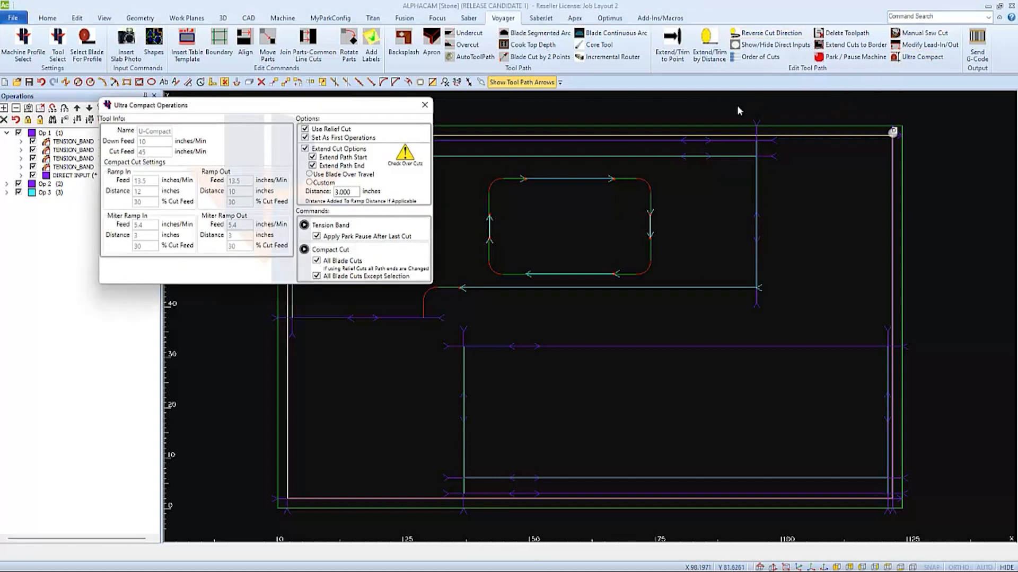
mouse_move(422, 168)
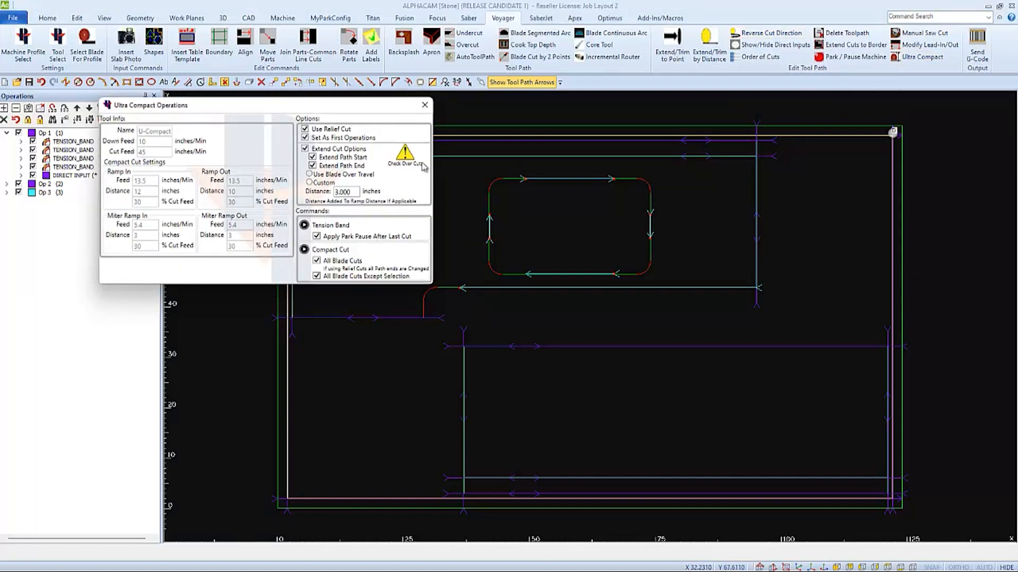
click(305, 129)
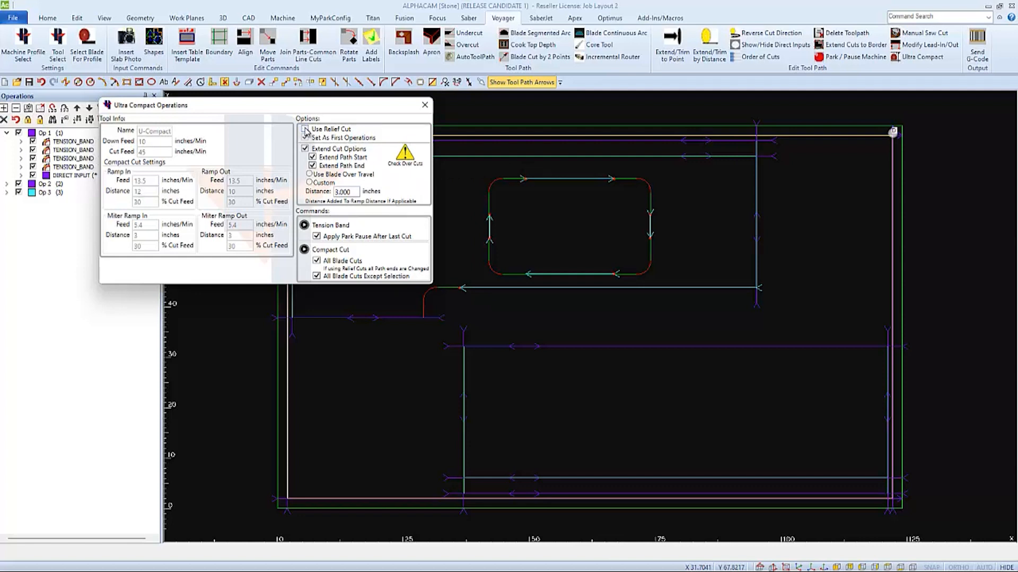
click(305, 129)
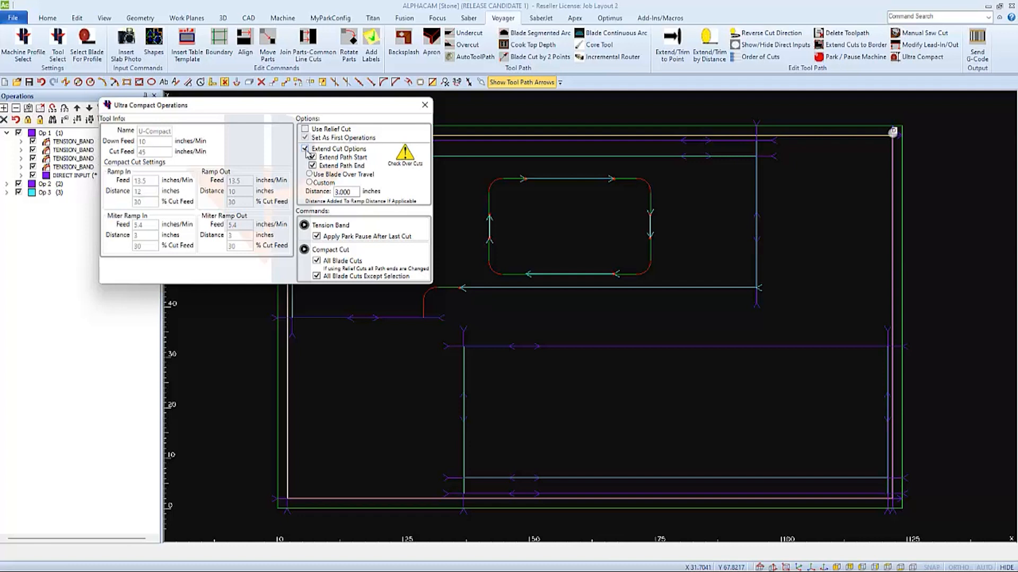
click(312, 166)
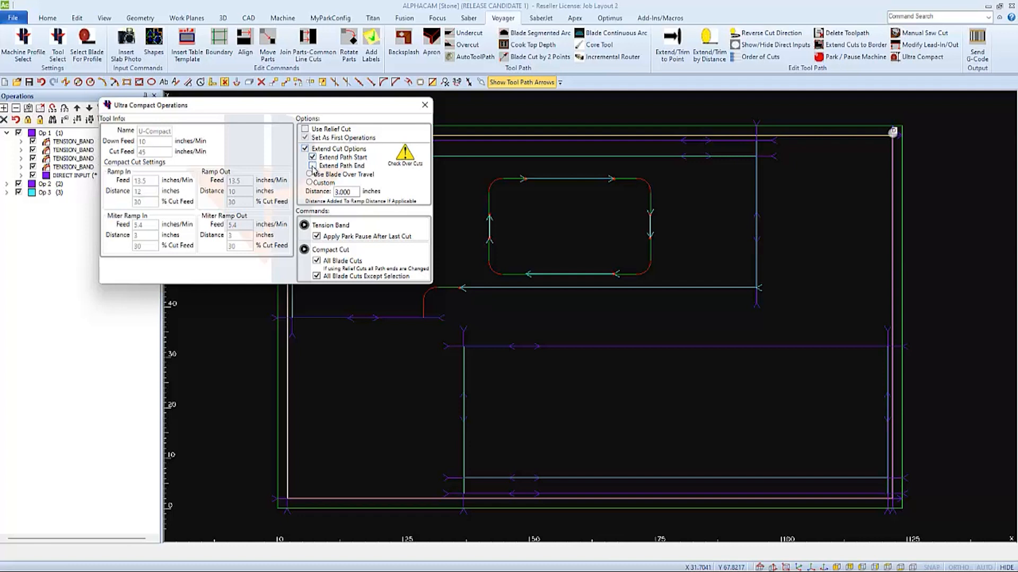
click(312, 165)
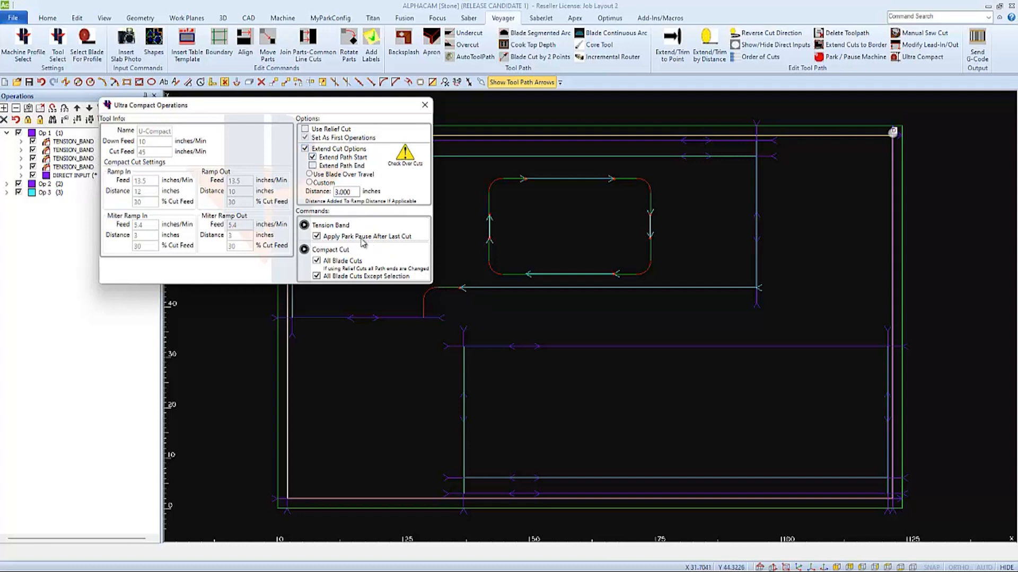
click(317, 261)
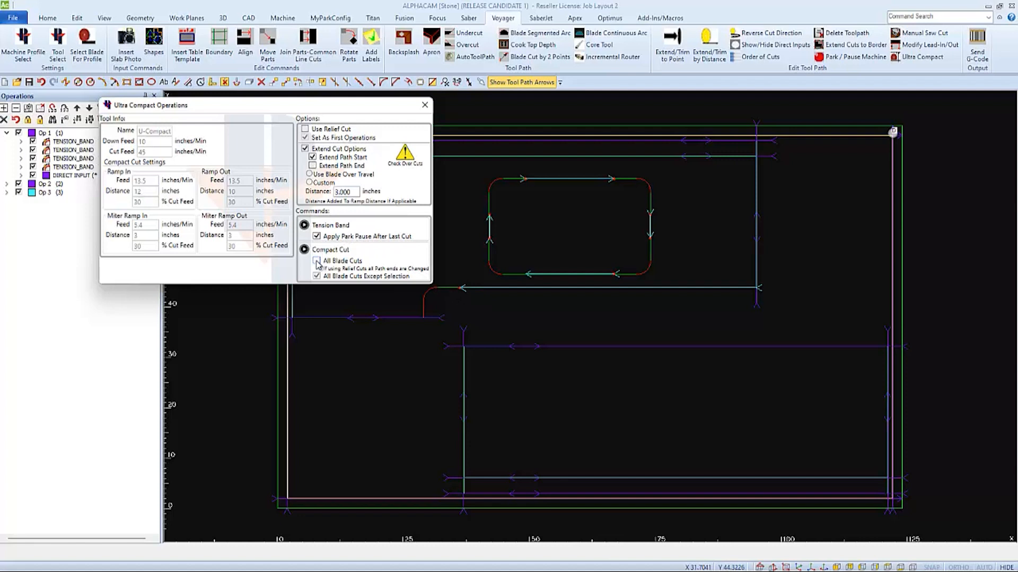
click(303, 250)
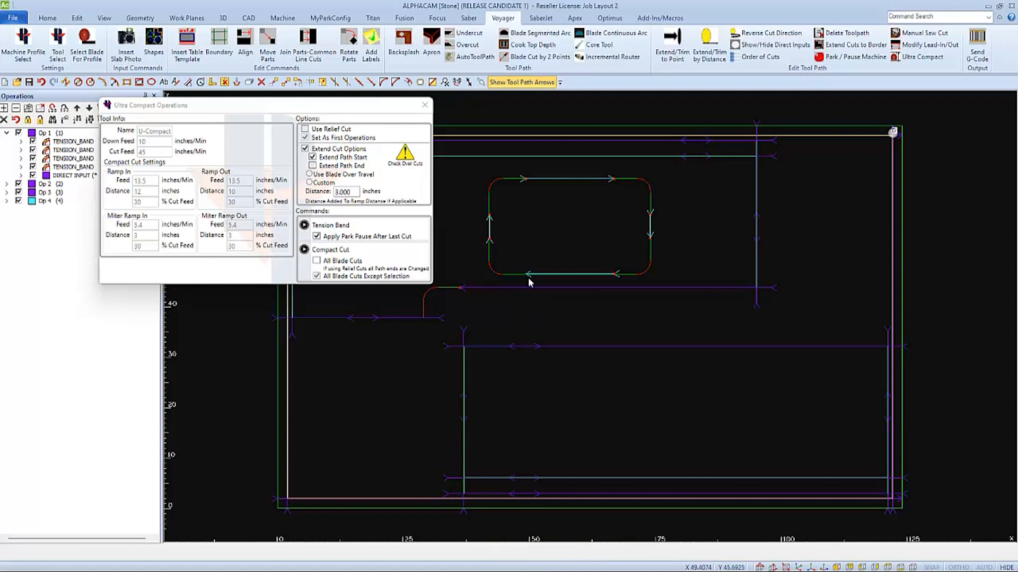
click(305, 249)
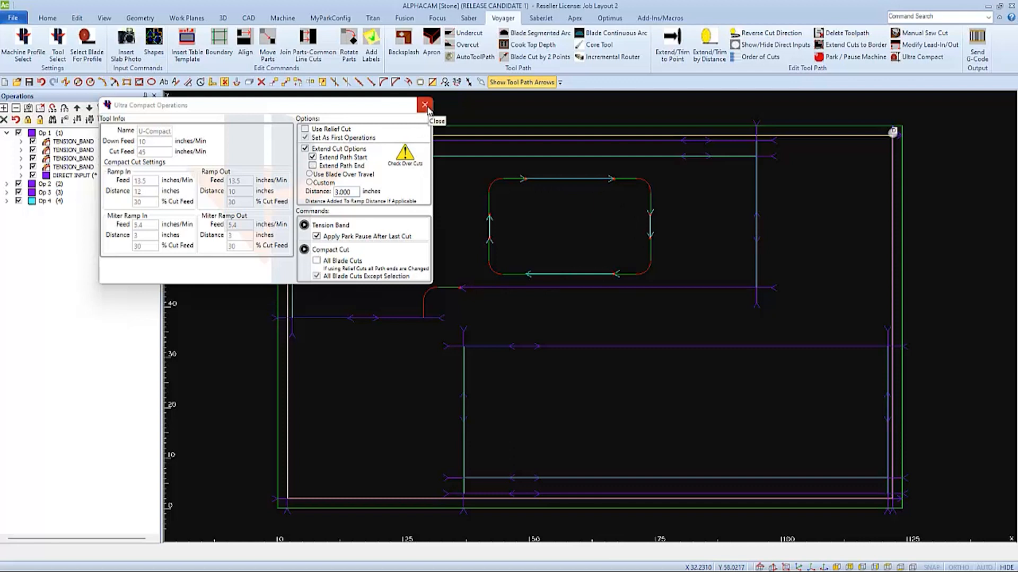
- Close Ultra Compact and move Op 4's finish passes up to become Op 2
click(425, 105)
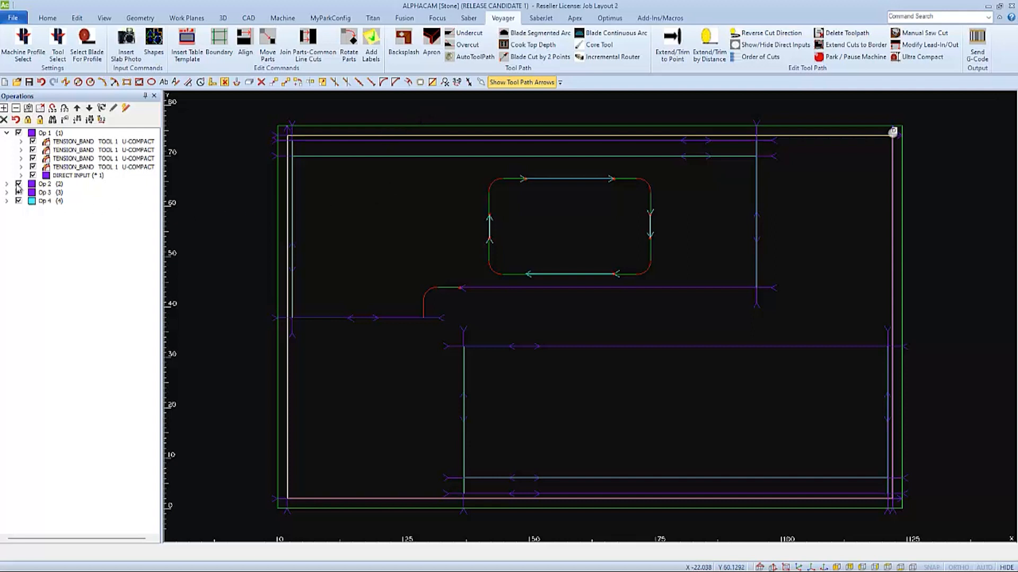
click(7, 184)
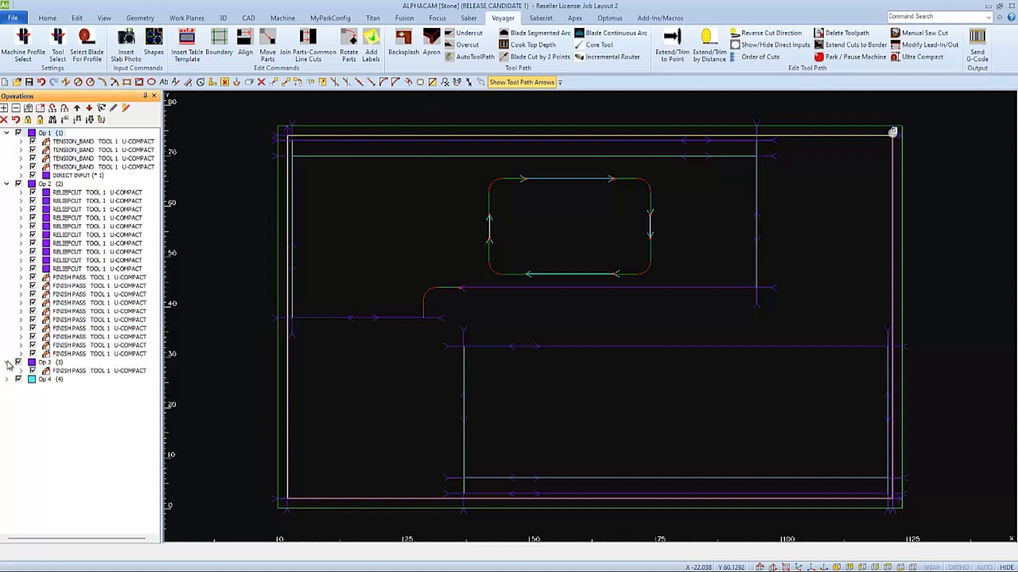
click(6, 379)
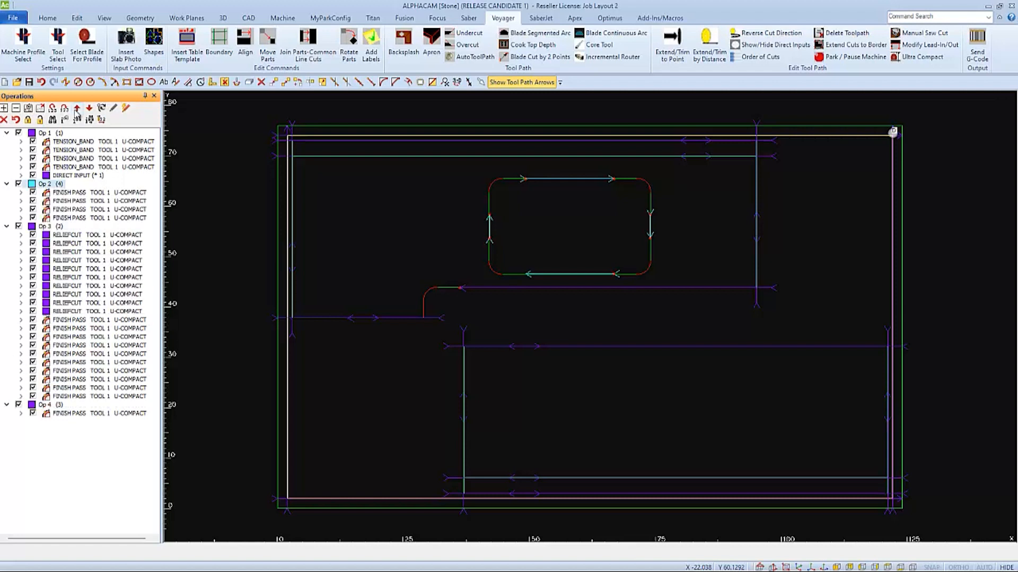
click(69, 192)
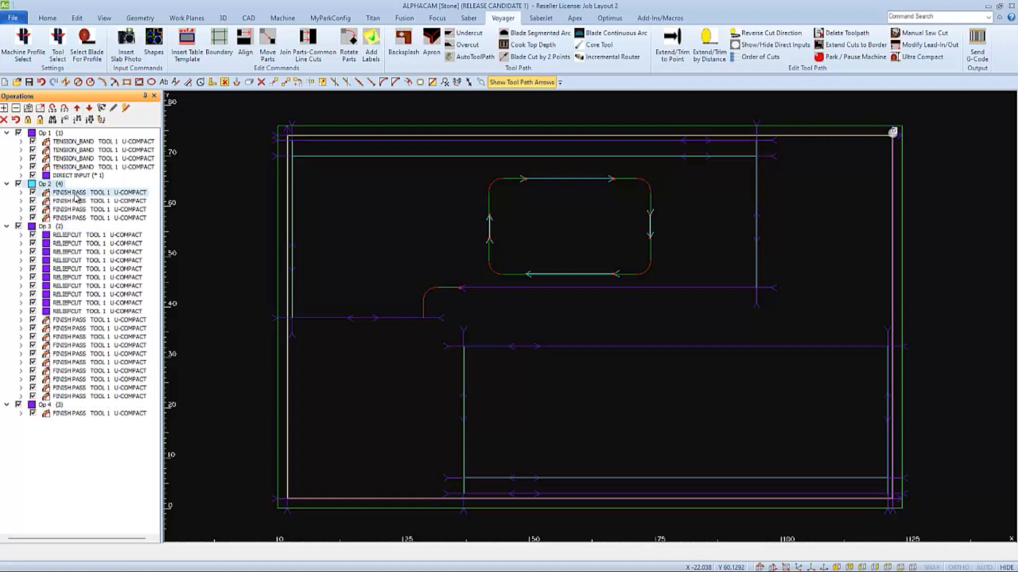